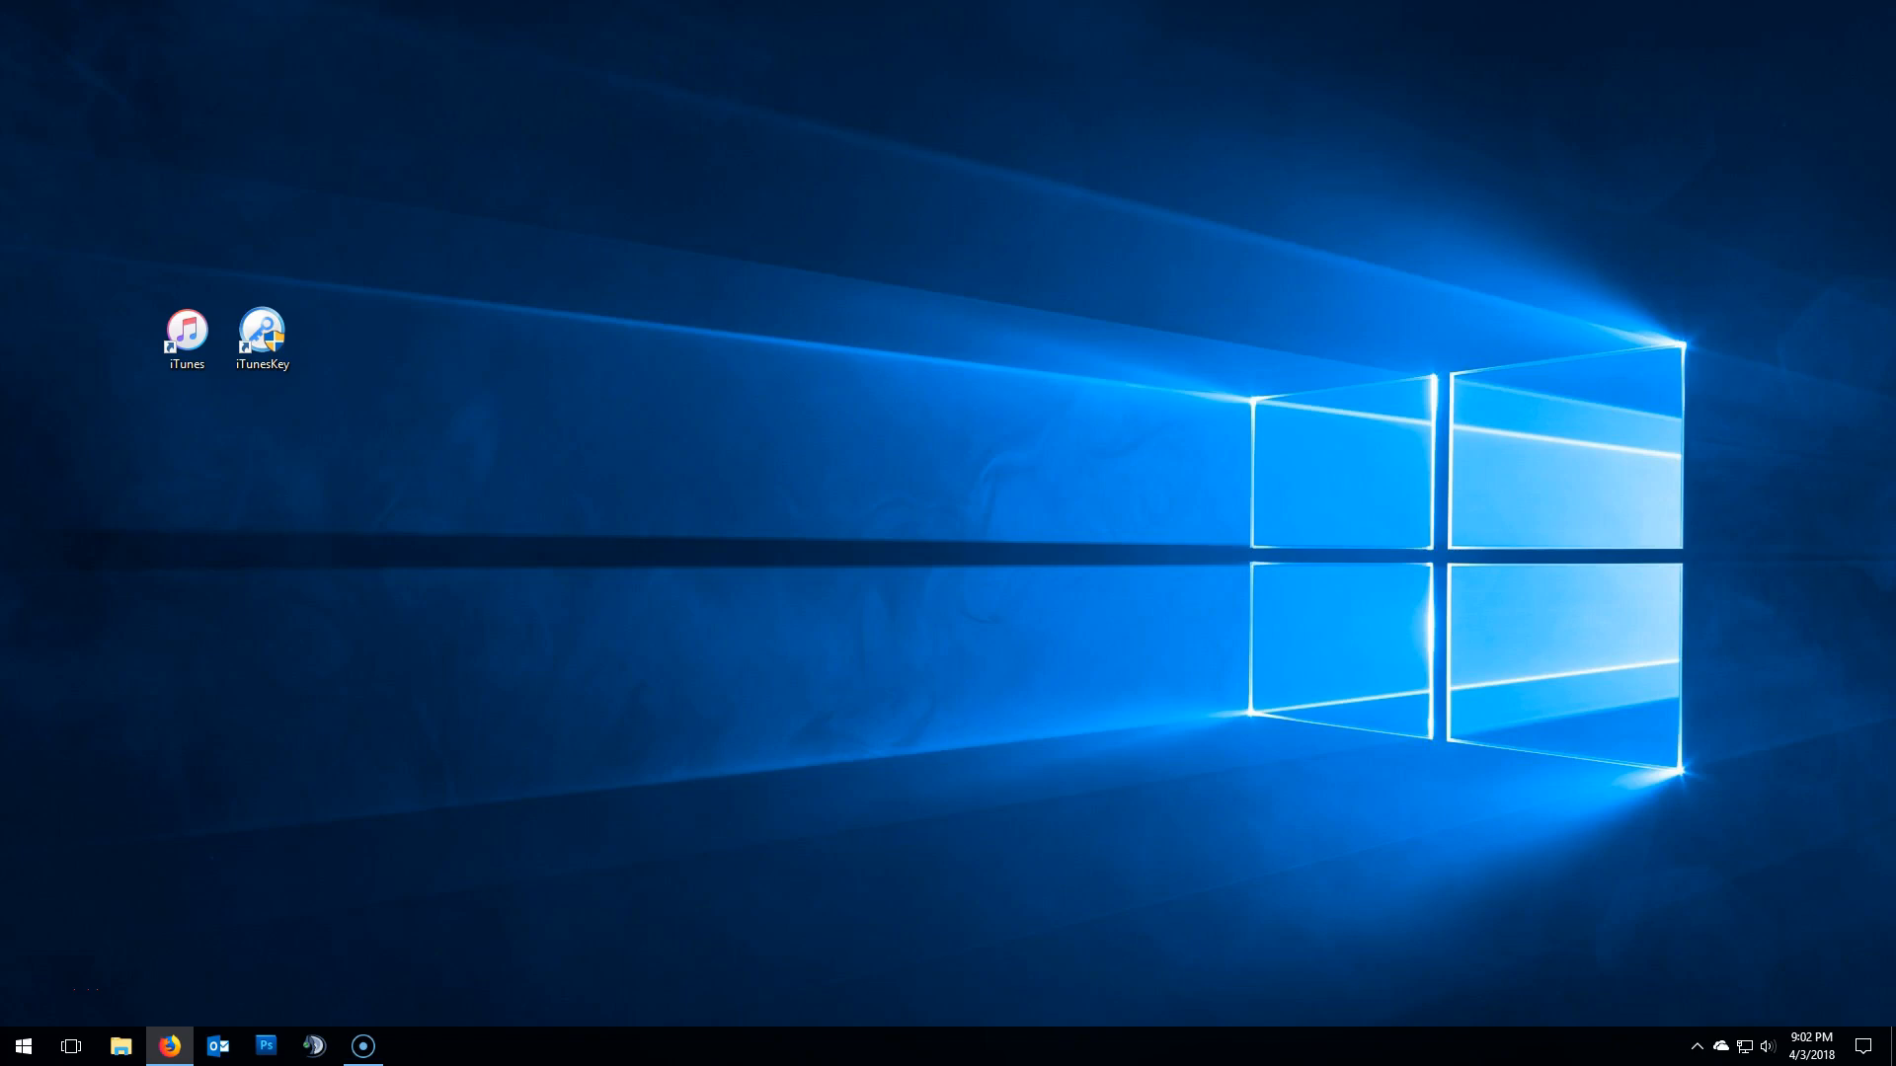
pyautogui.moveTo(407, 427)
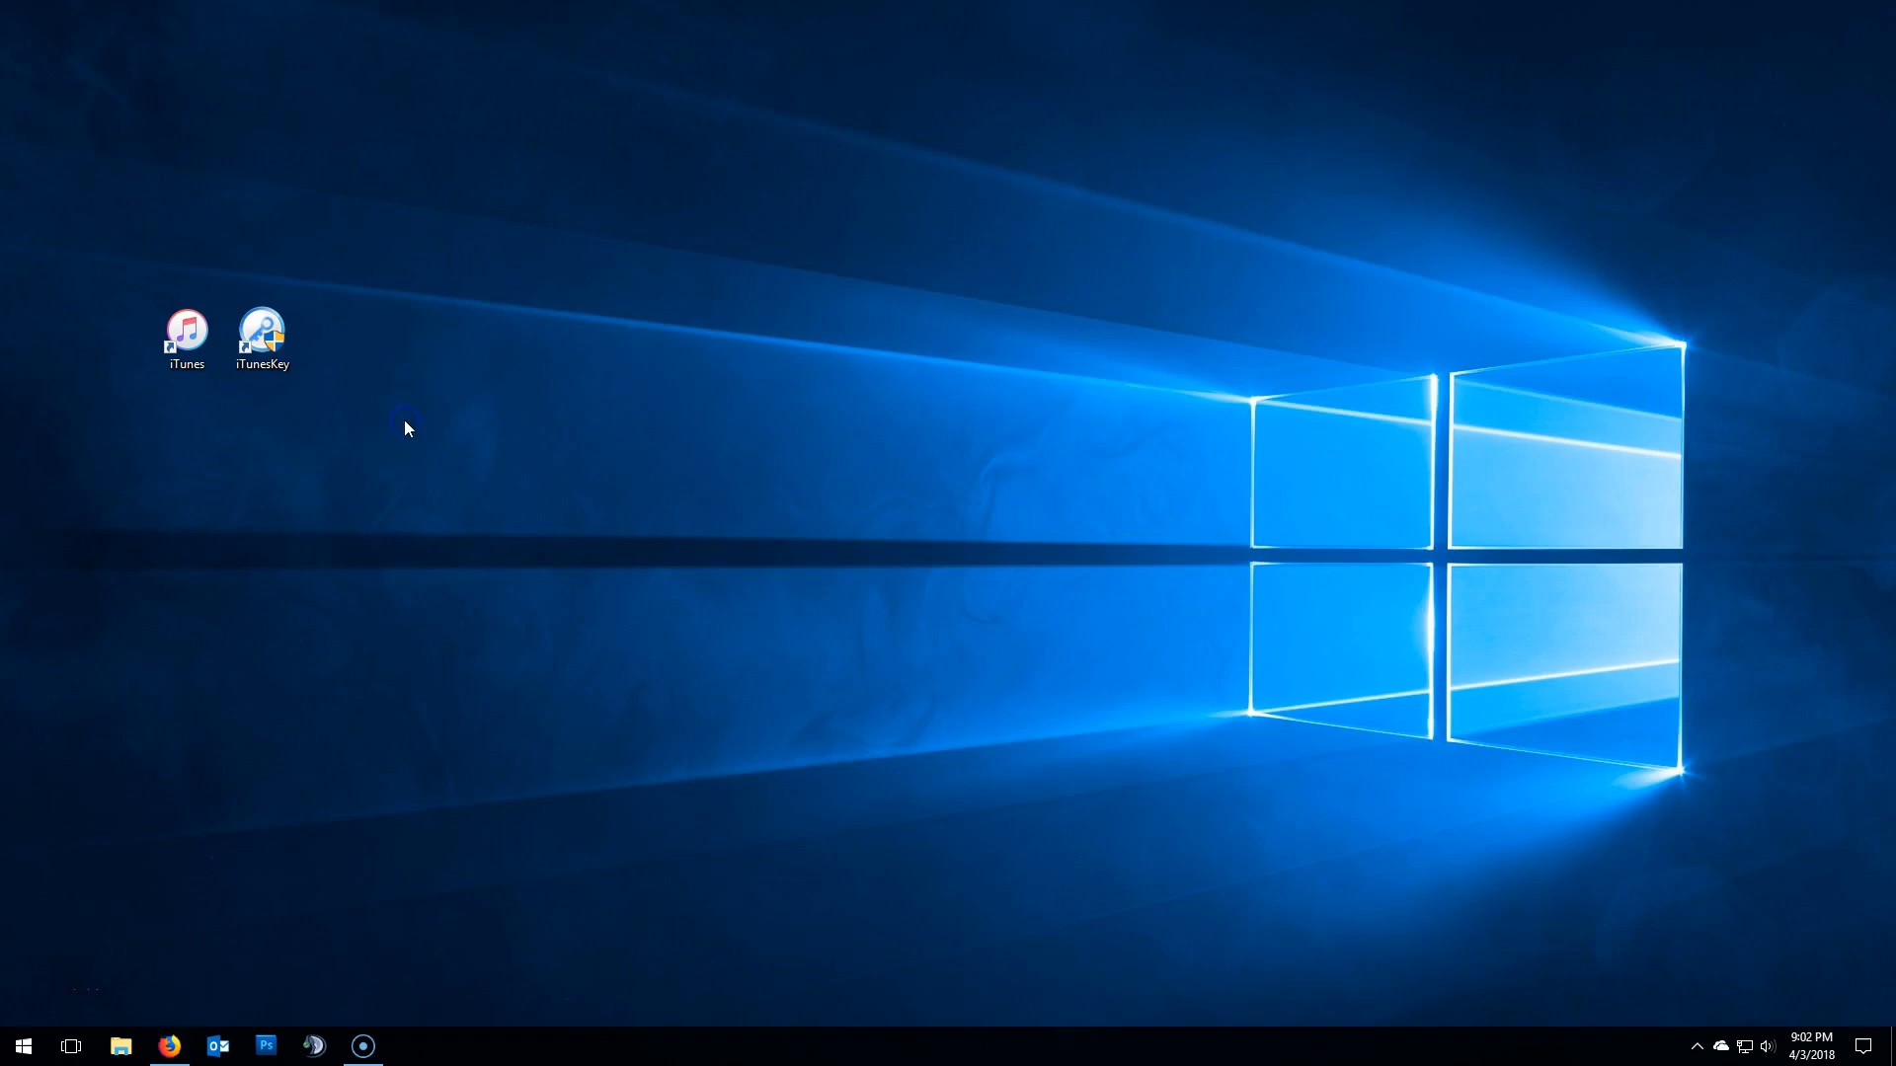
pyautogui.moveTo(367, 472)
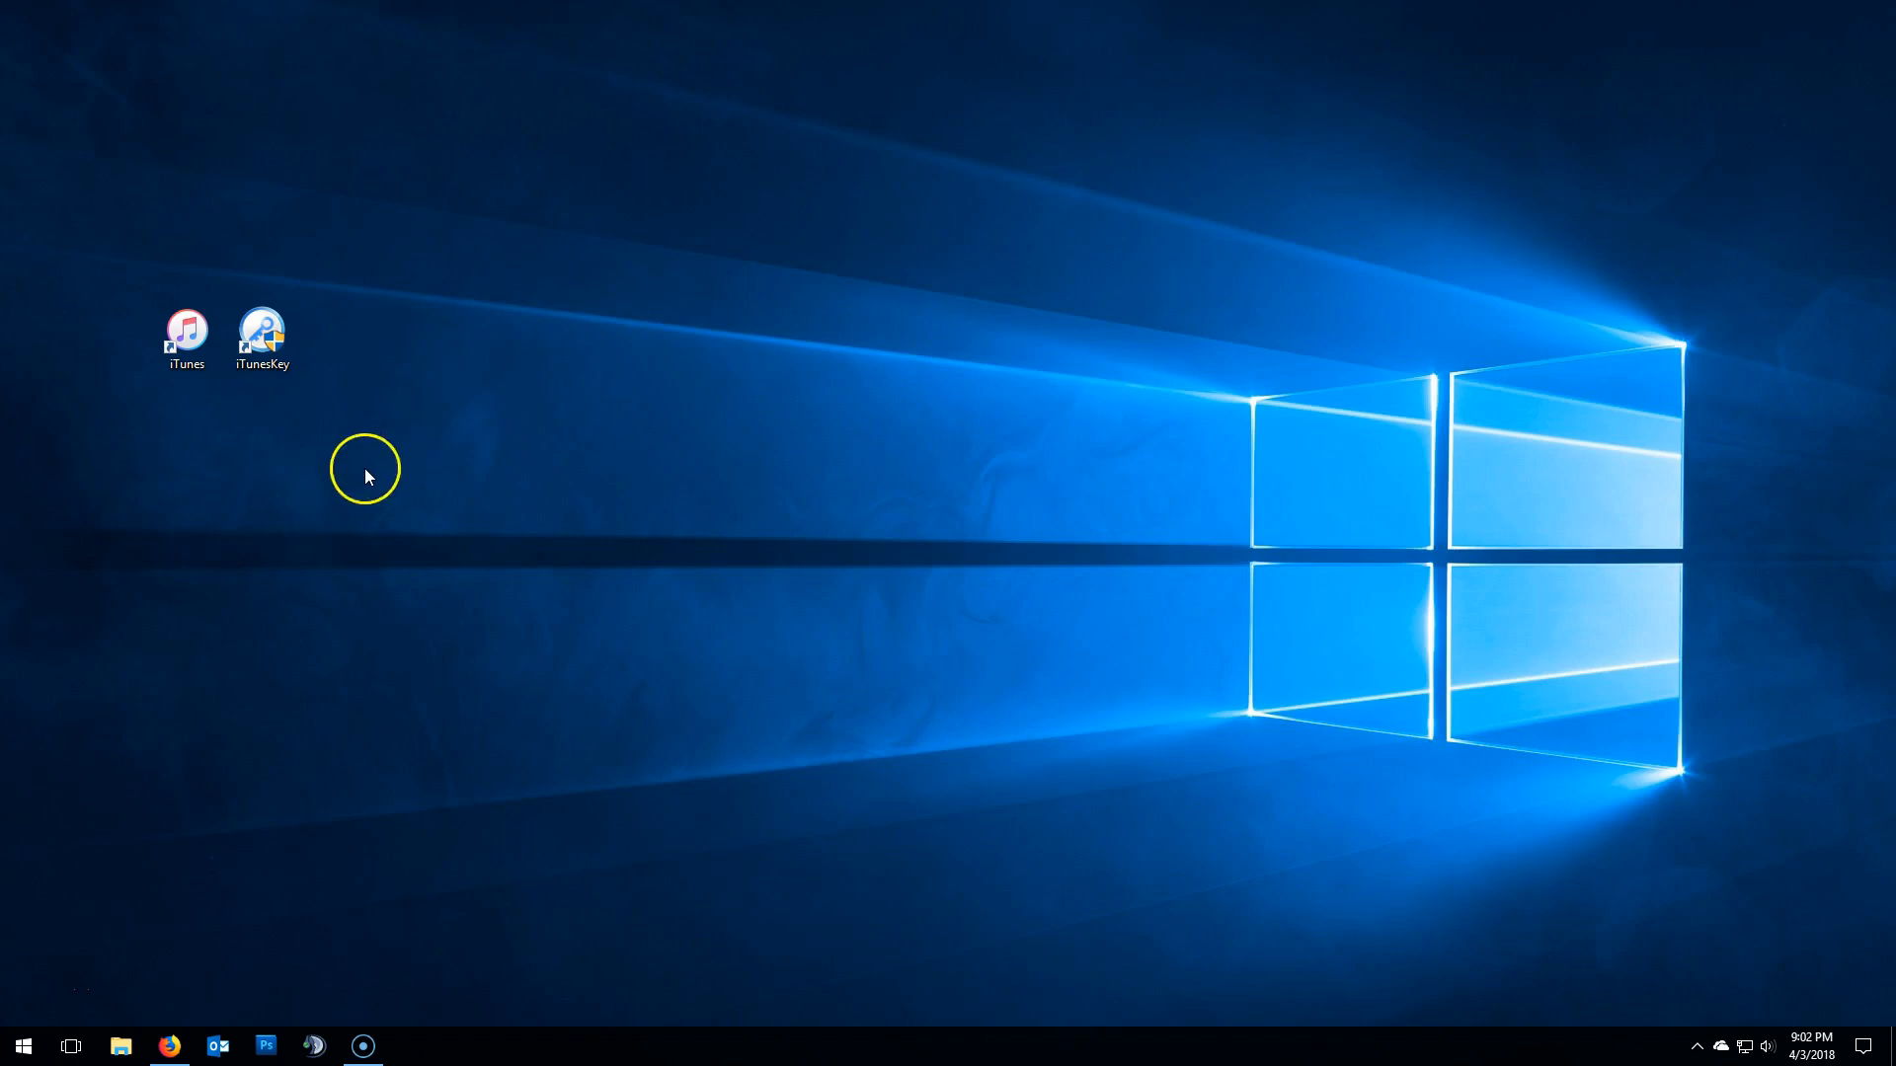
pyautogui.moveTo(270, 407)
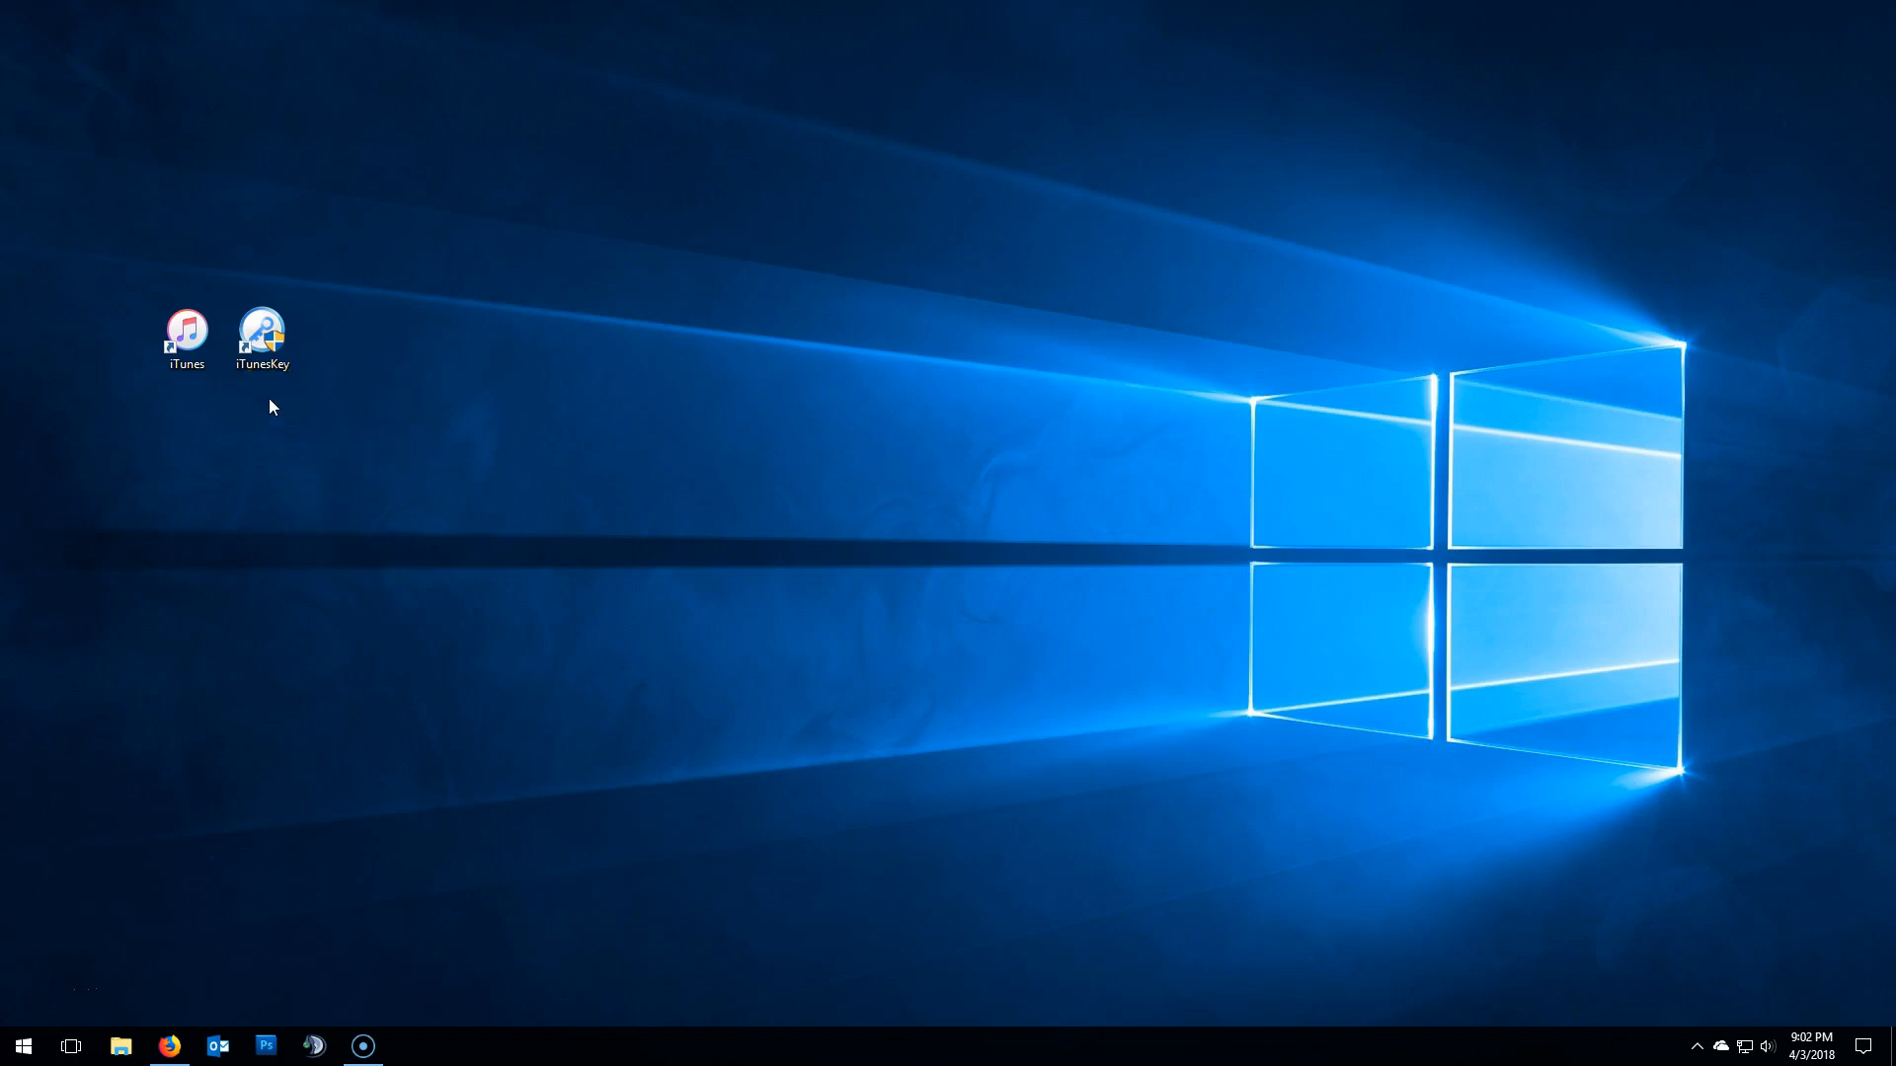
# Step: Launch iTunesKey from its desktop icon so the recovery-method choices appear
pyautogui.click(263, 332)
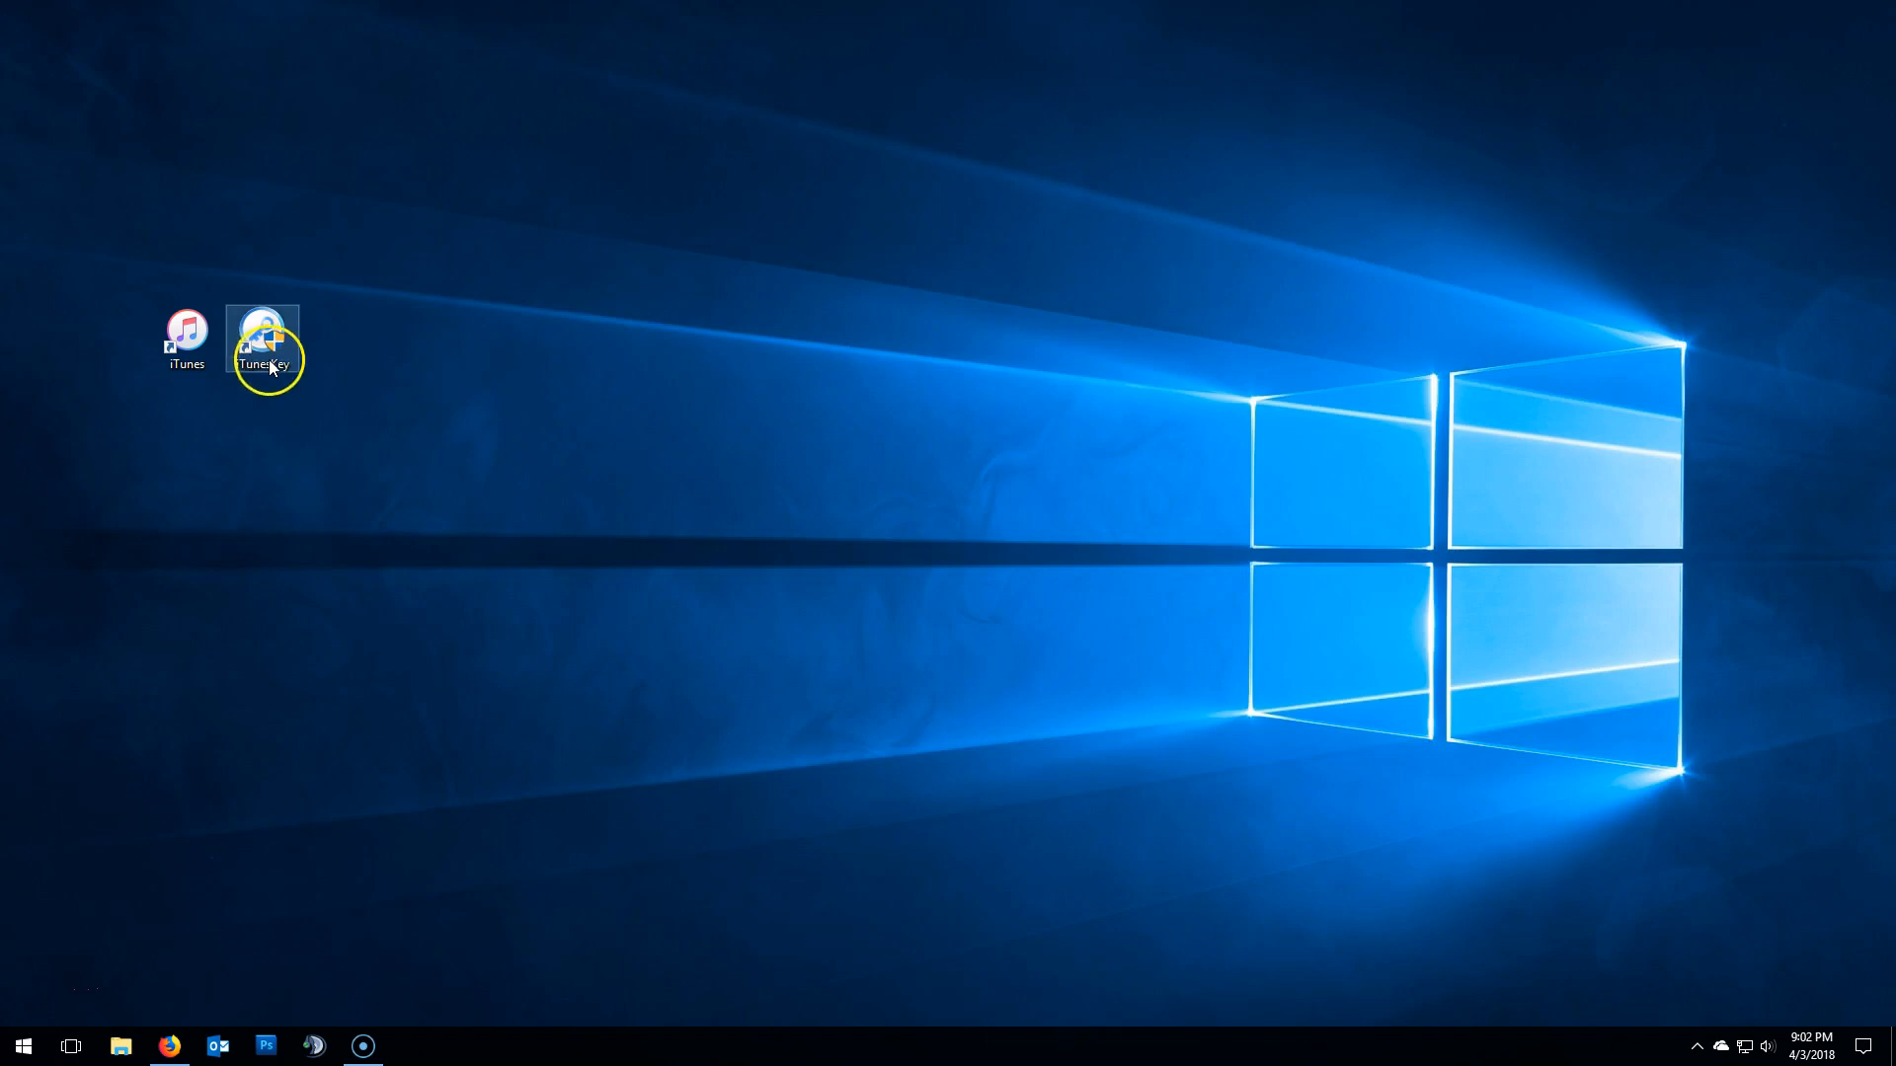
pyautogui.doubleClick(262, 336)
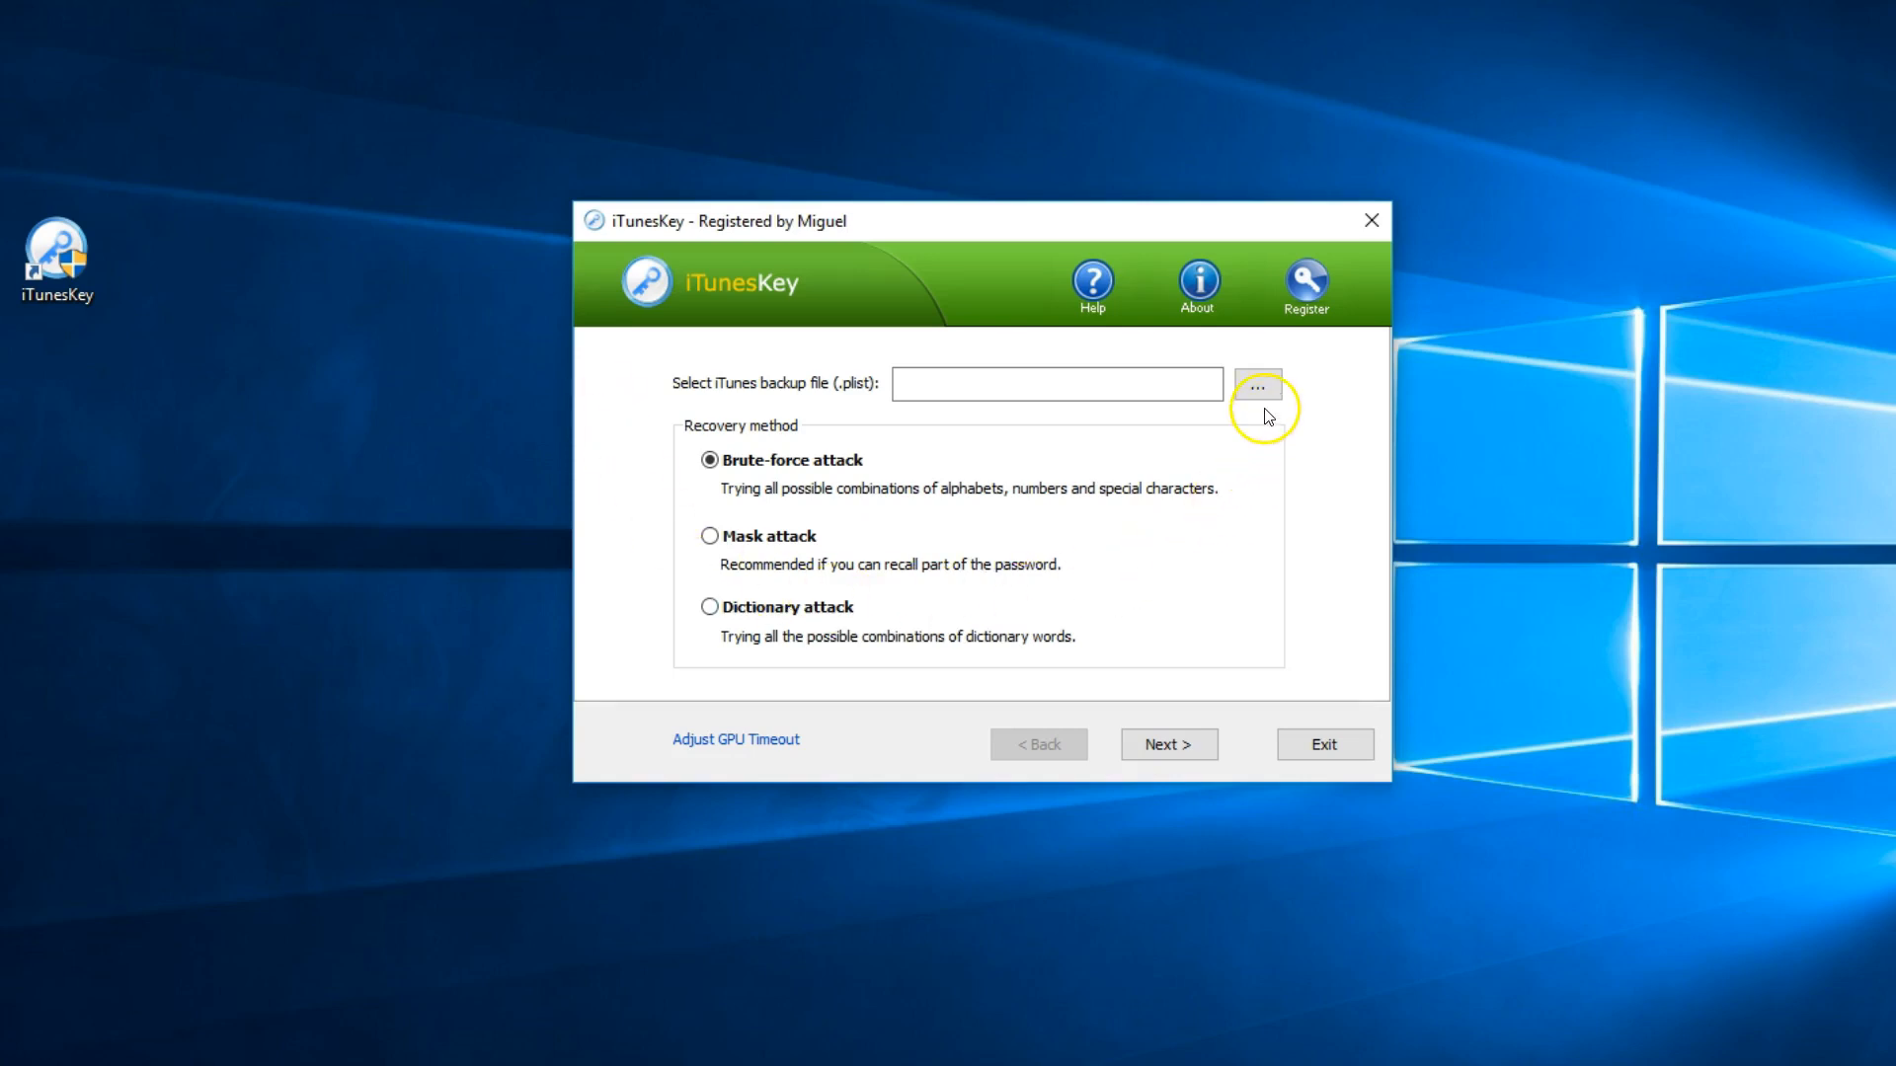
# Step: Browse into the long hexadecimal backup folder and pick Manifest.plist as the backup file
pyautogui.click(1256, 383)
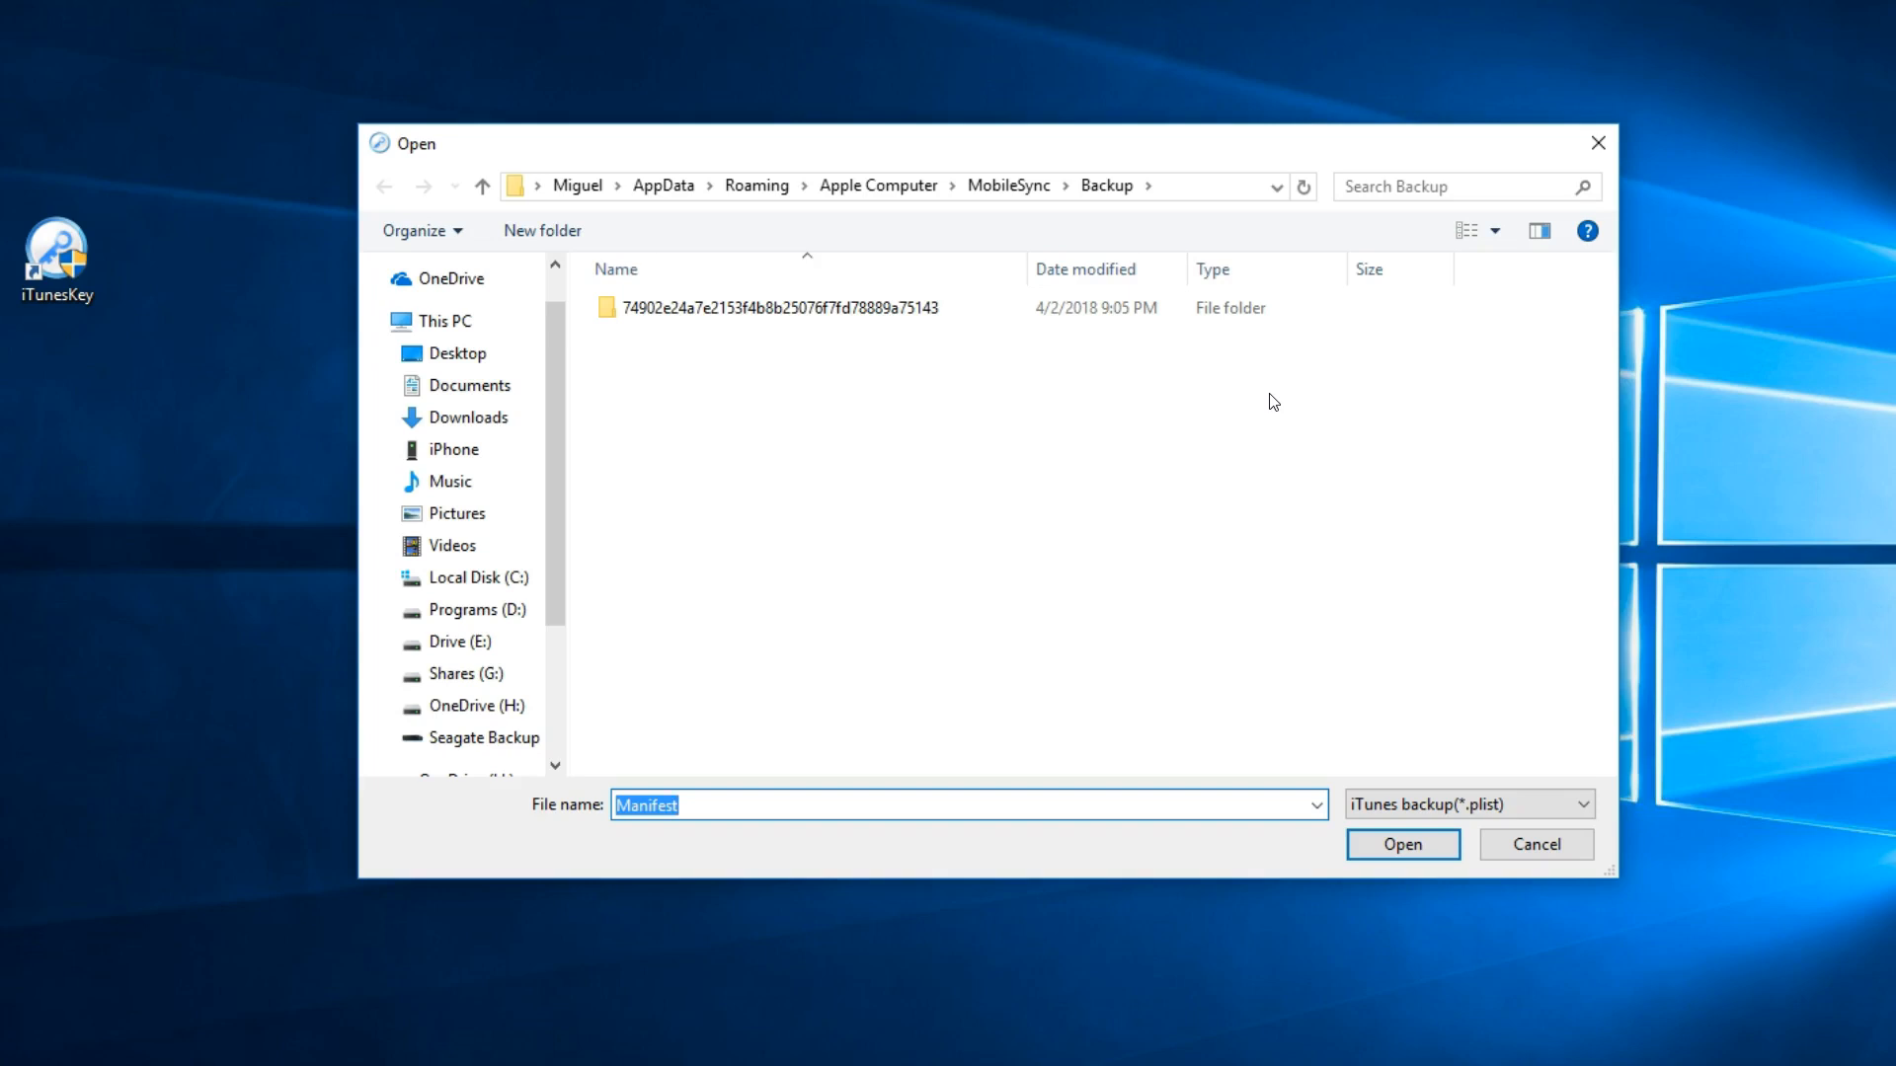
pyautogui.doubleClick(774, 308)
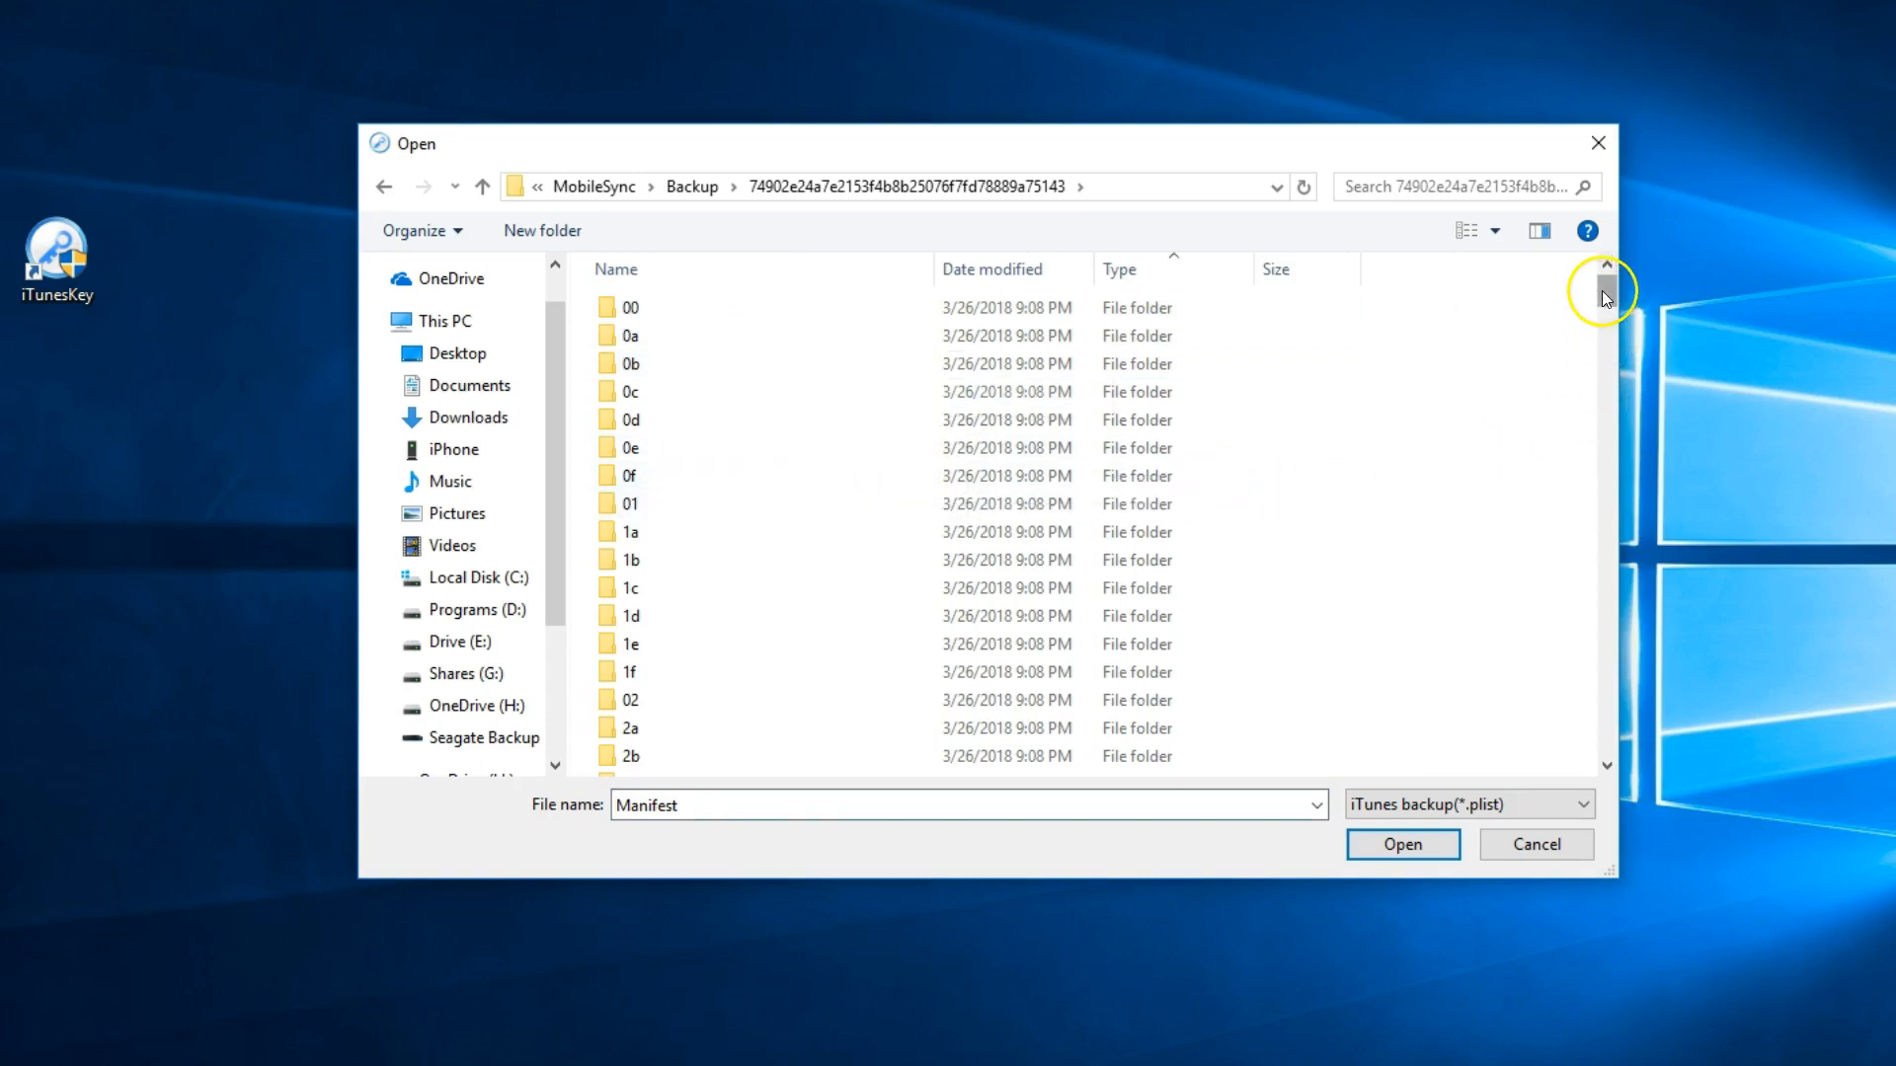
pyautogui.scroll(-3)
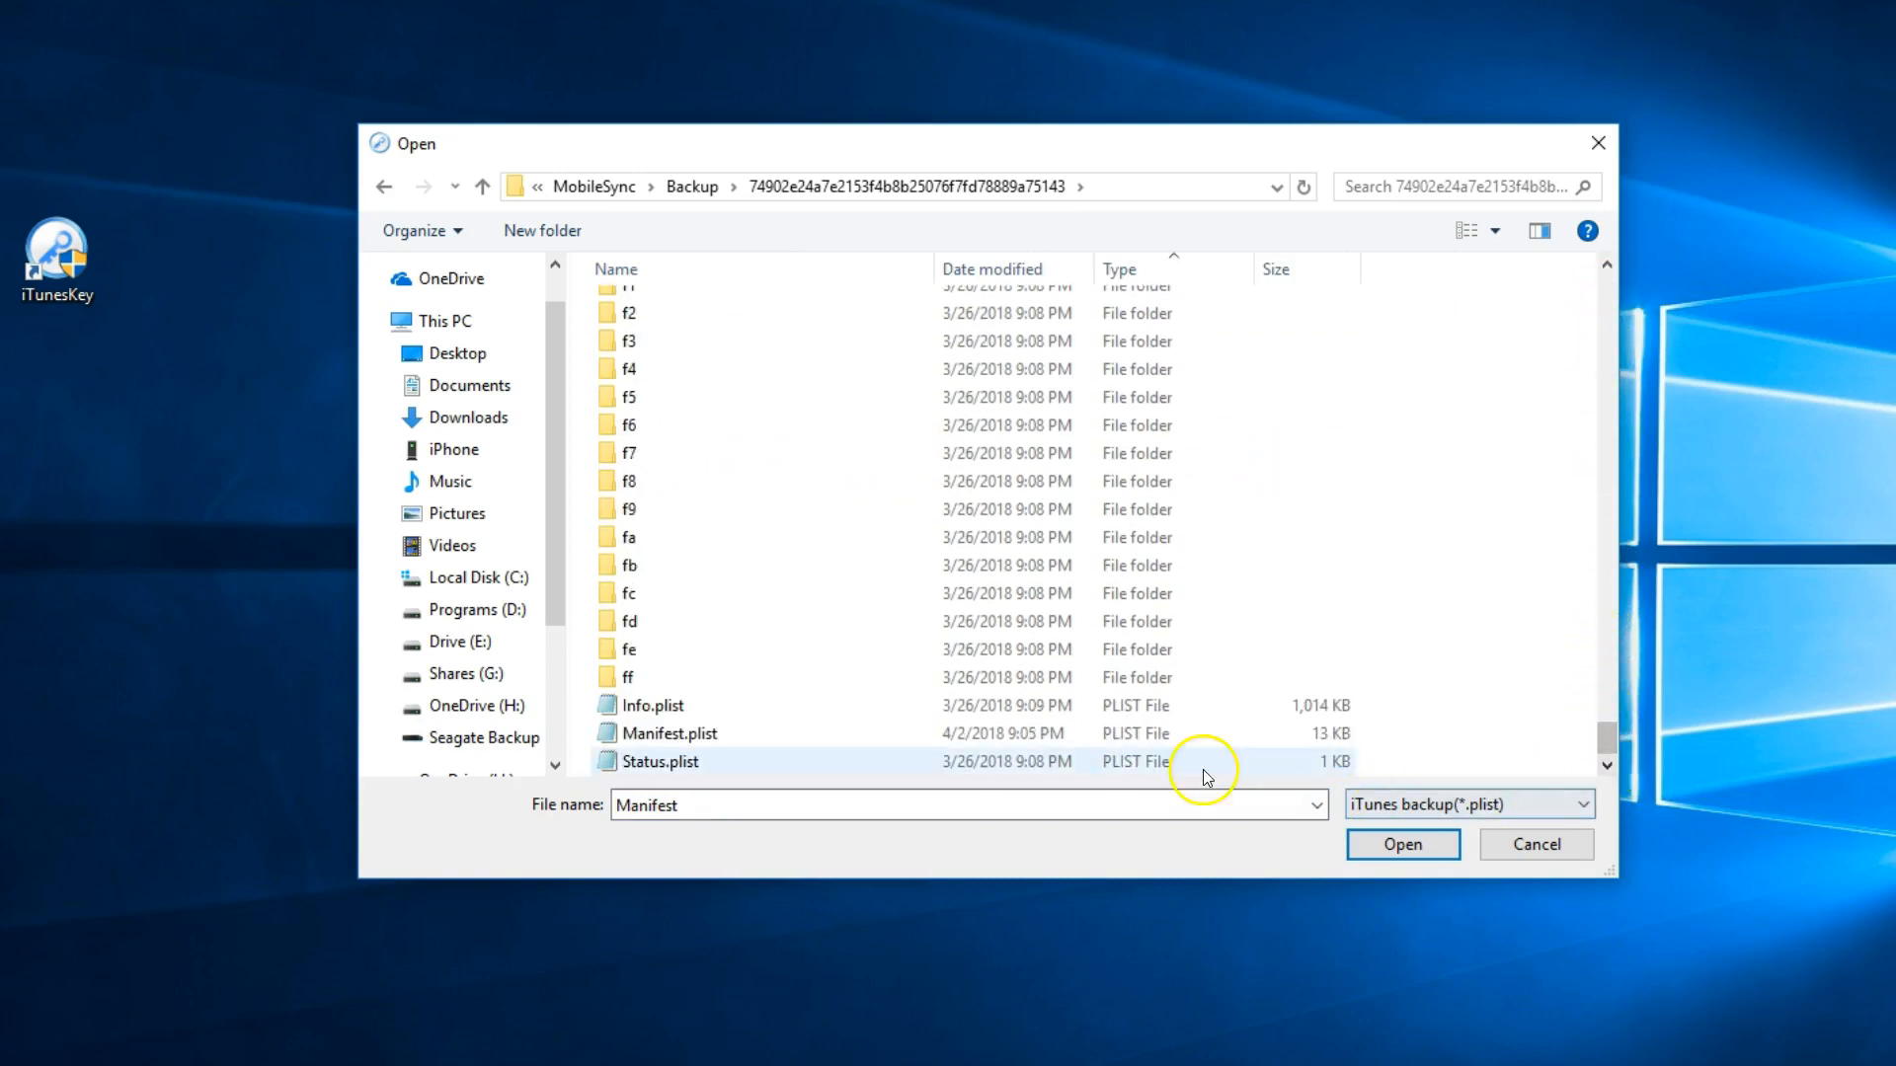
pyautogui.click(666, 732)
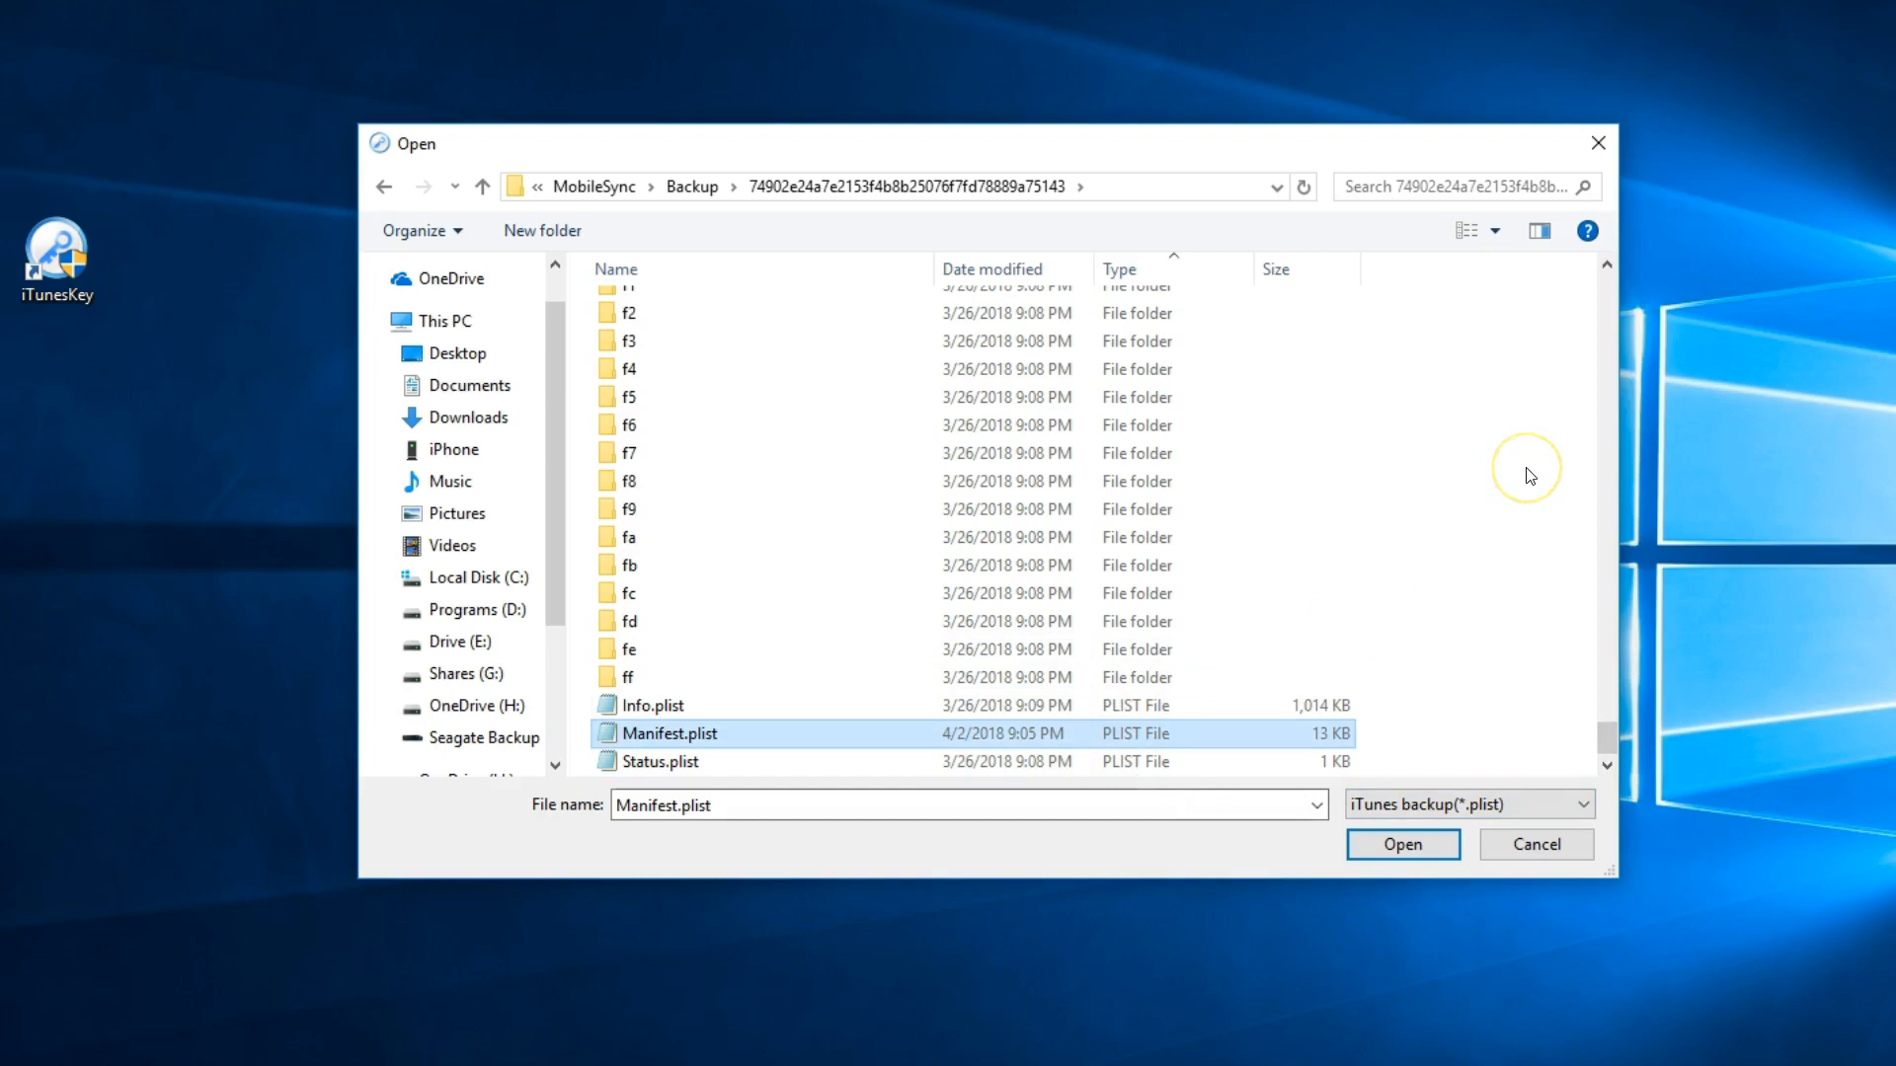
pyautogui.moveTo(1530, 474)
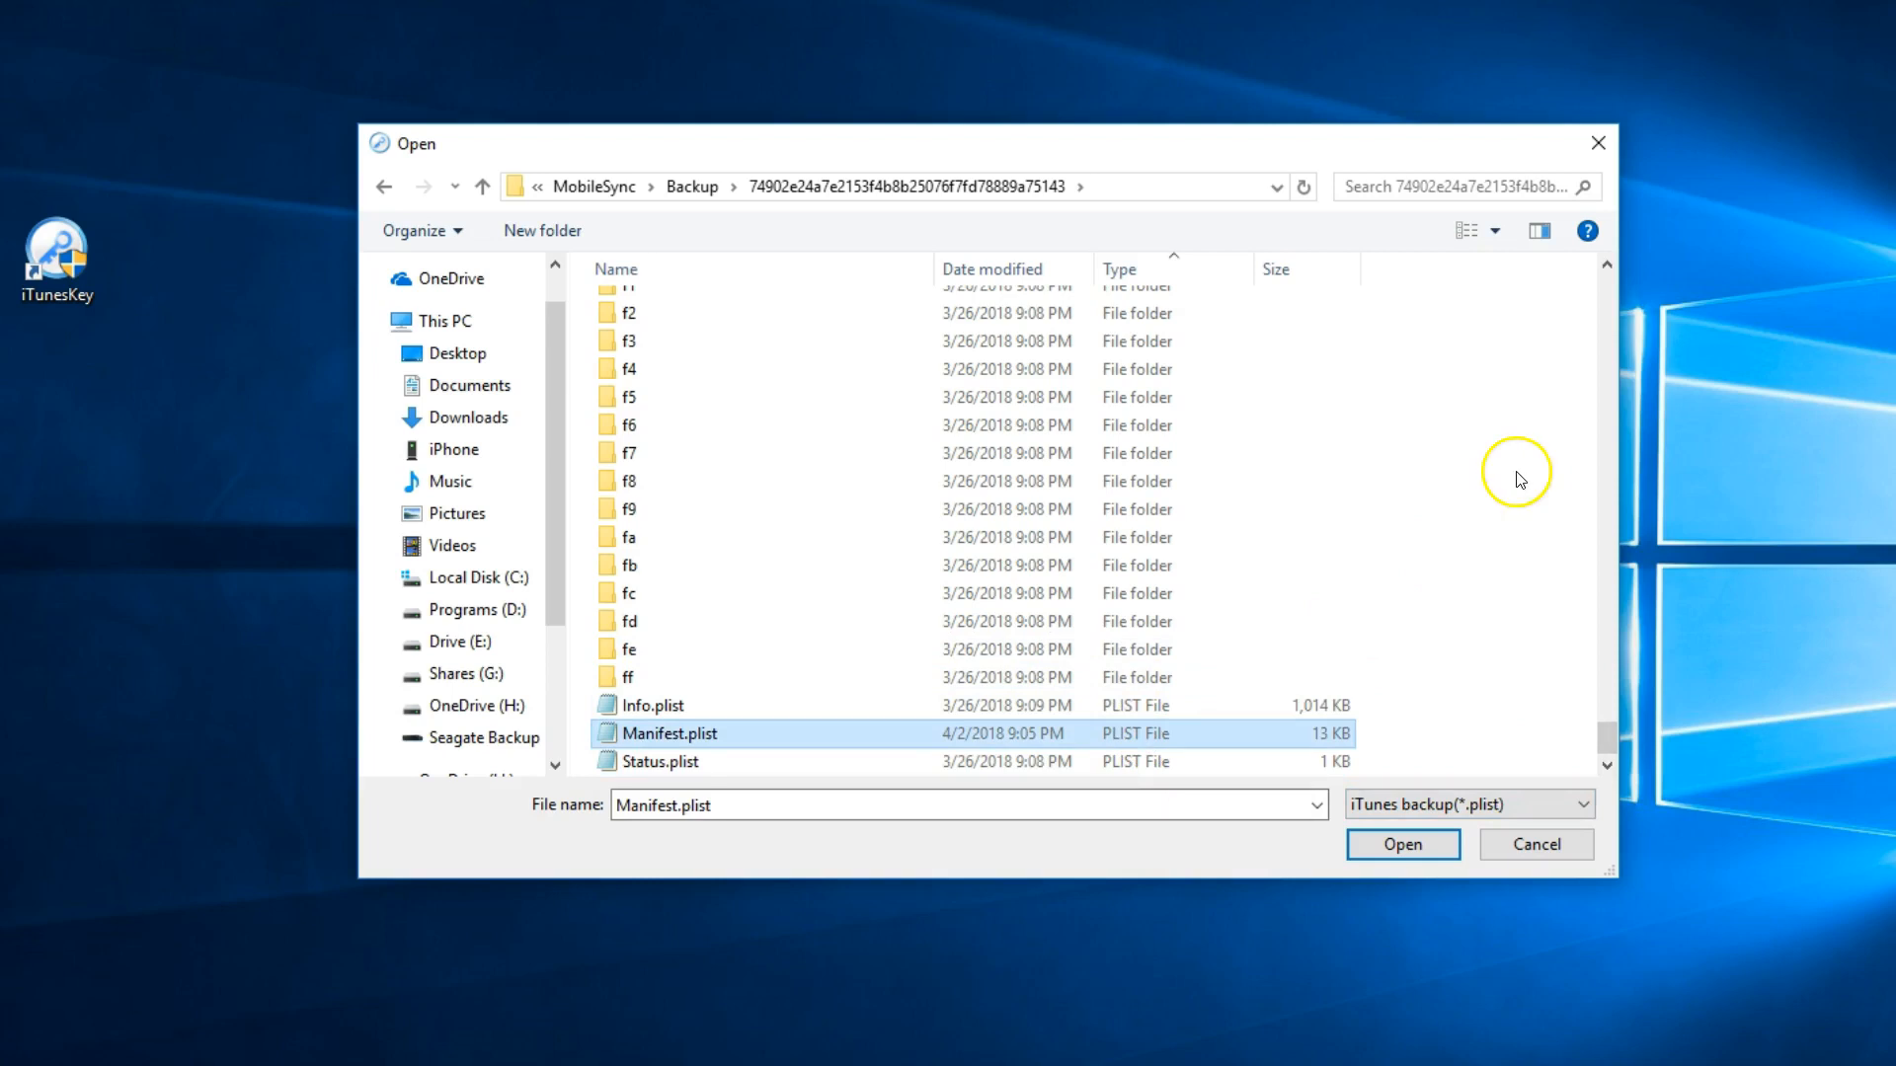
# Step: Load Manifest.plist and proceed to the brute-force length and character-set settings
pyautogui.click(1402, 844)
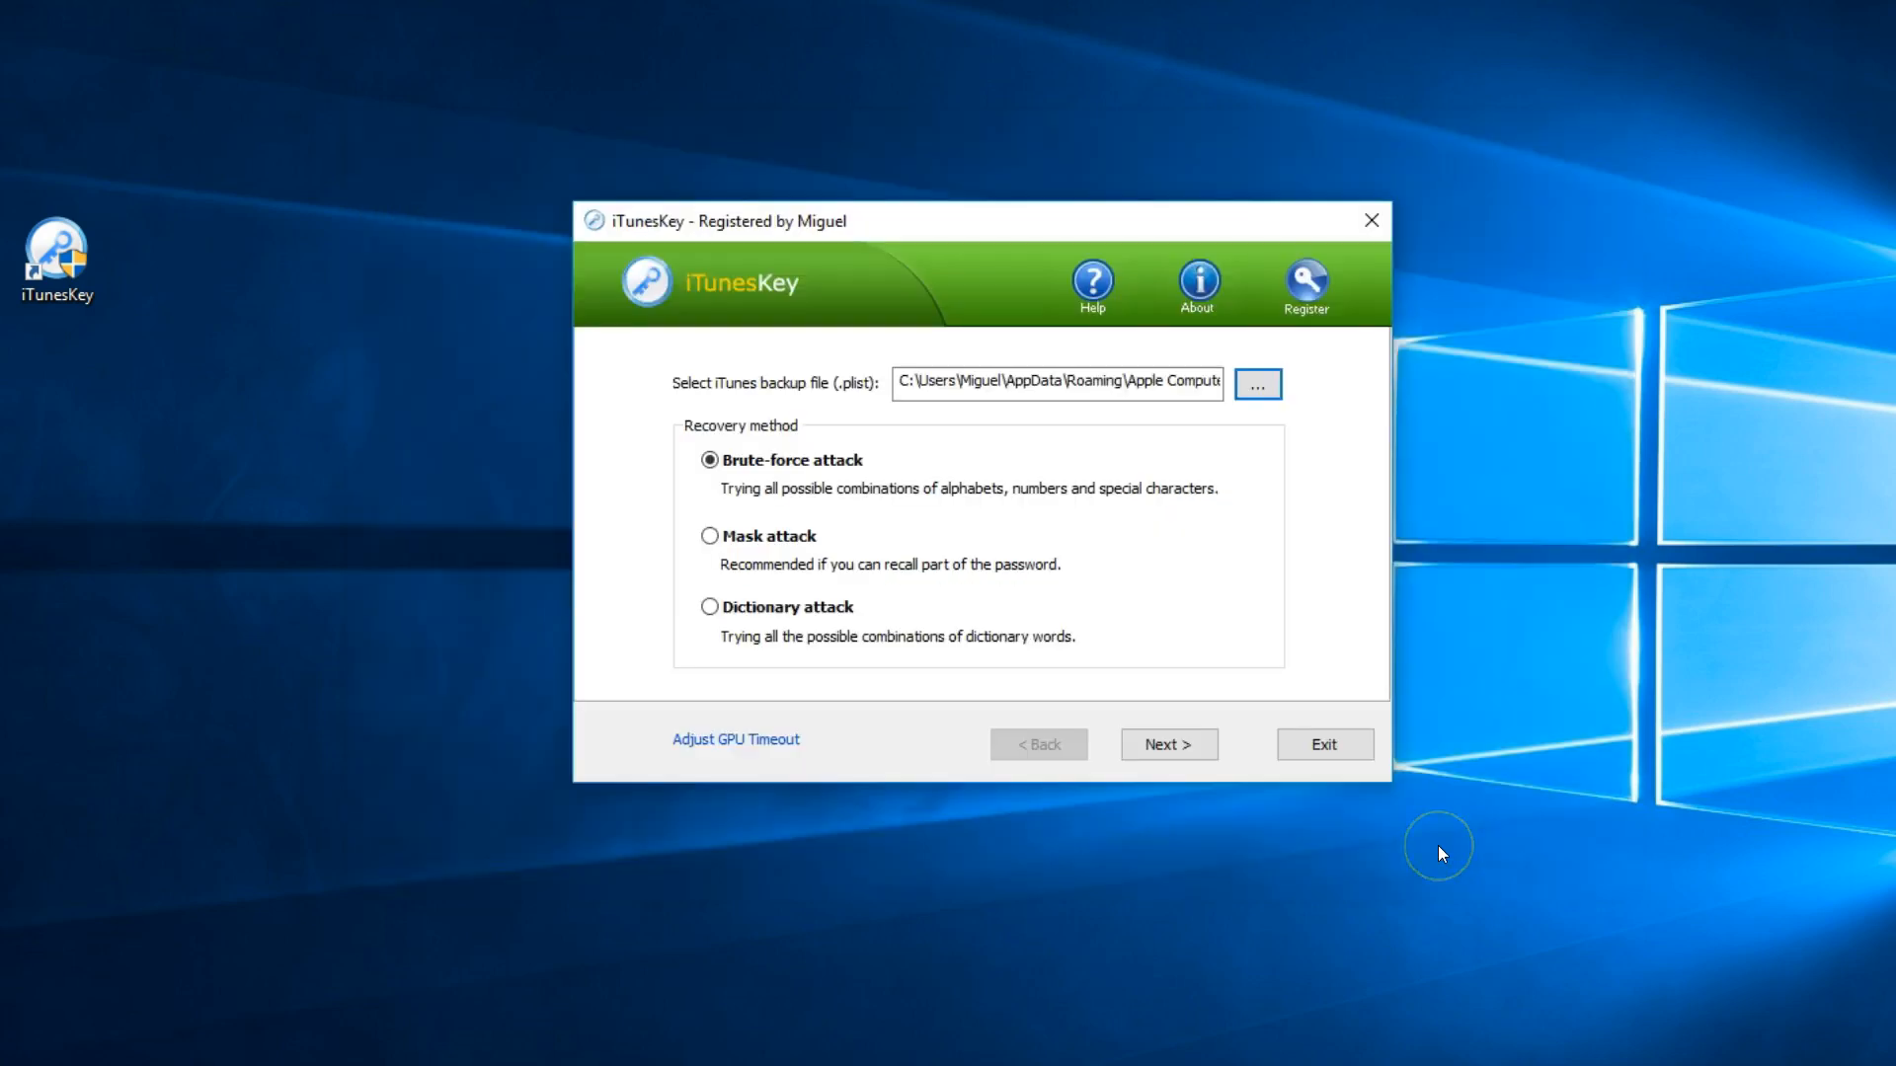
pyautogui.moveTo(1392, 909)
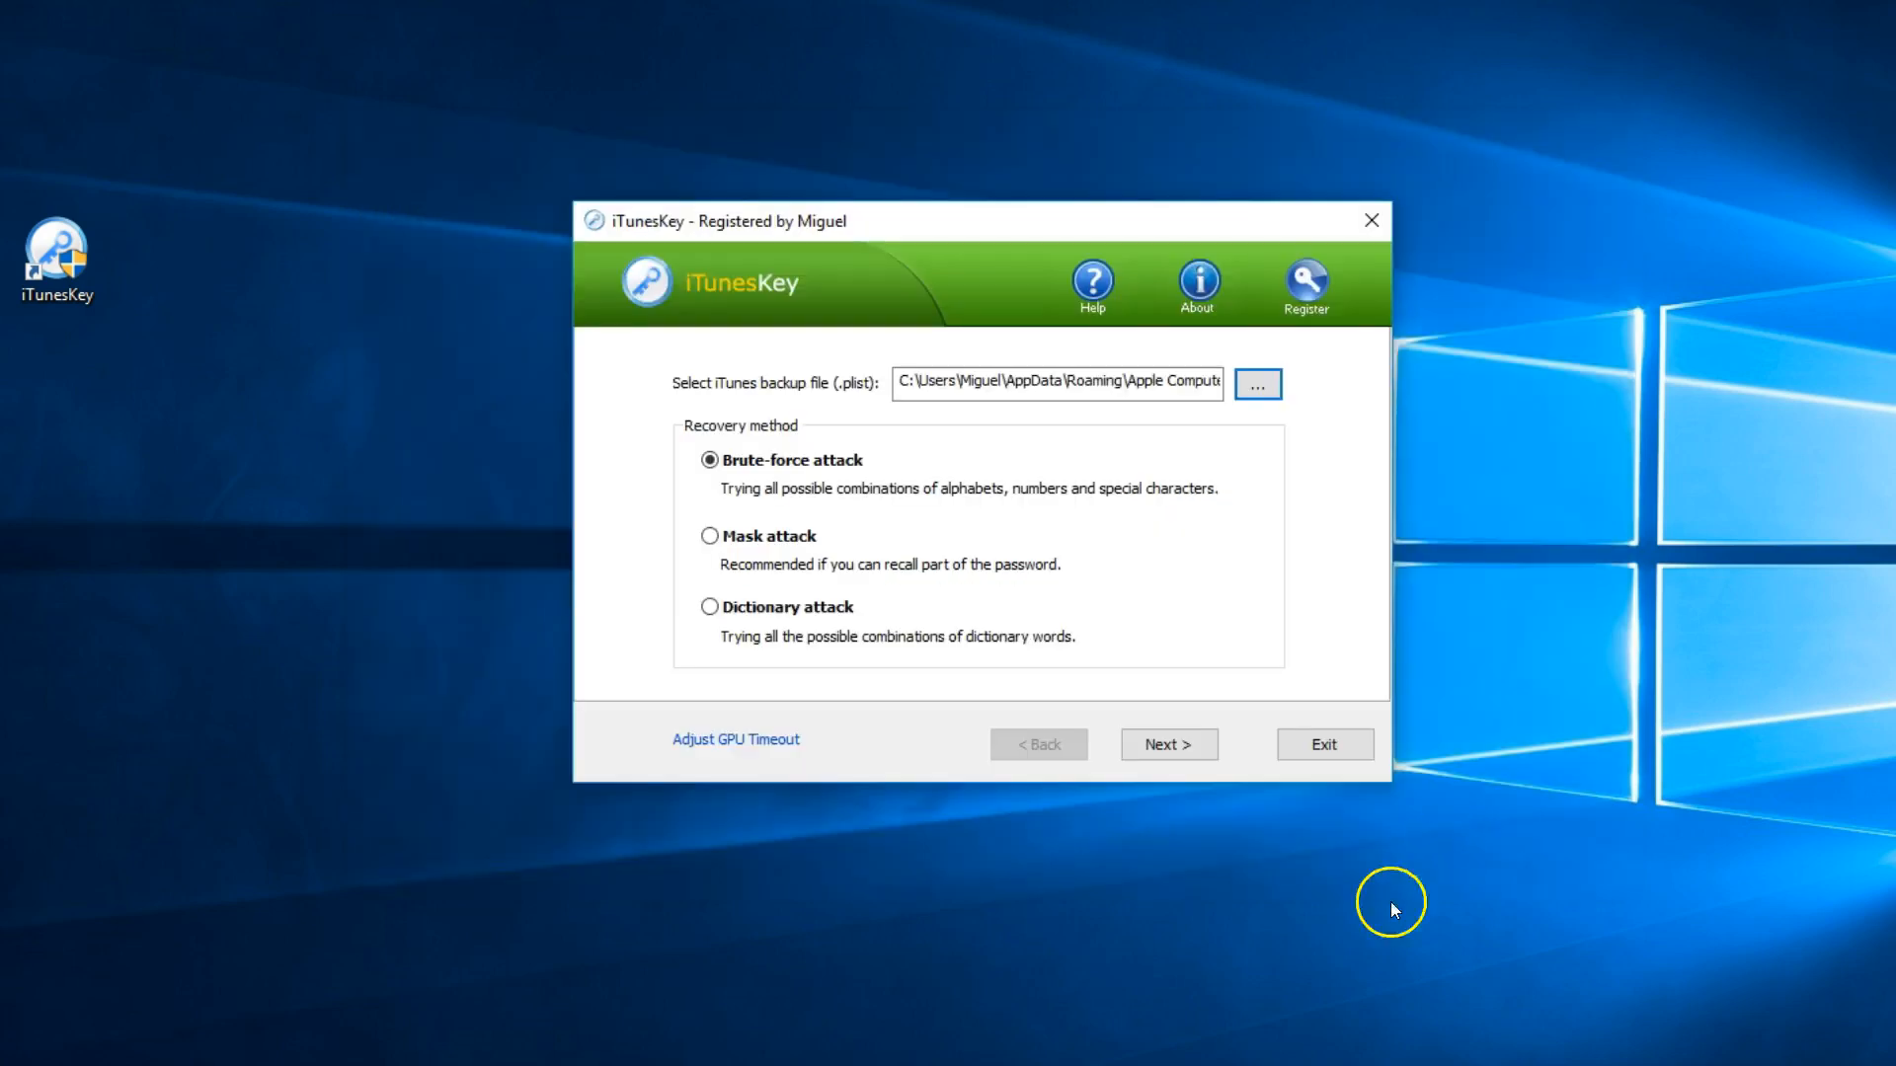
pyautogui.moveTo(616, 445)
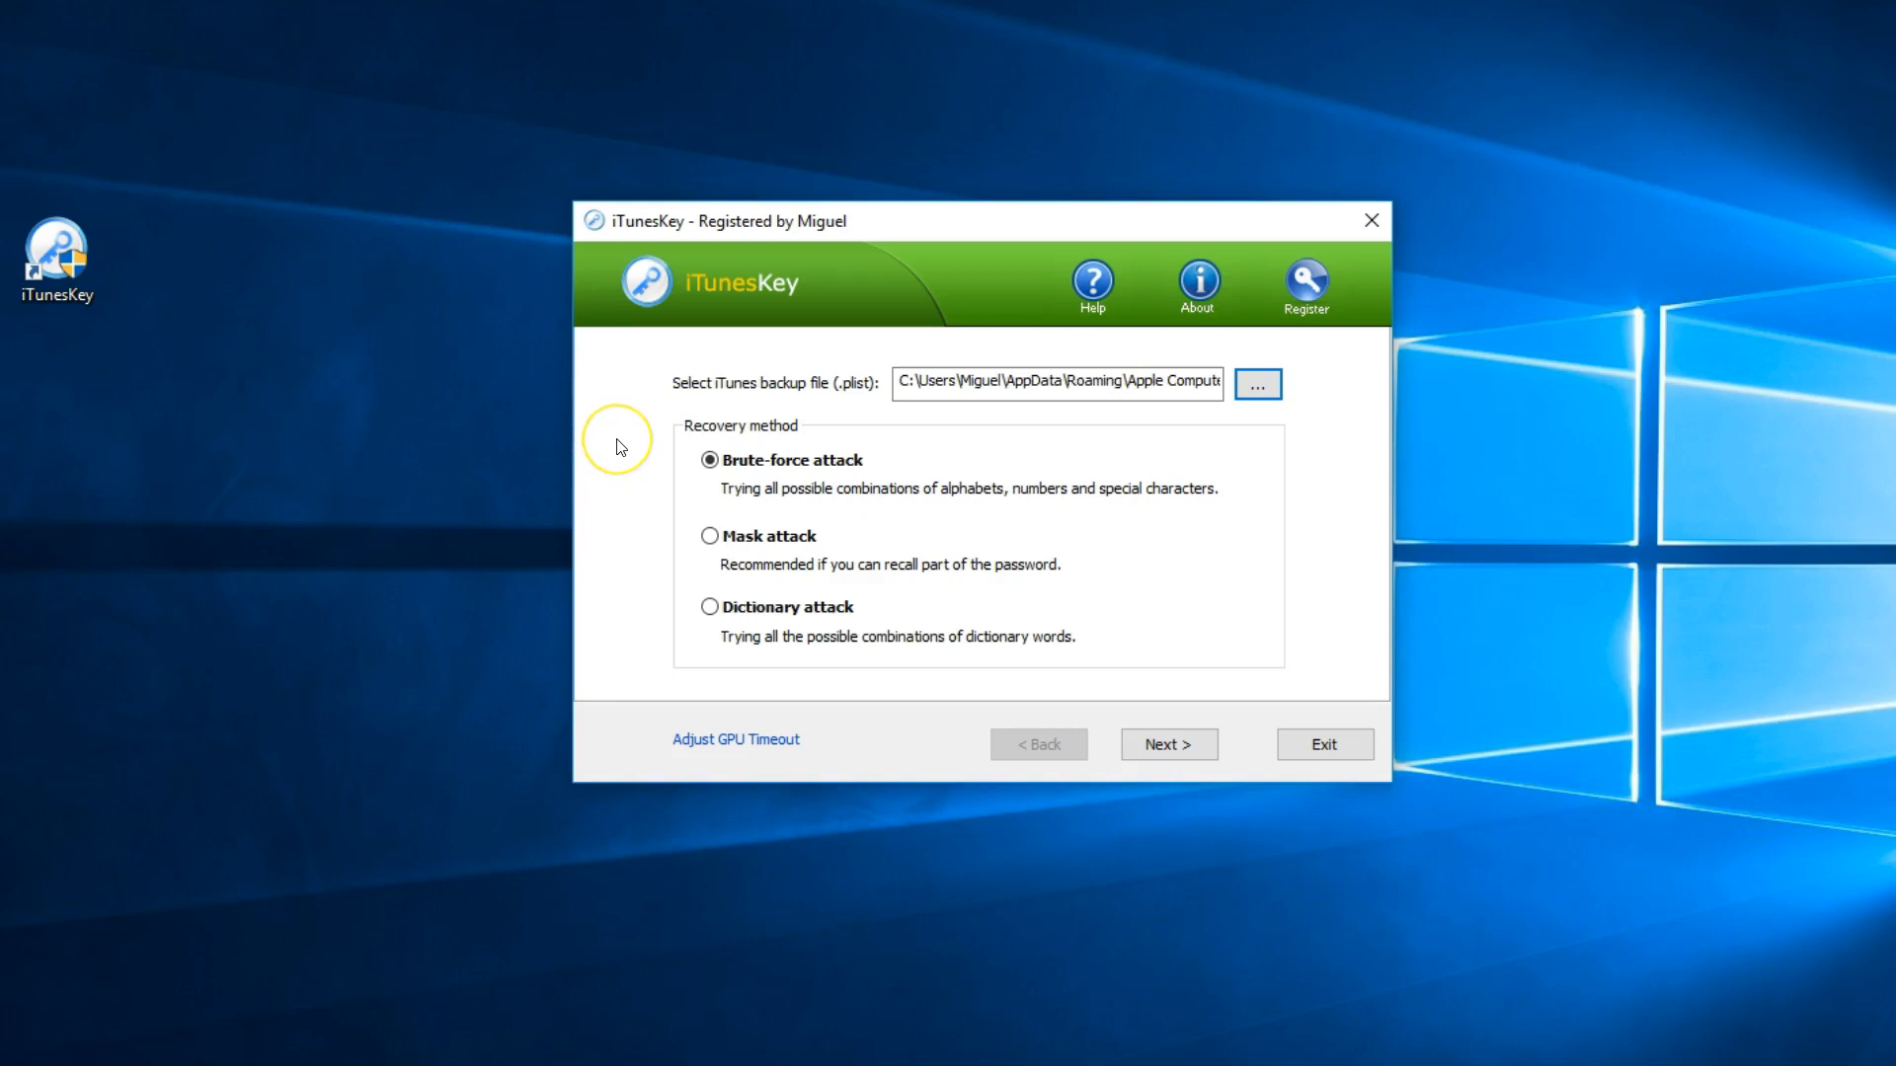
pyautogui.moveTo(616, 444)
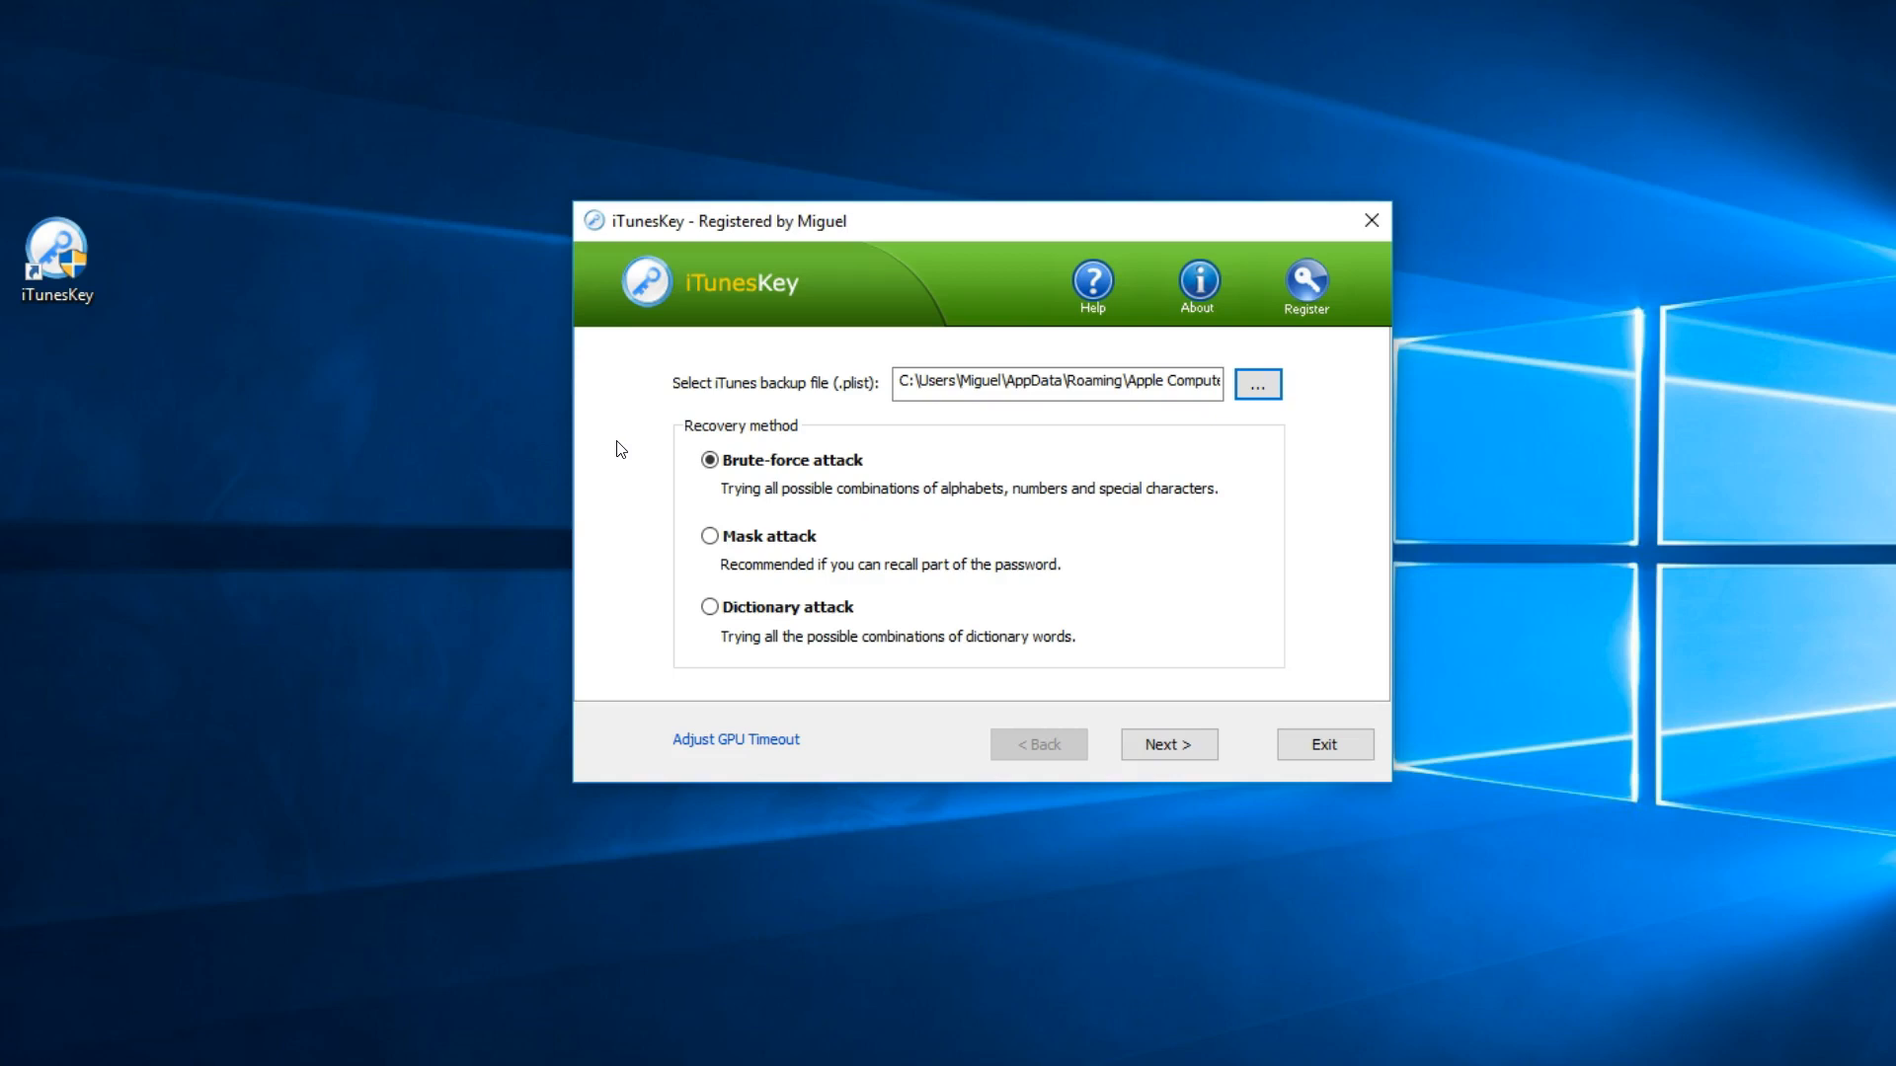
pyautogui.click(1165, 745)
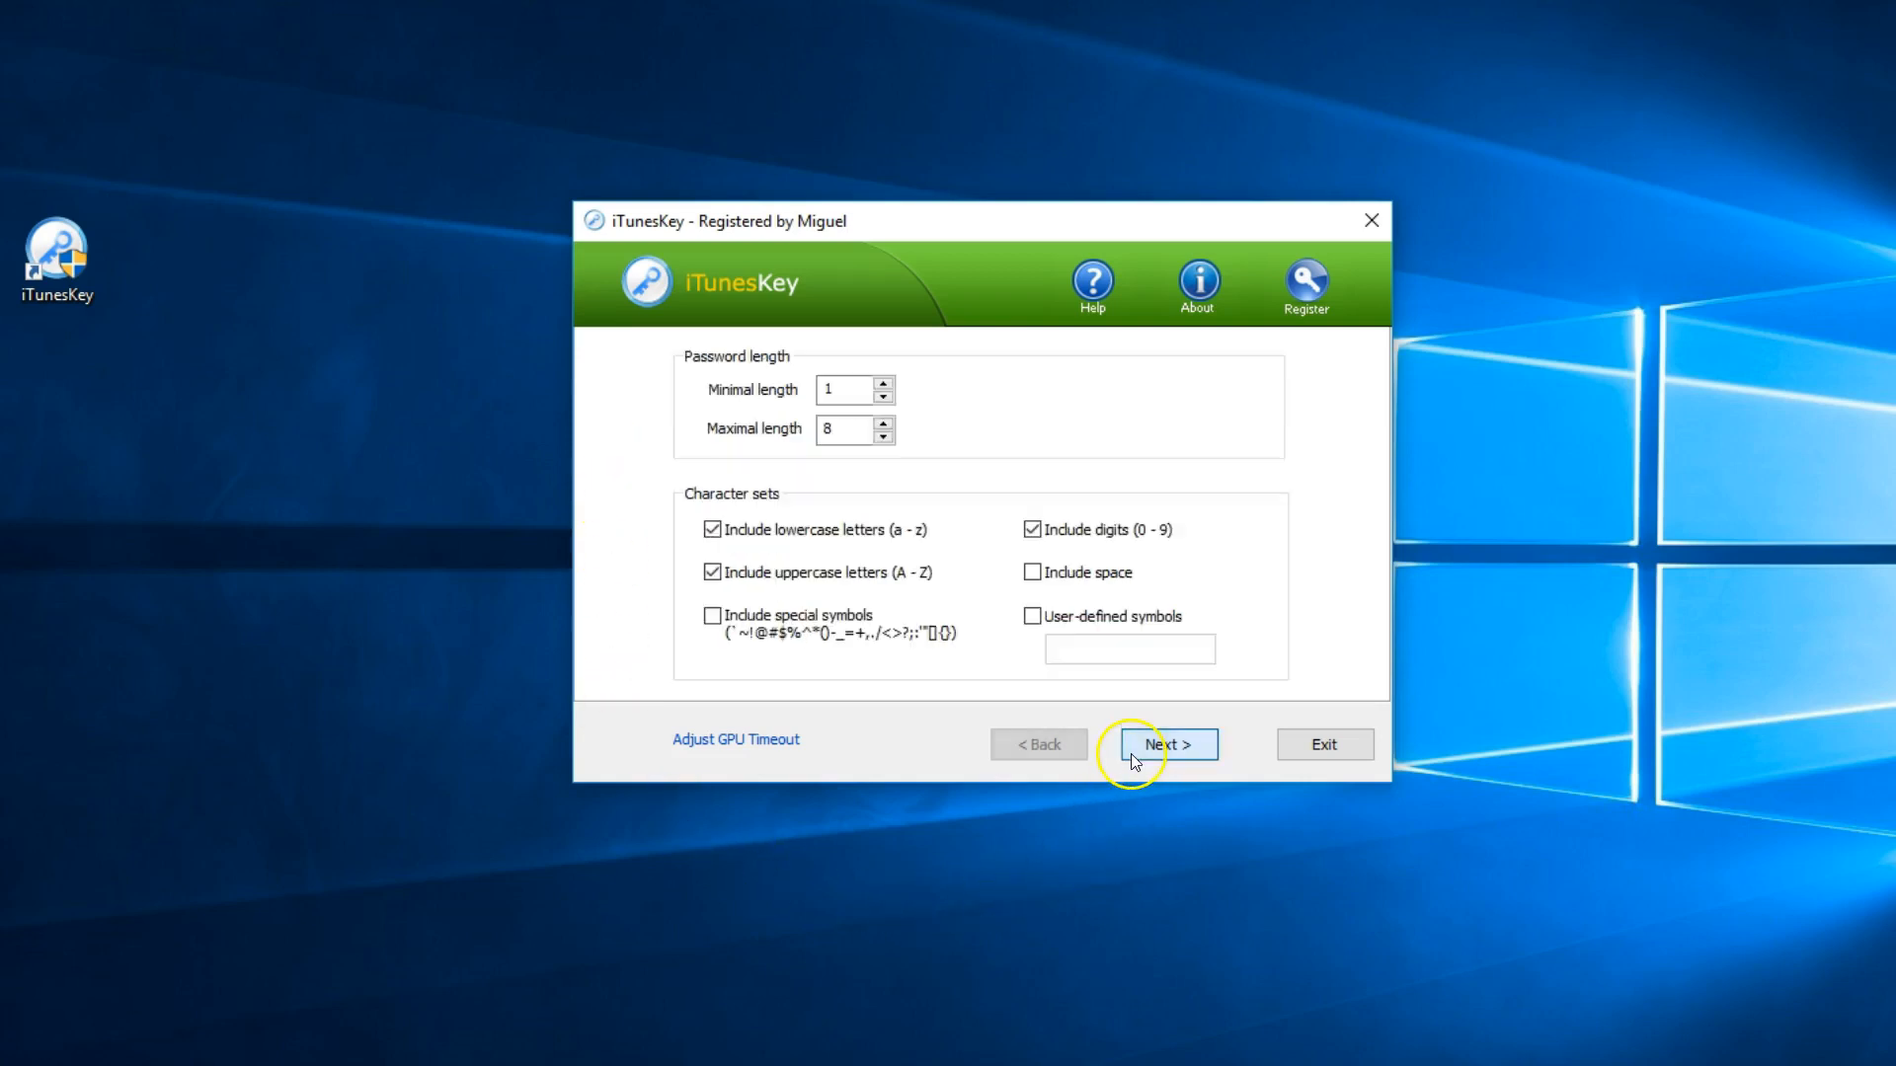
pyautogui.moveTo(1132, 759)
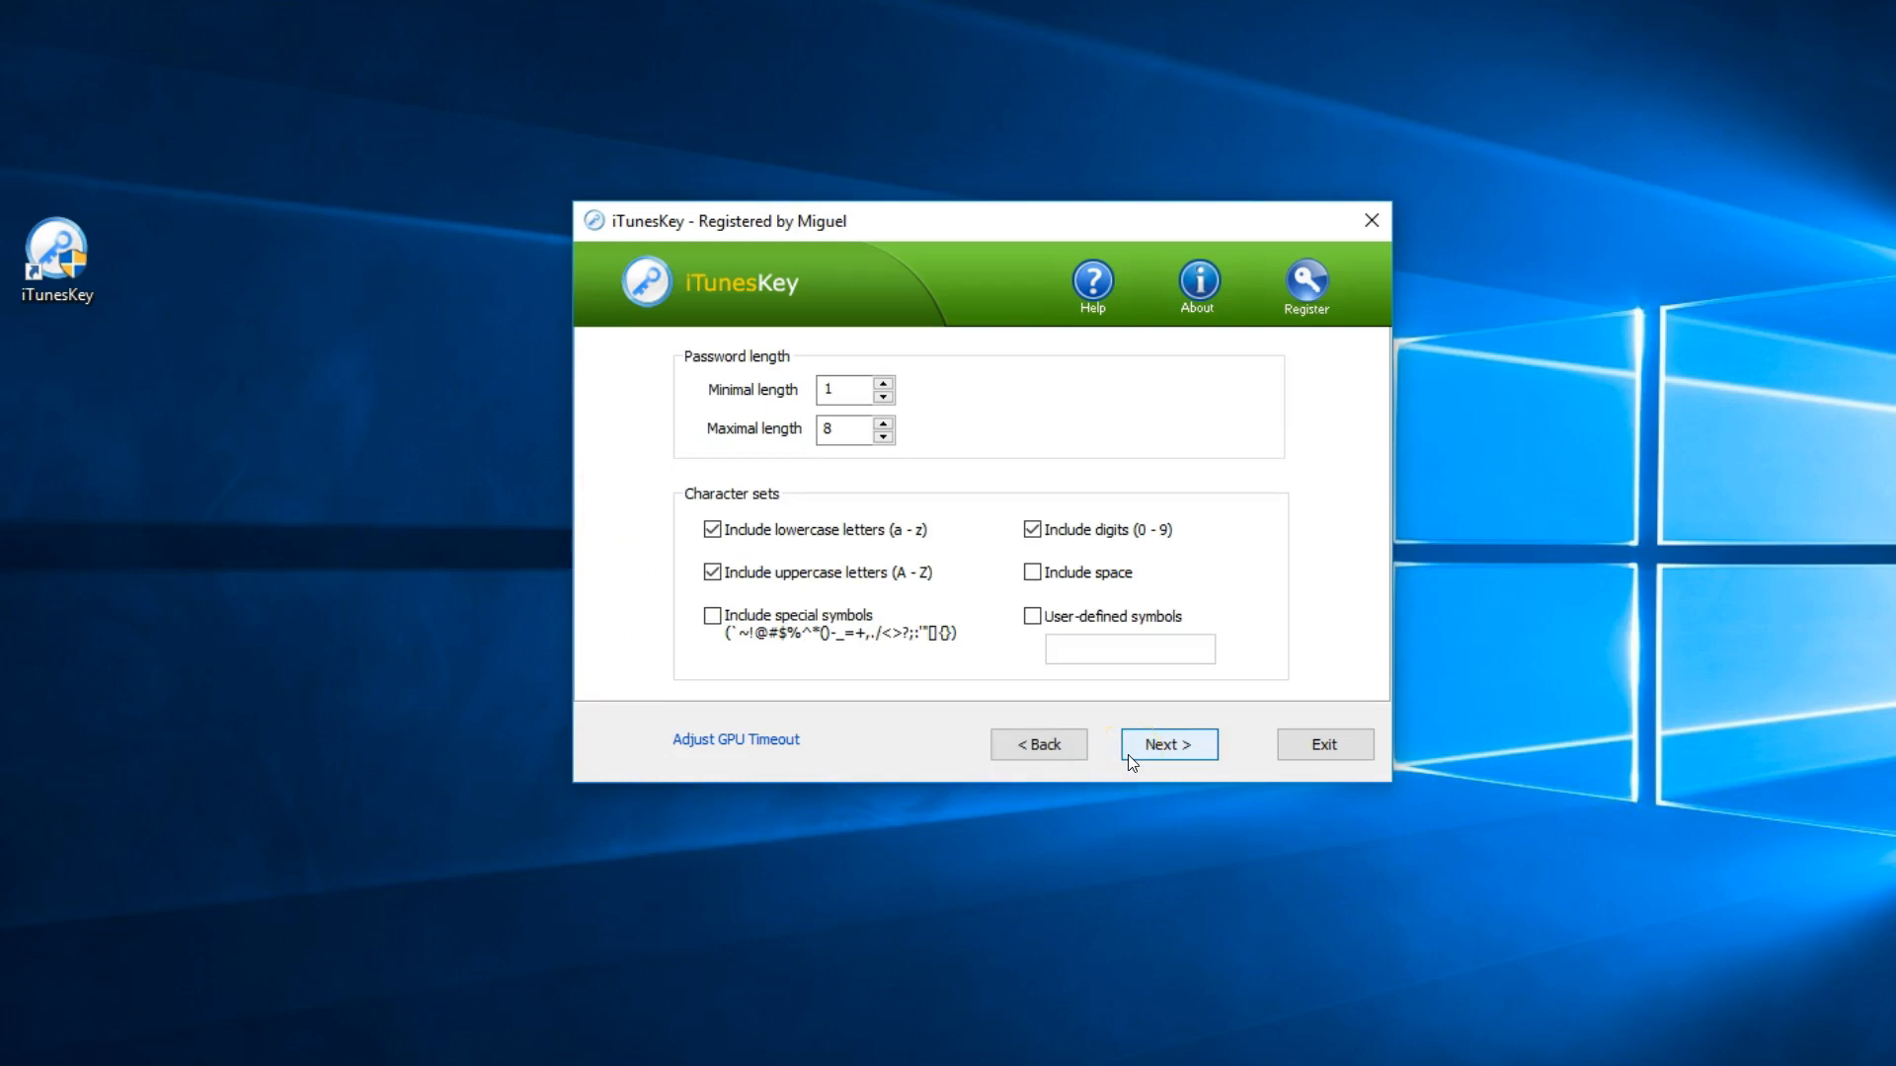
pyautogui.moveTo(545, 472)
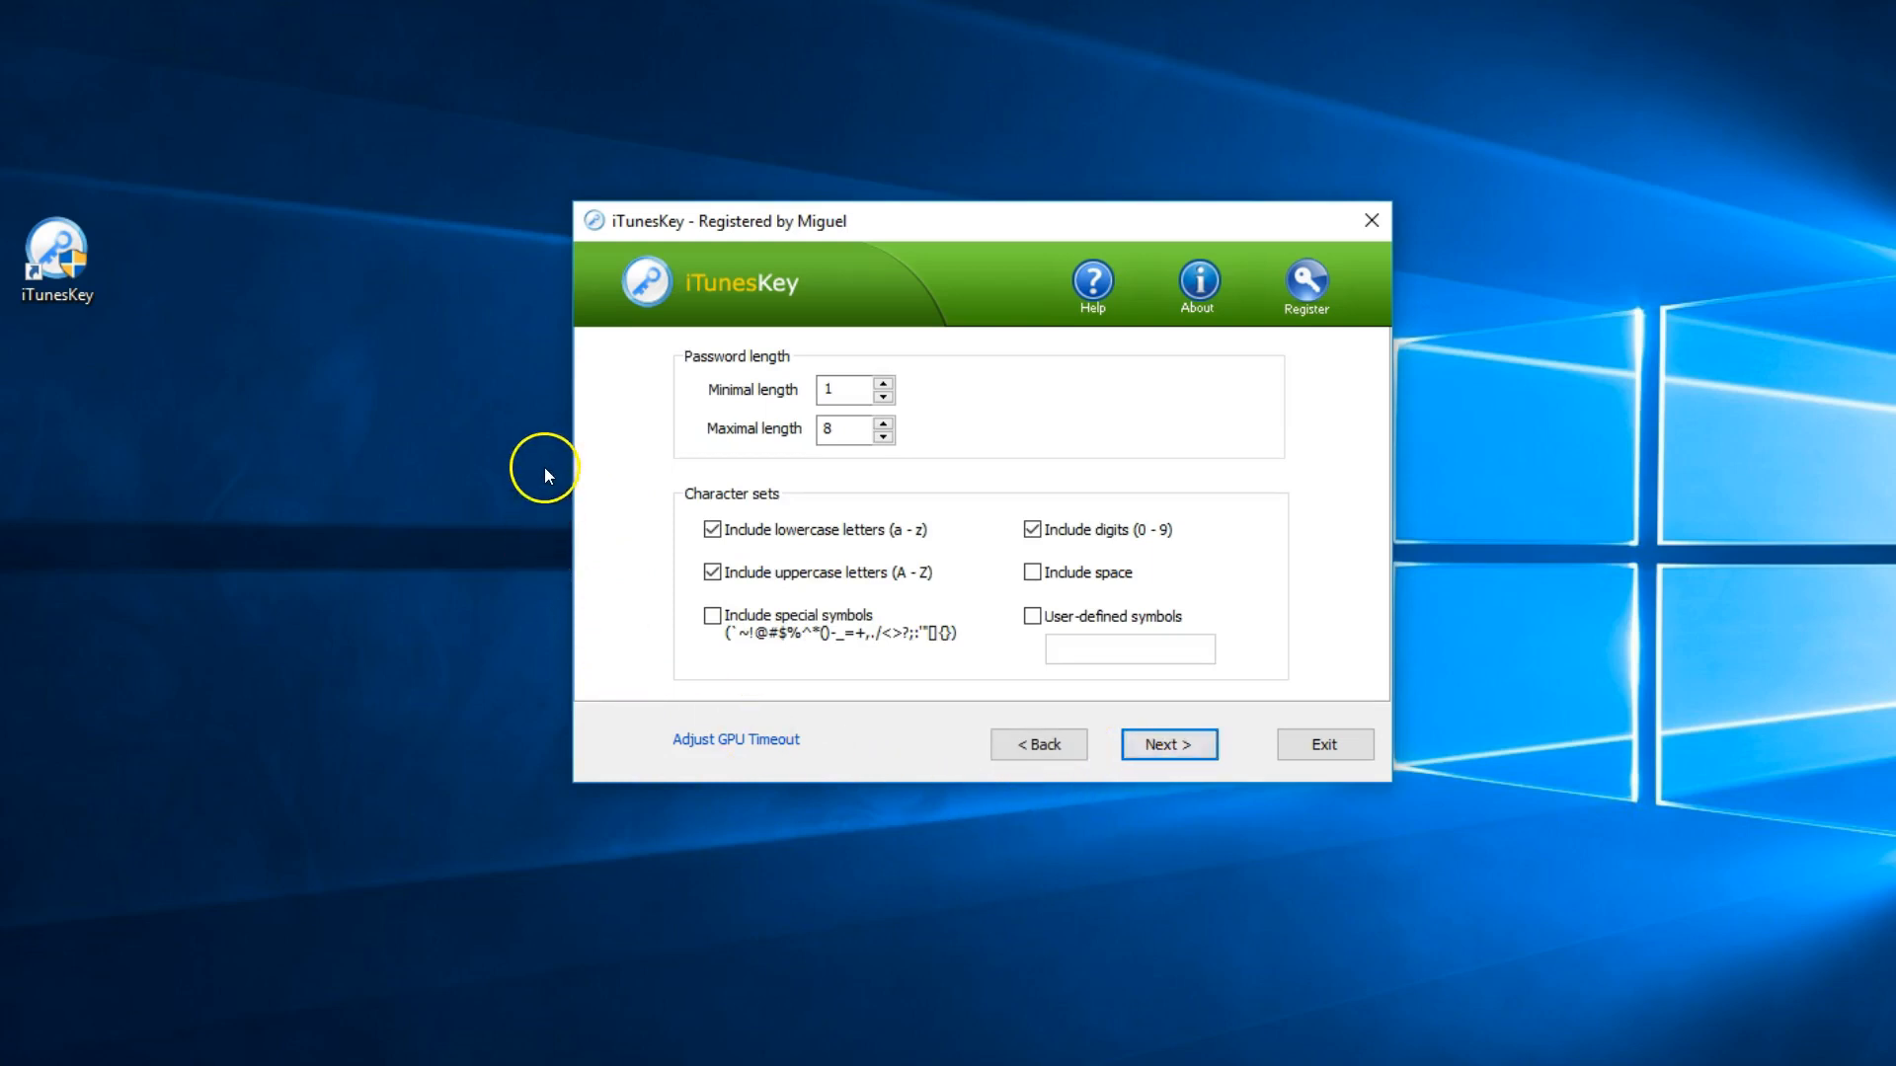
pyautogui.moveTo(626, 405)
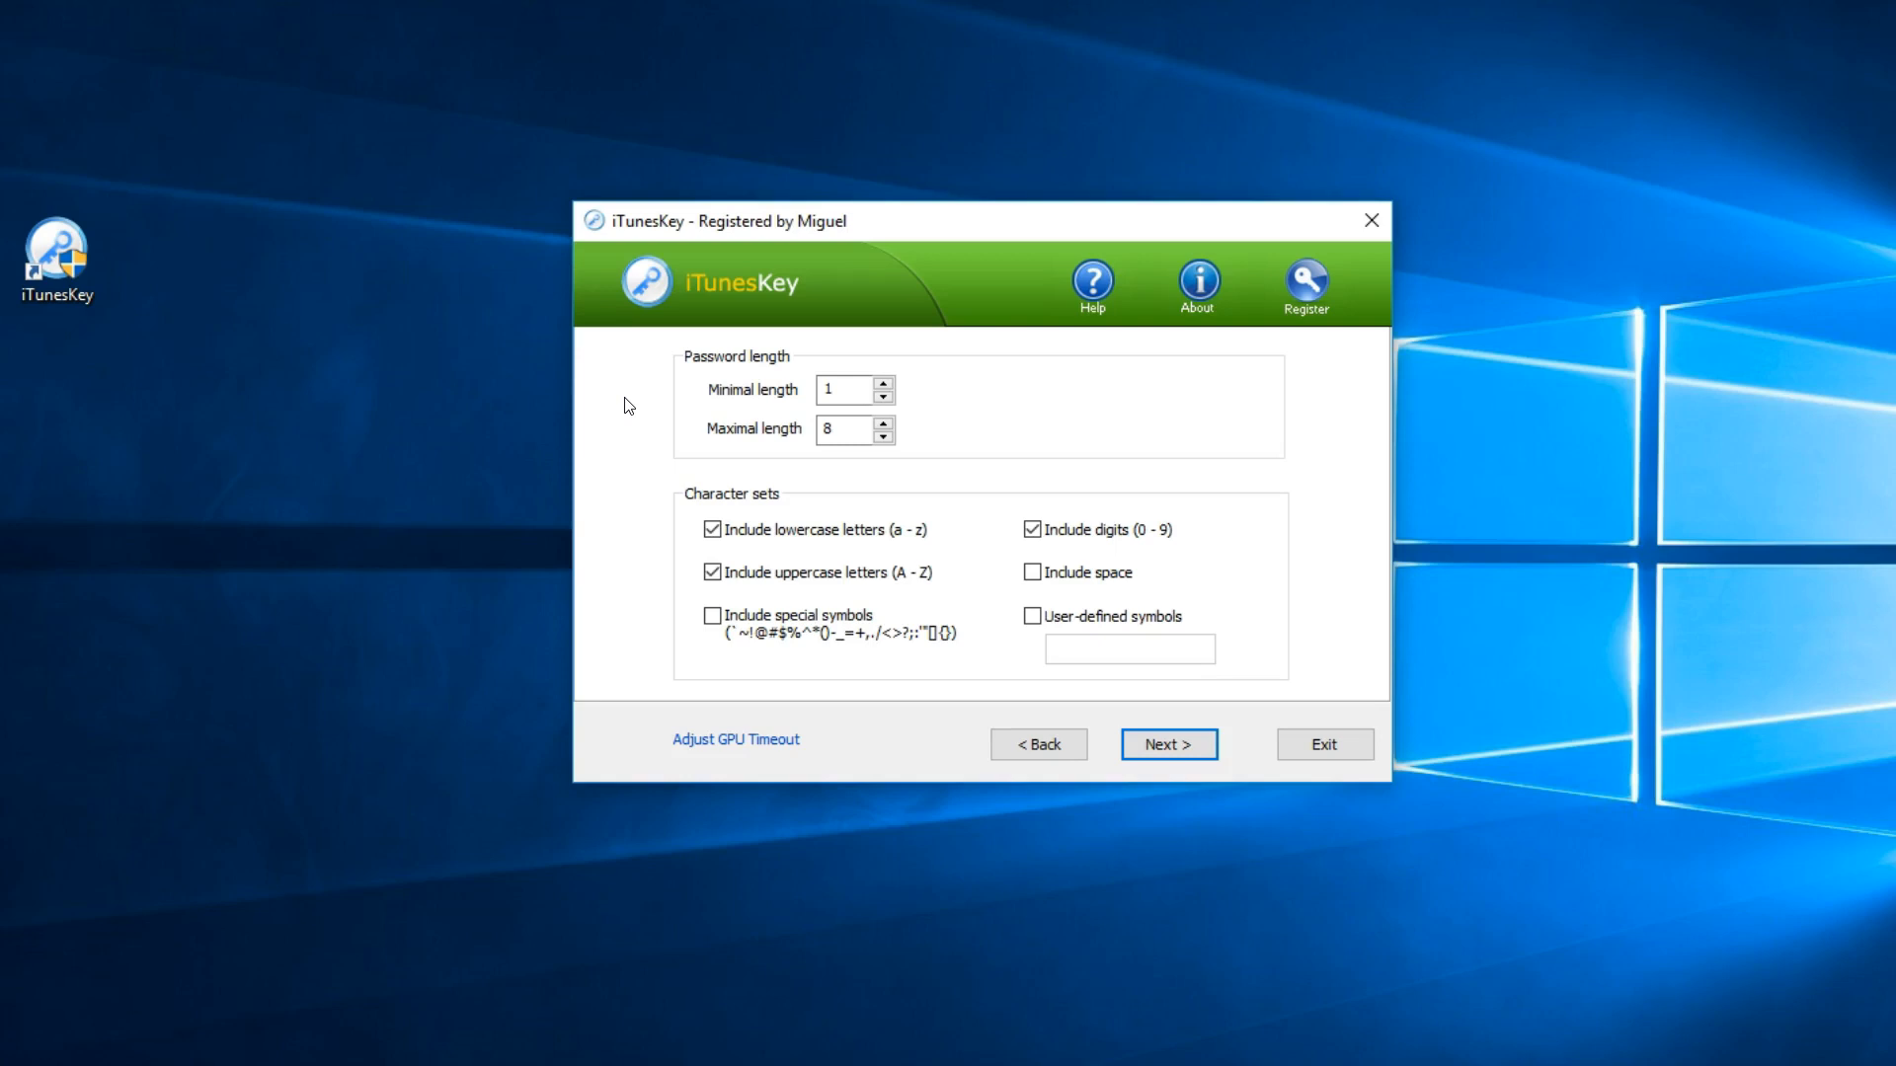
pyautogui.moveTo(608, 432)
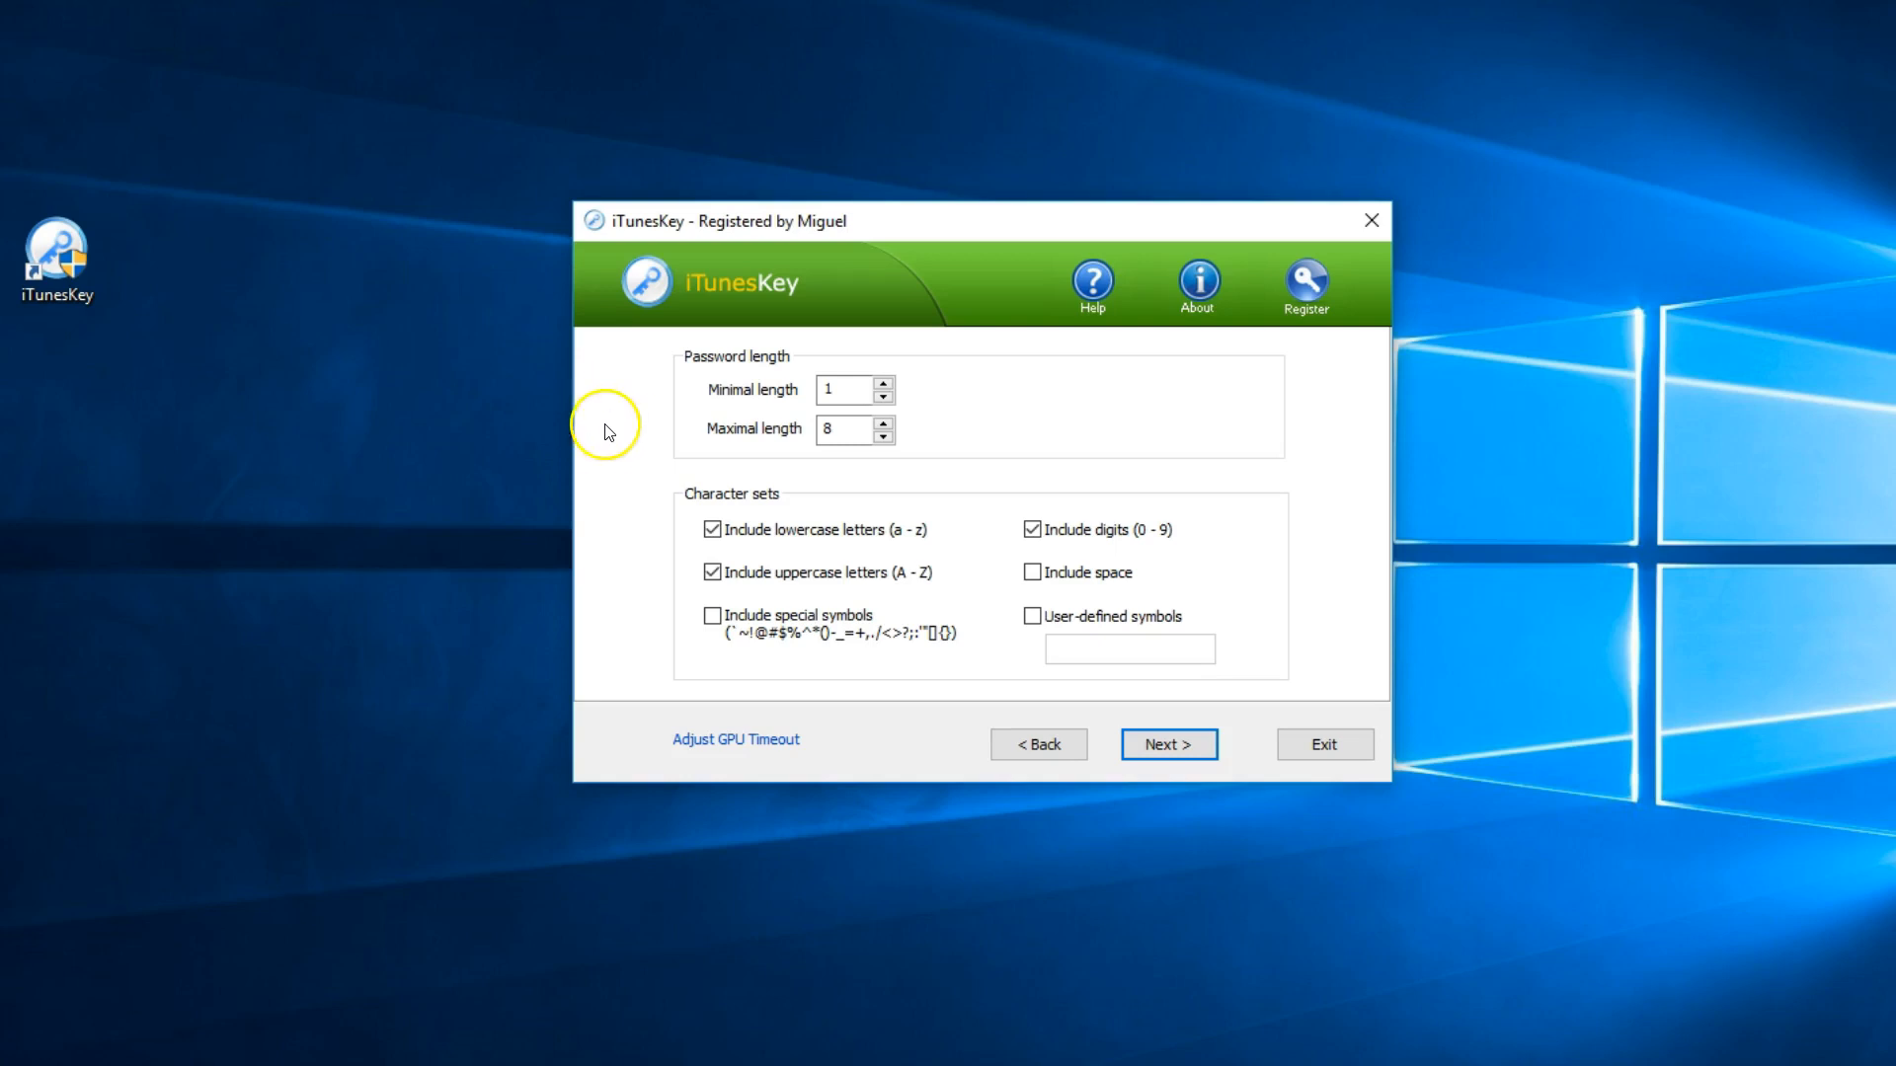
pyautogui.moveTo(620, 521)
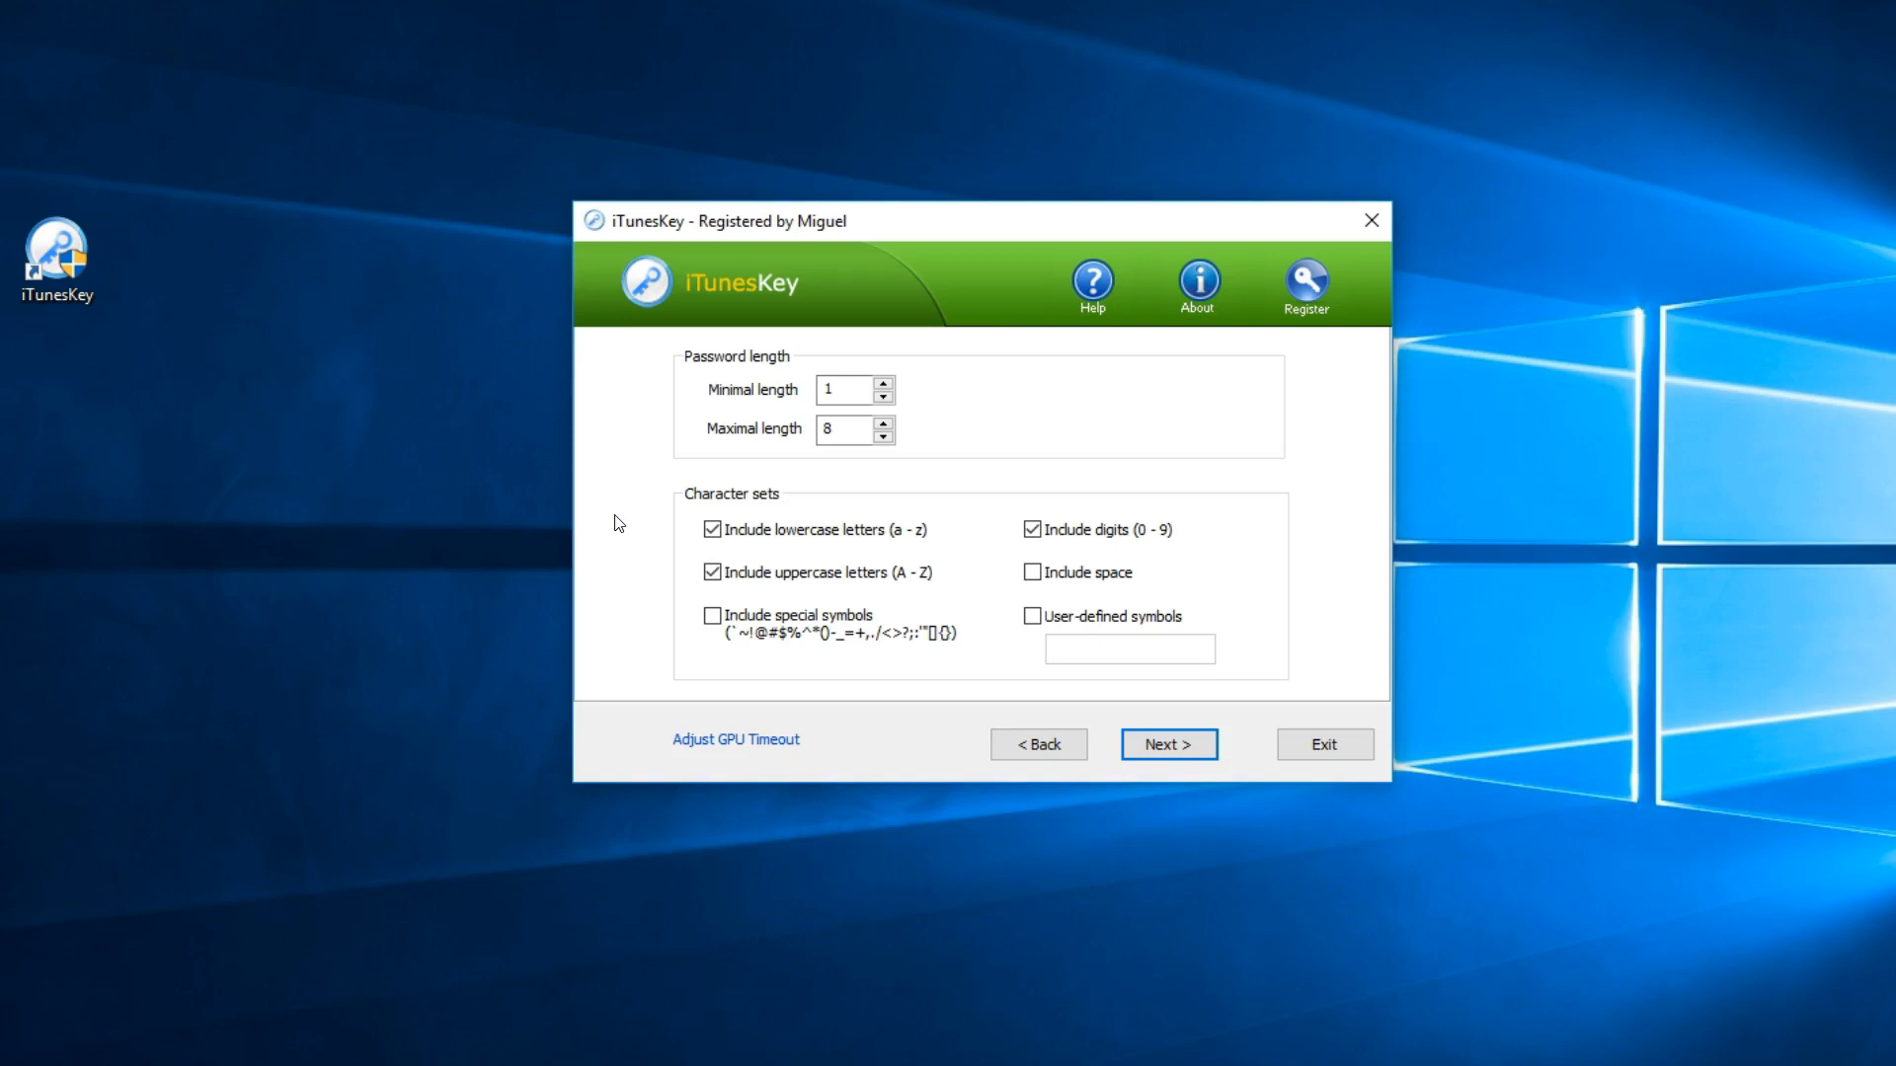
pyautogui.moveTo(1033, 799)
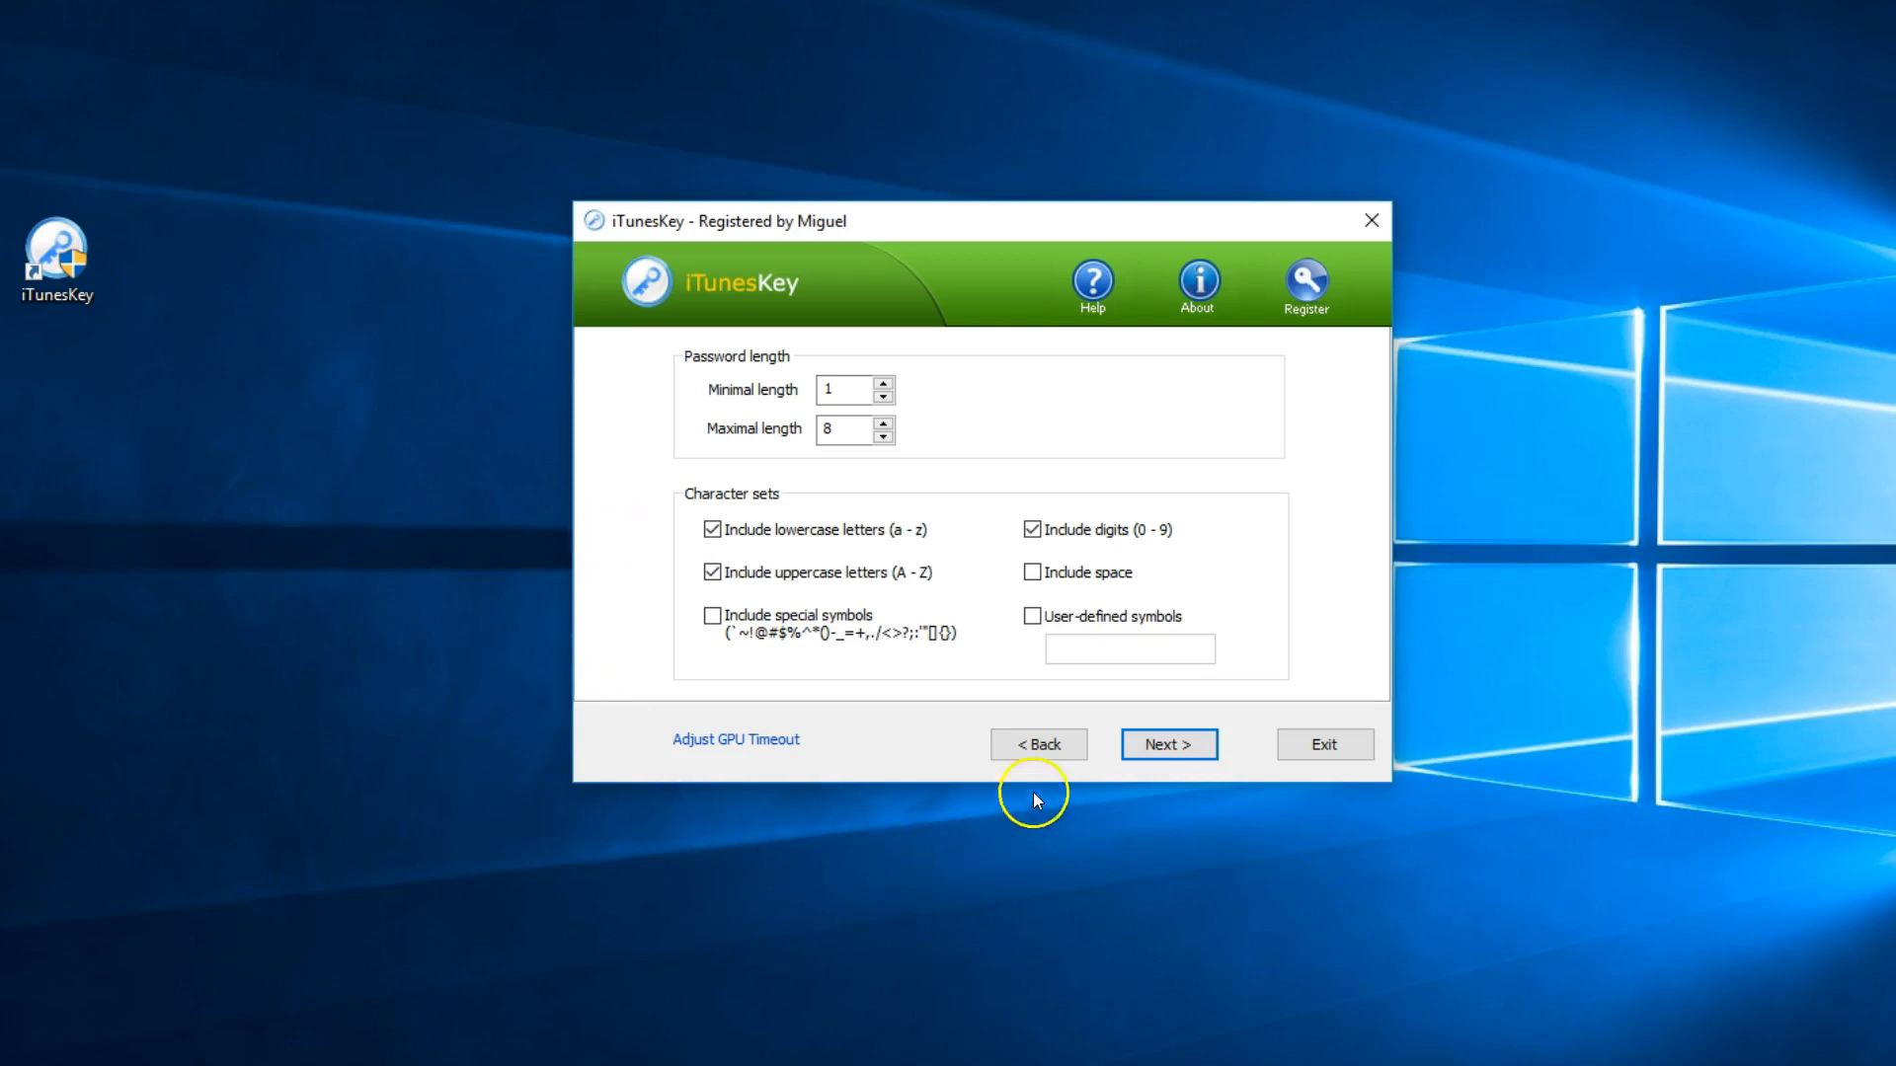
# Step: Return to the method choice, choose mask attack and view its settings page
pyautogui.click(1037, 745)
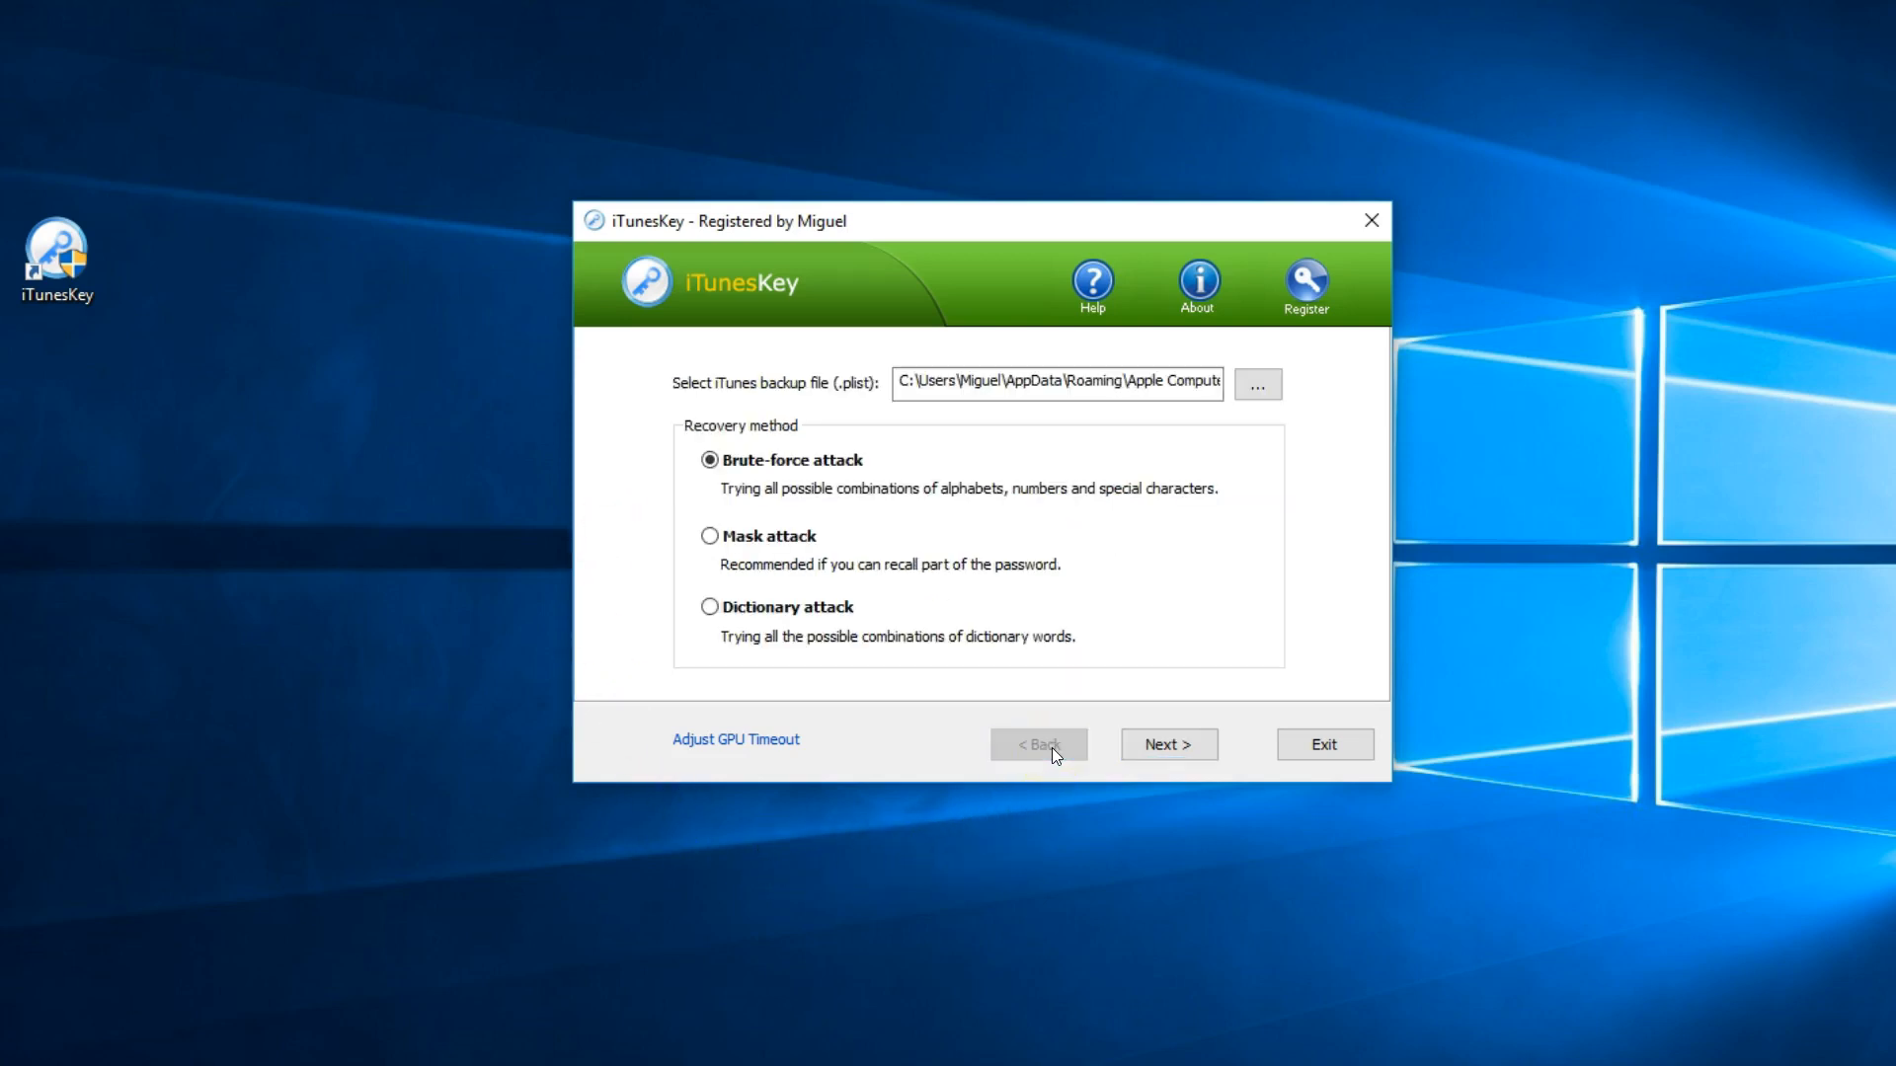
pyautogui.click(709, 535)
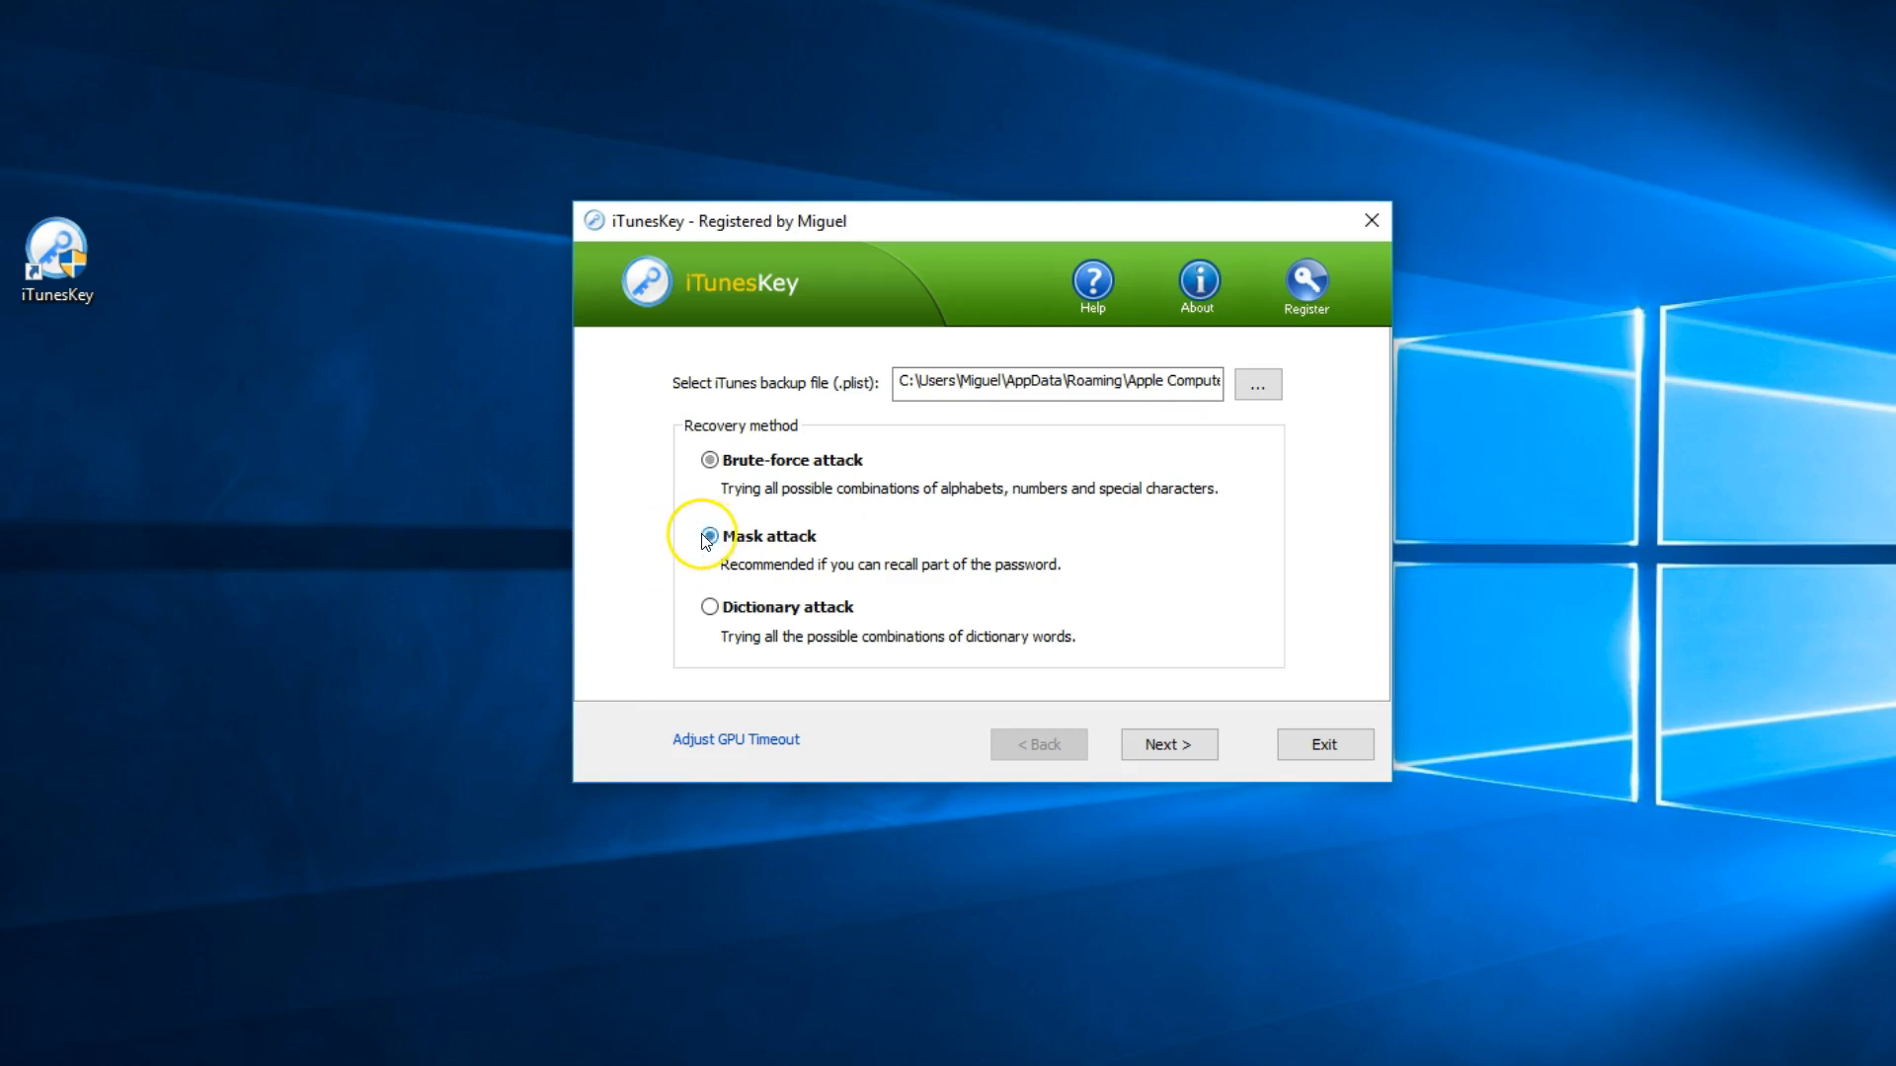
pyautogui.click(709, 535)
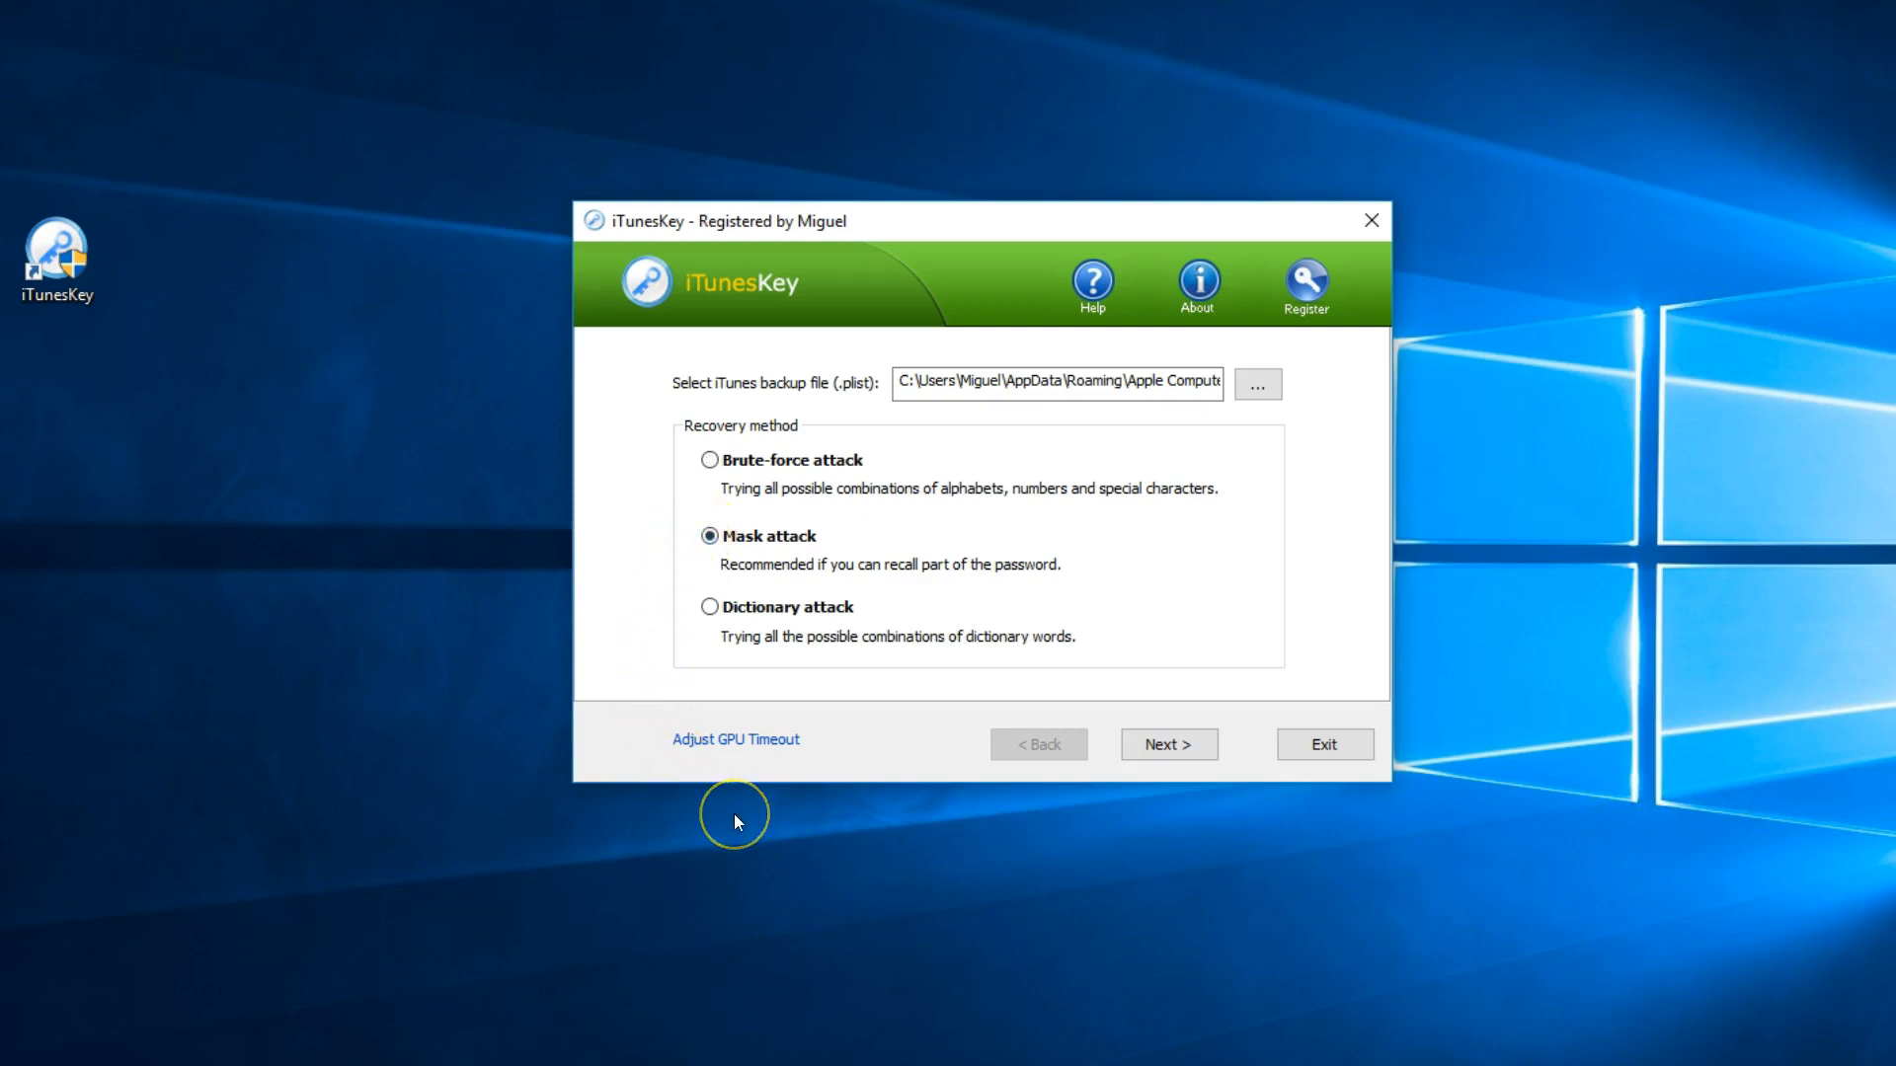
pyautogui.moveTo(1118, 807)
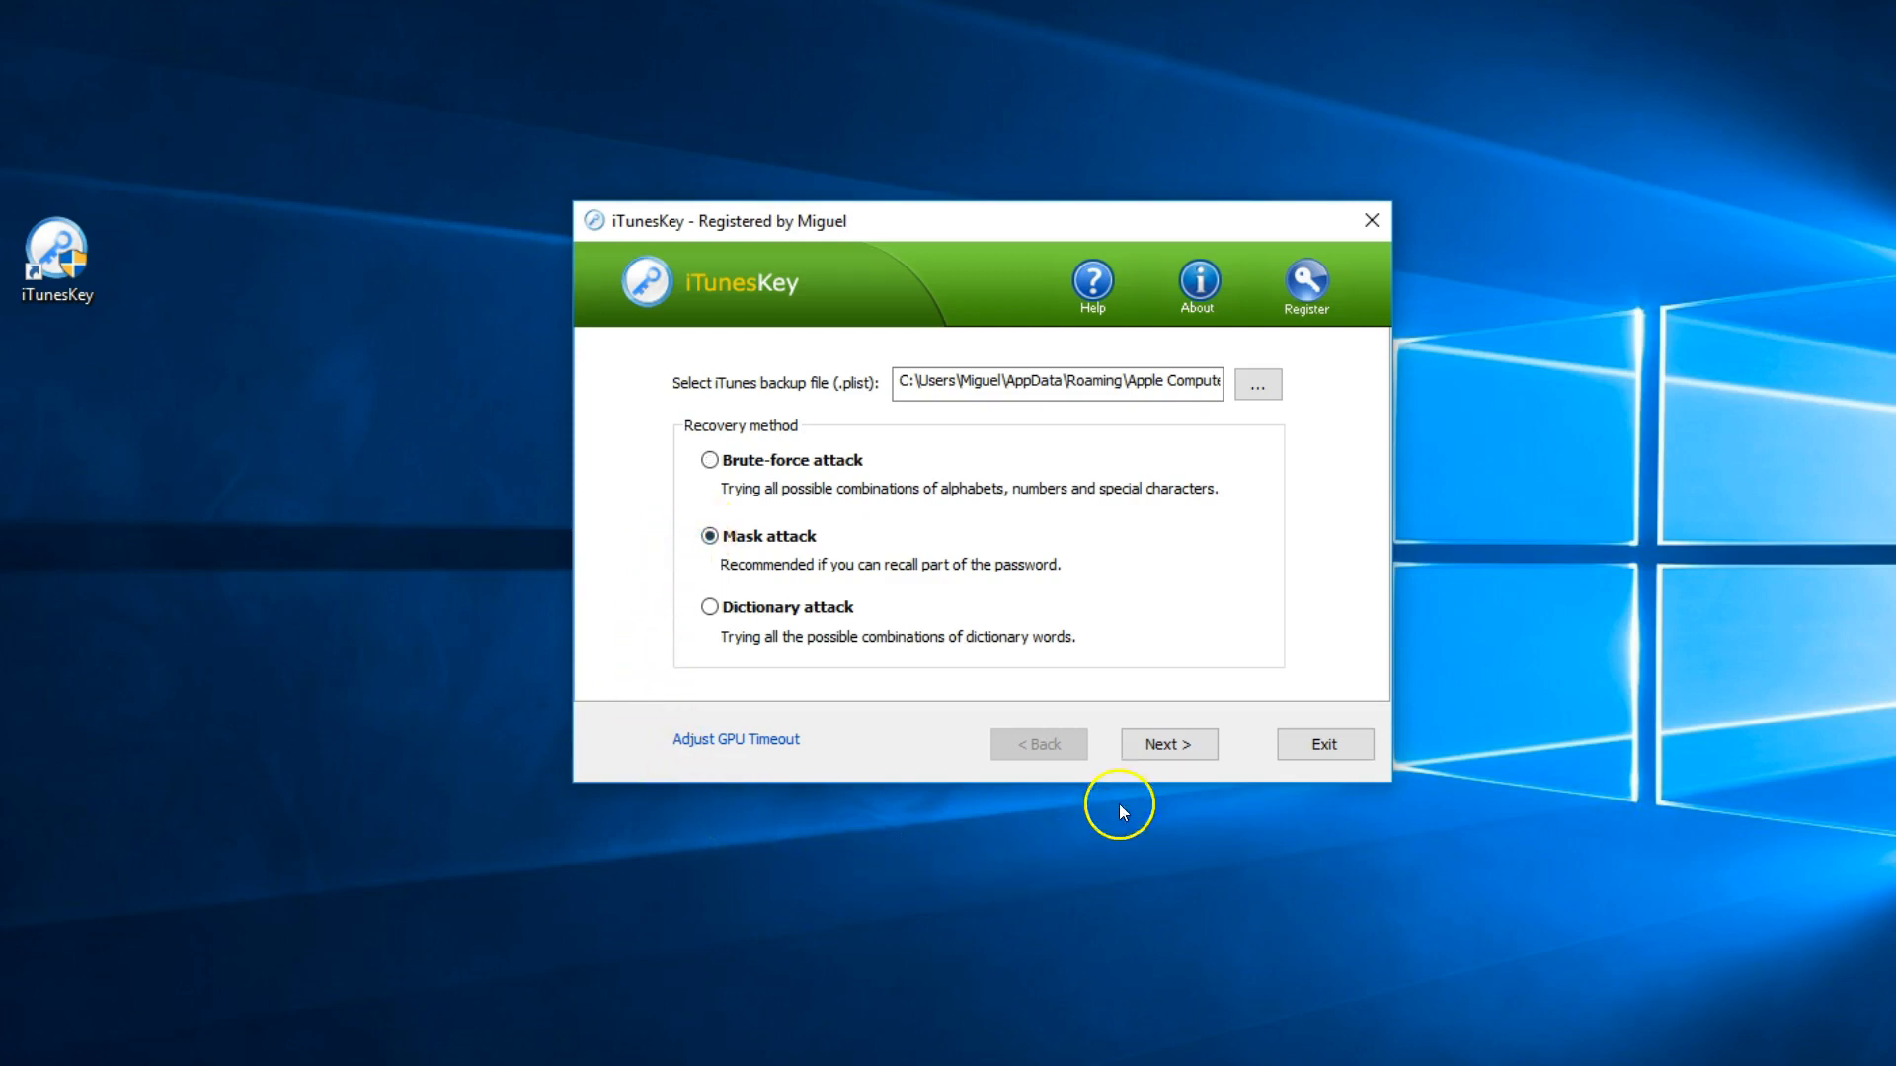
pyautogui.click(1167, 744)
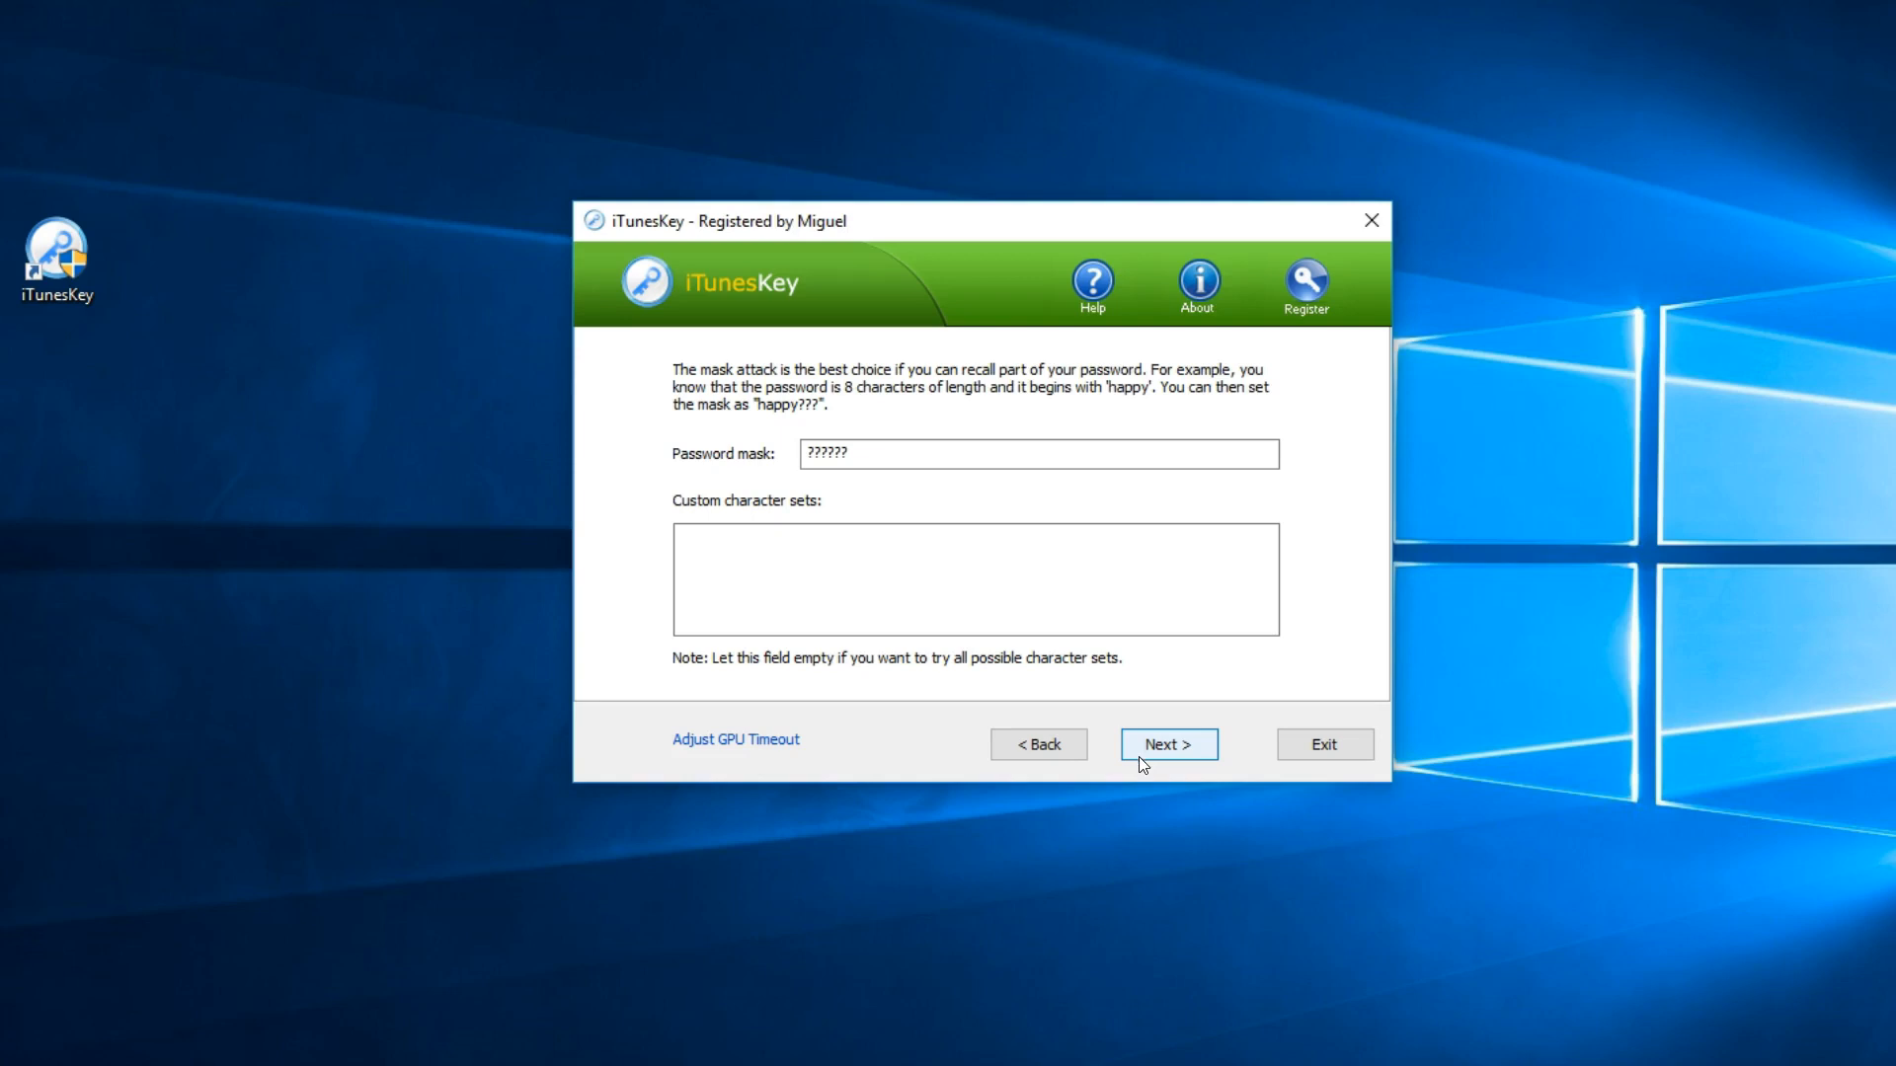
# Step: Go back, choose dictionary attack, view its settings, then return to the method choice
pyautogui.click(1037, 745)
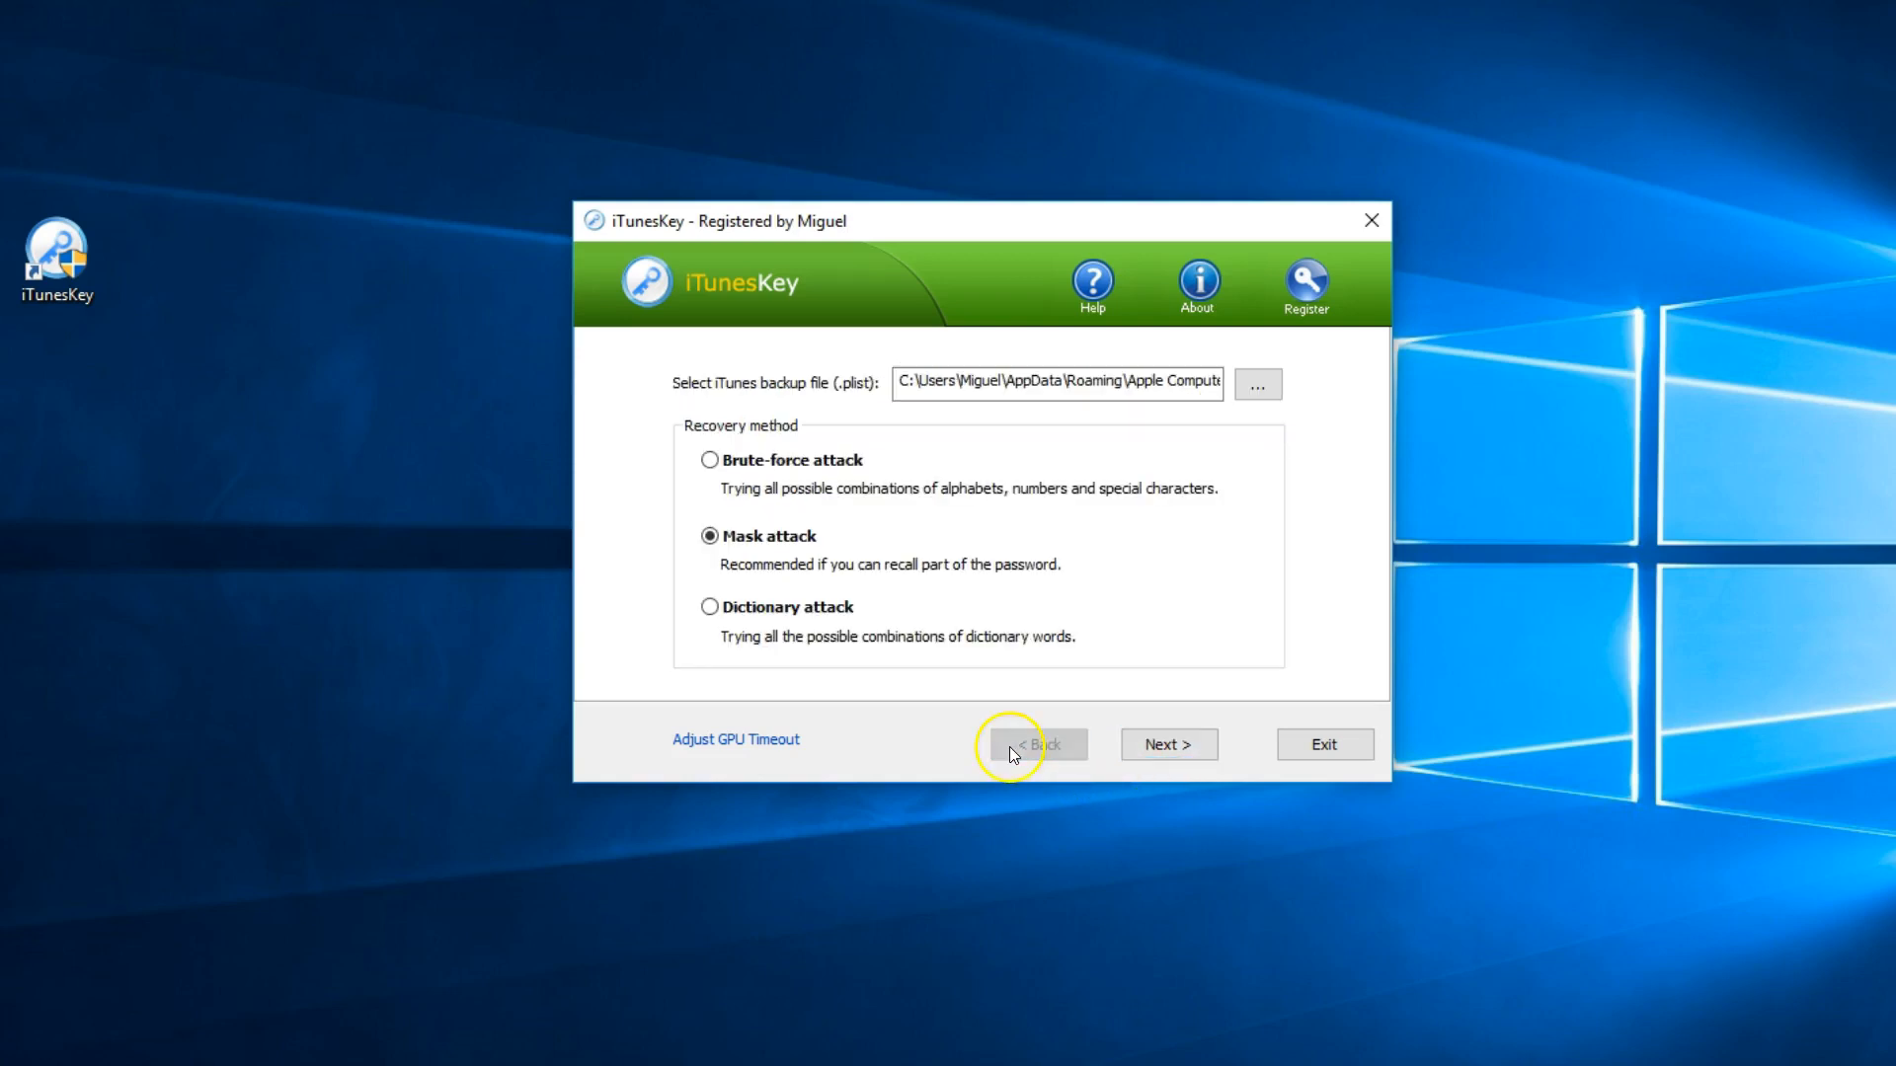
pyautogui.click(709, 606)
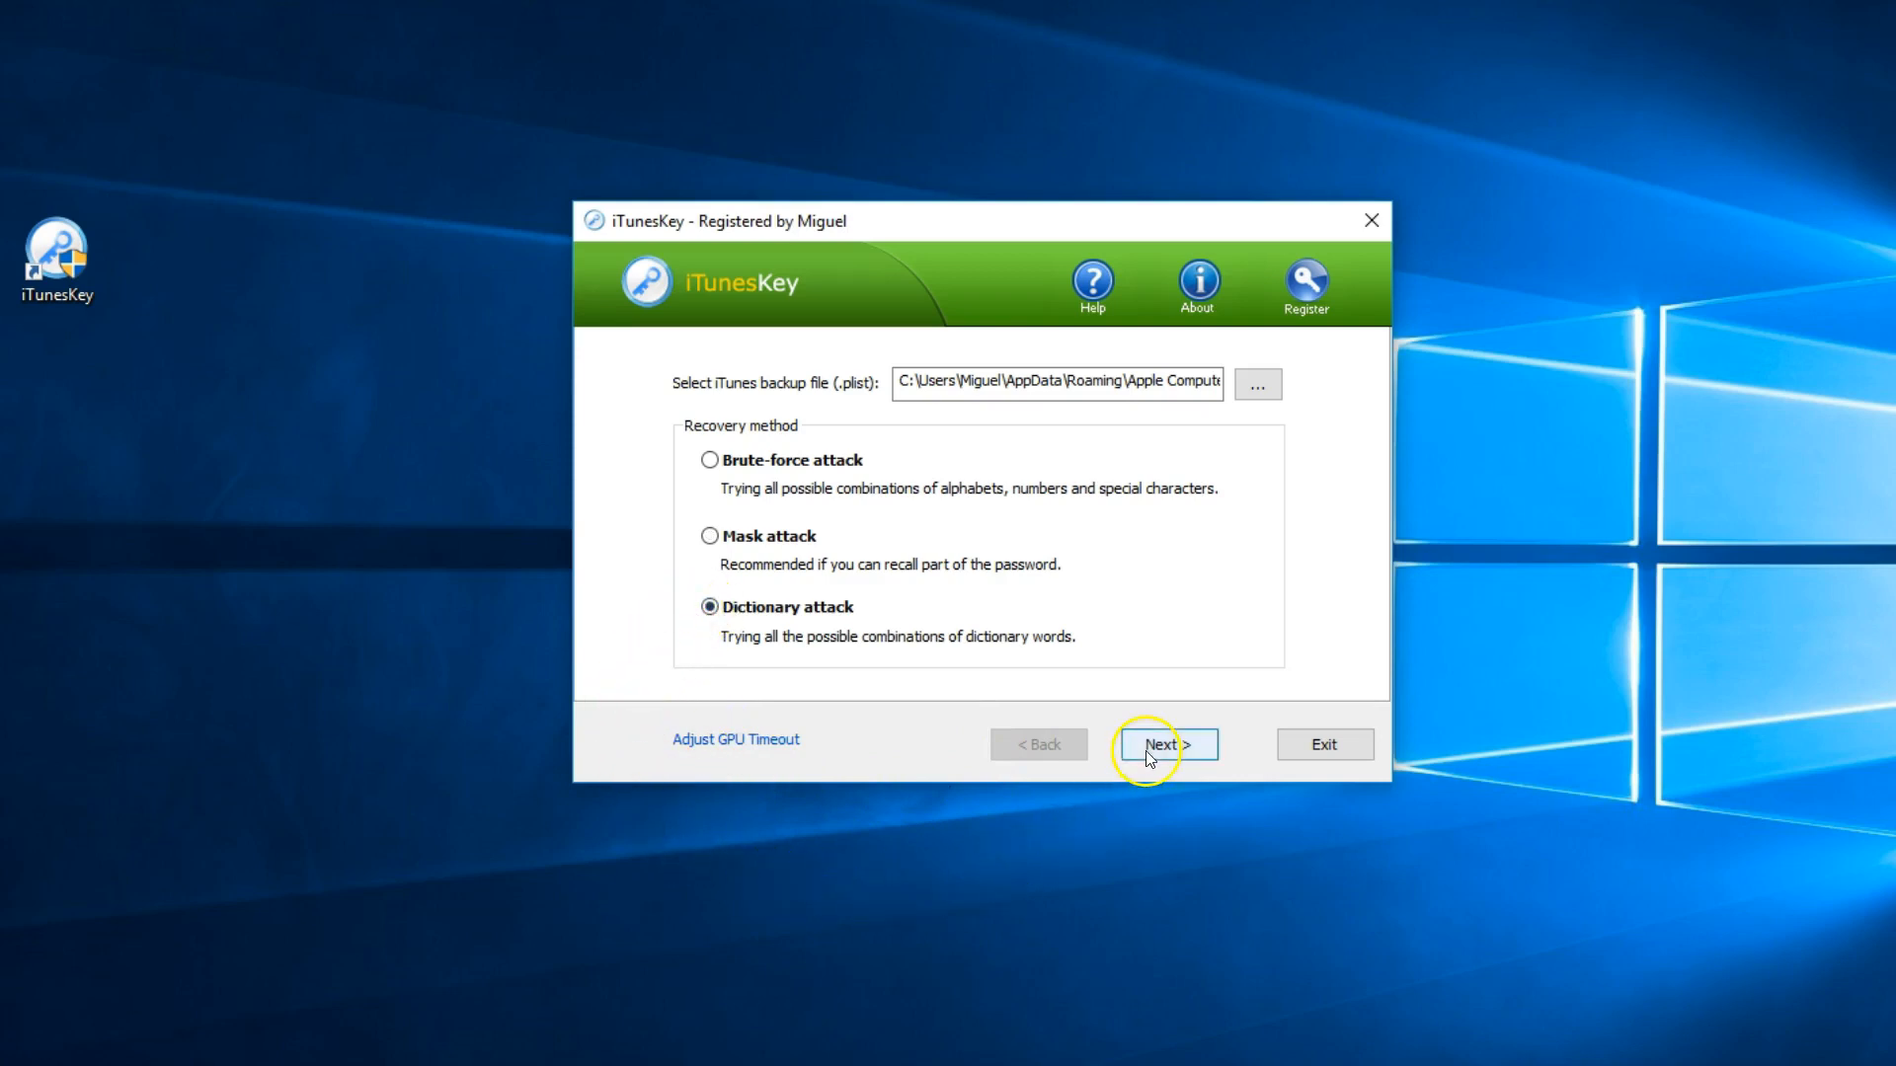
pyautogui.click(1165, 745)
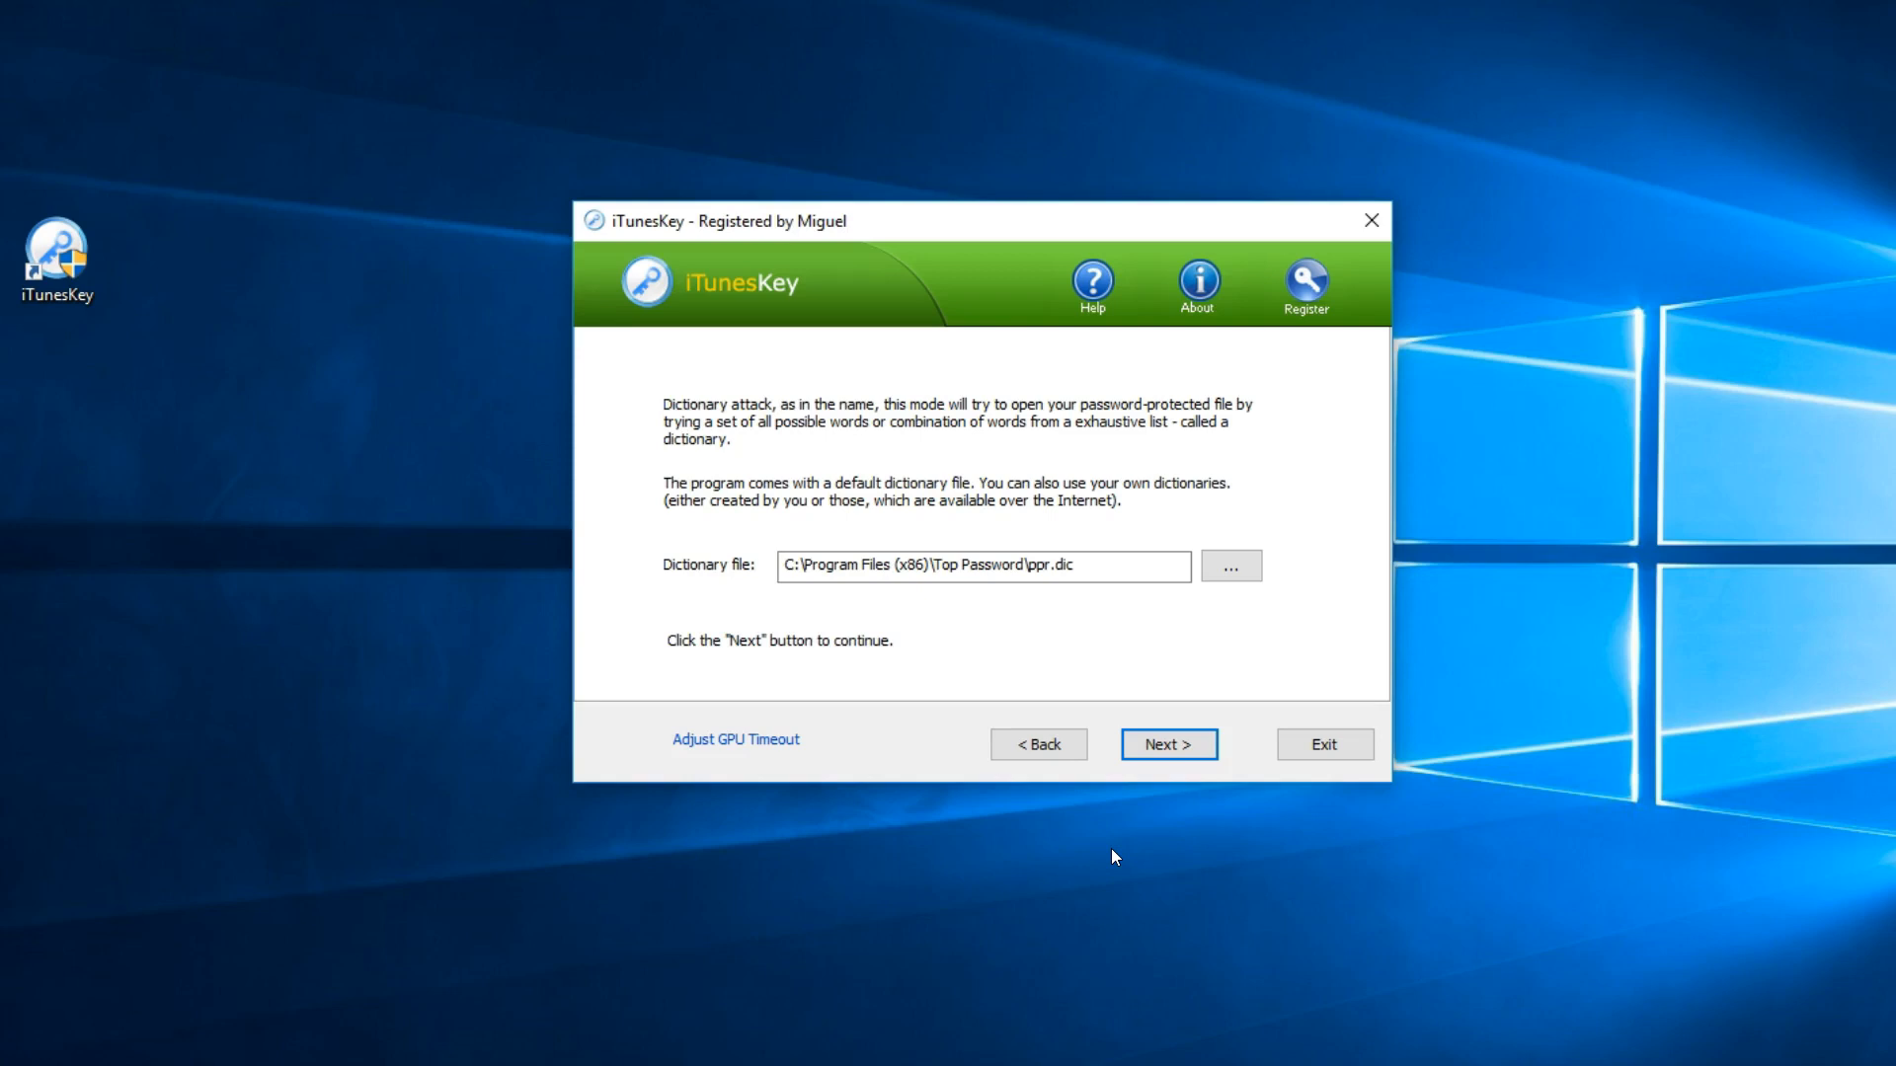
pyautogui.click(1036, 745)
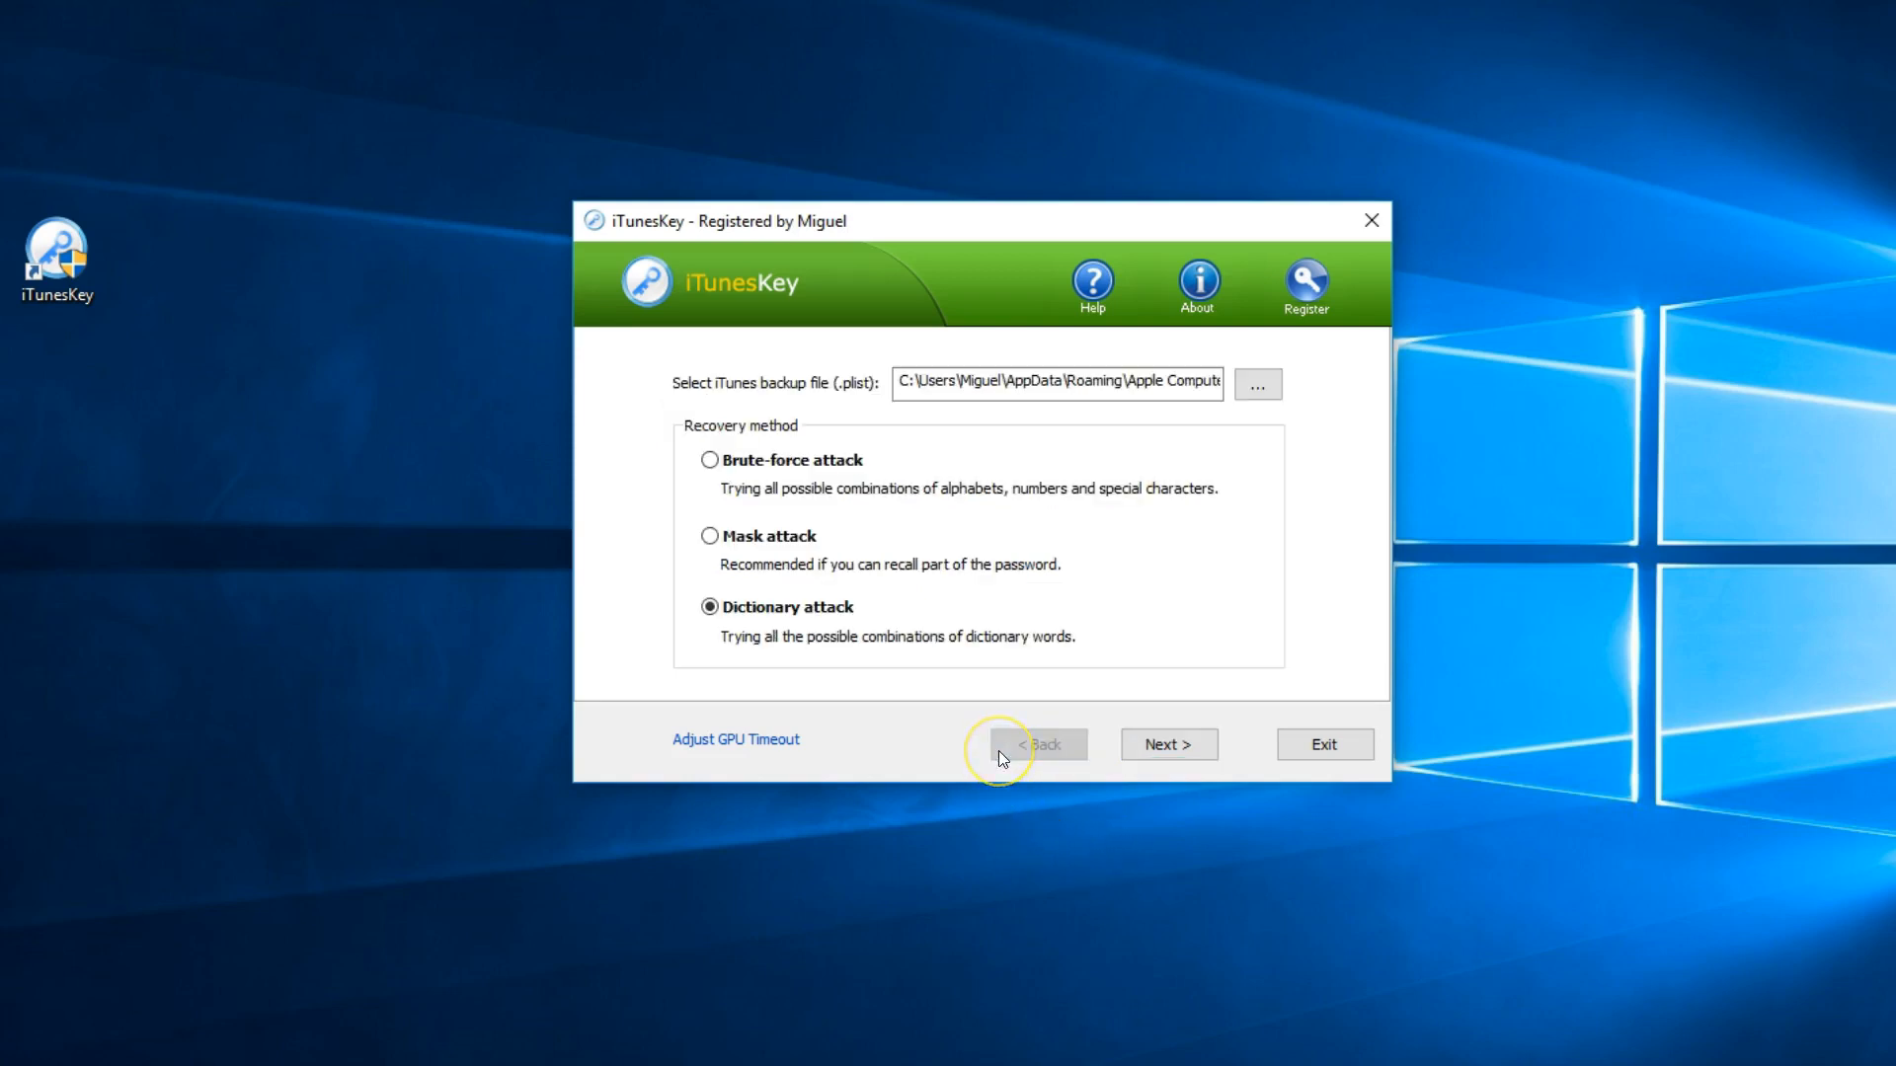
pyautogui.moveTo(709, 538)
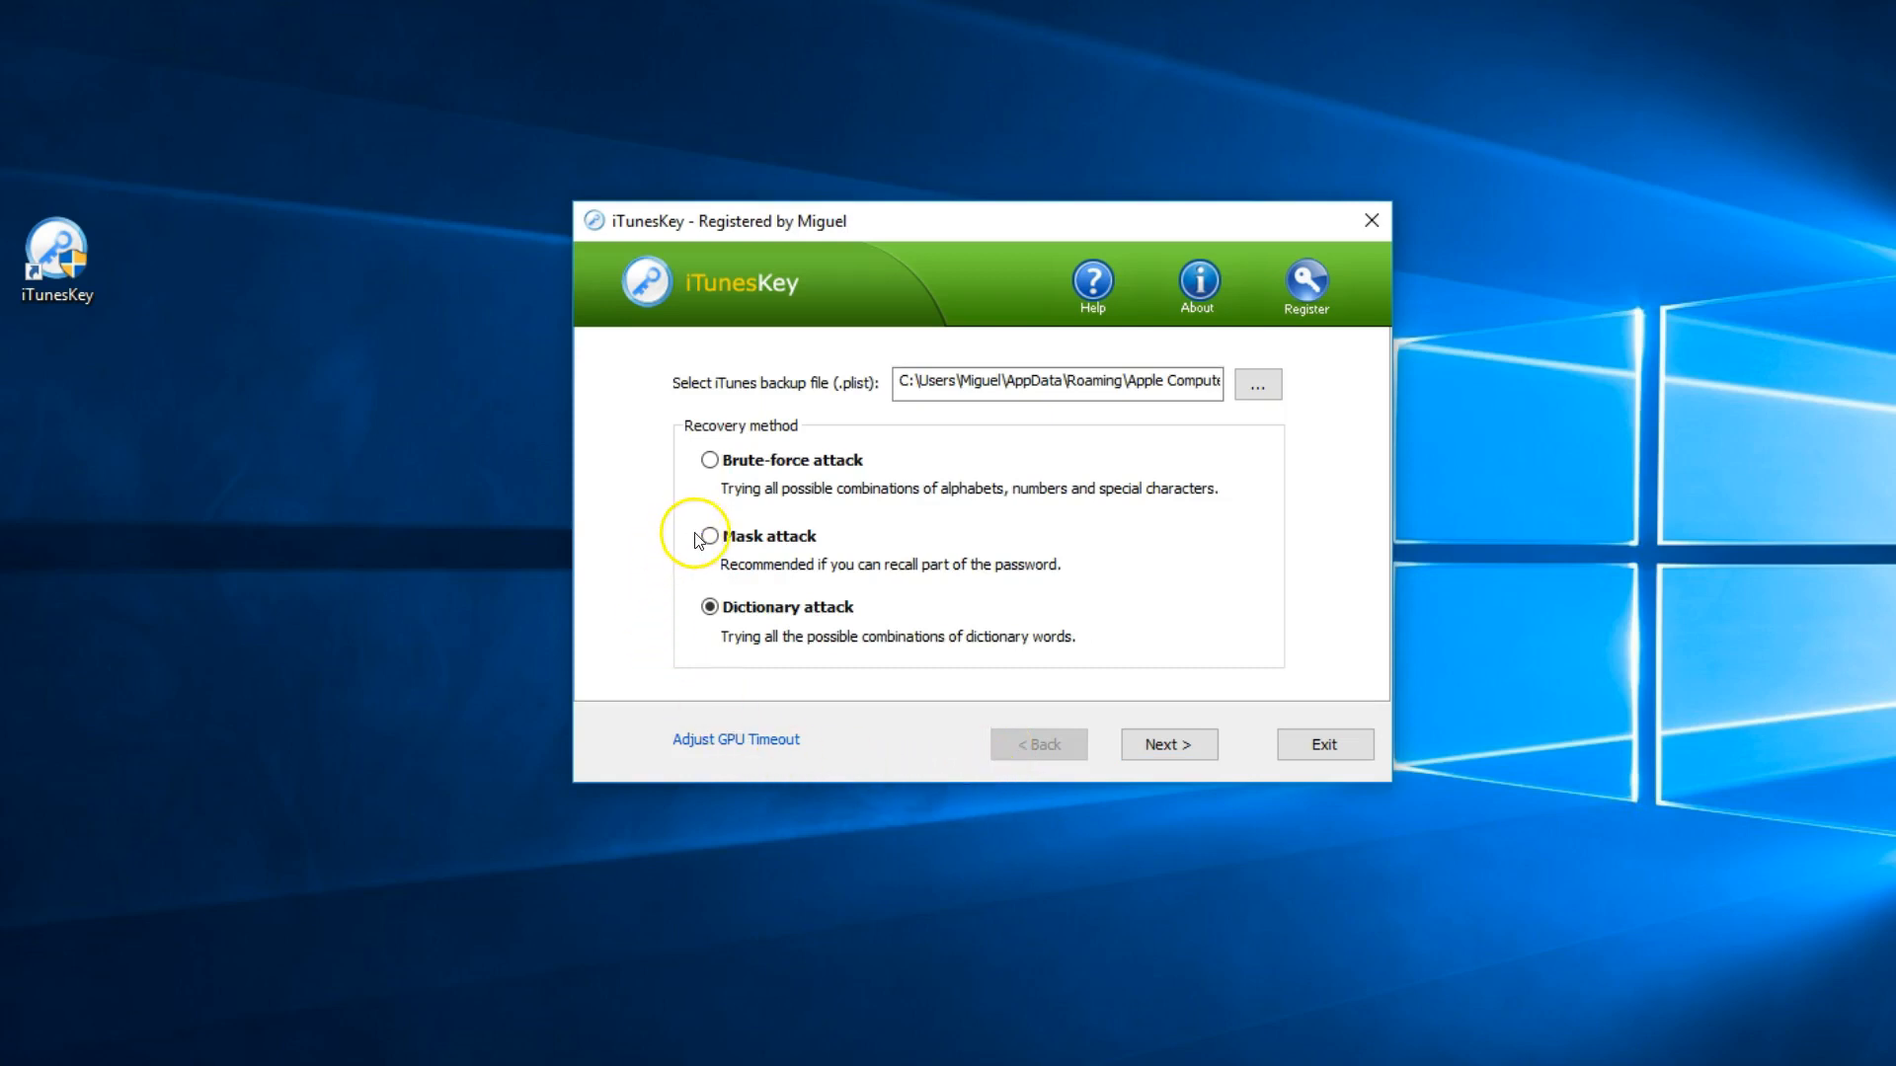
# Step: Choose mask attack and enter the password mask 8??2 in its settings
pyautogui.click(709, 535)
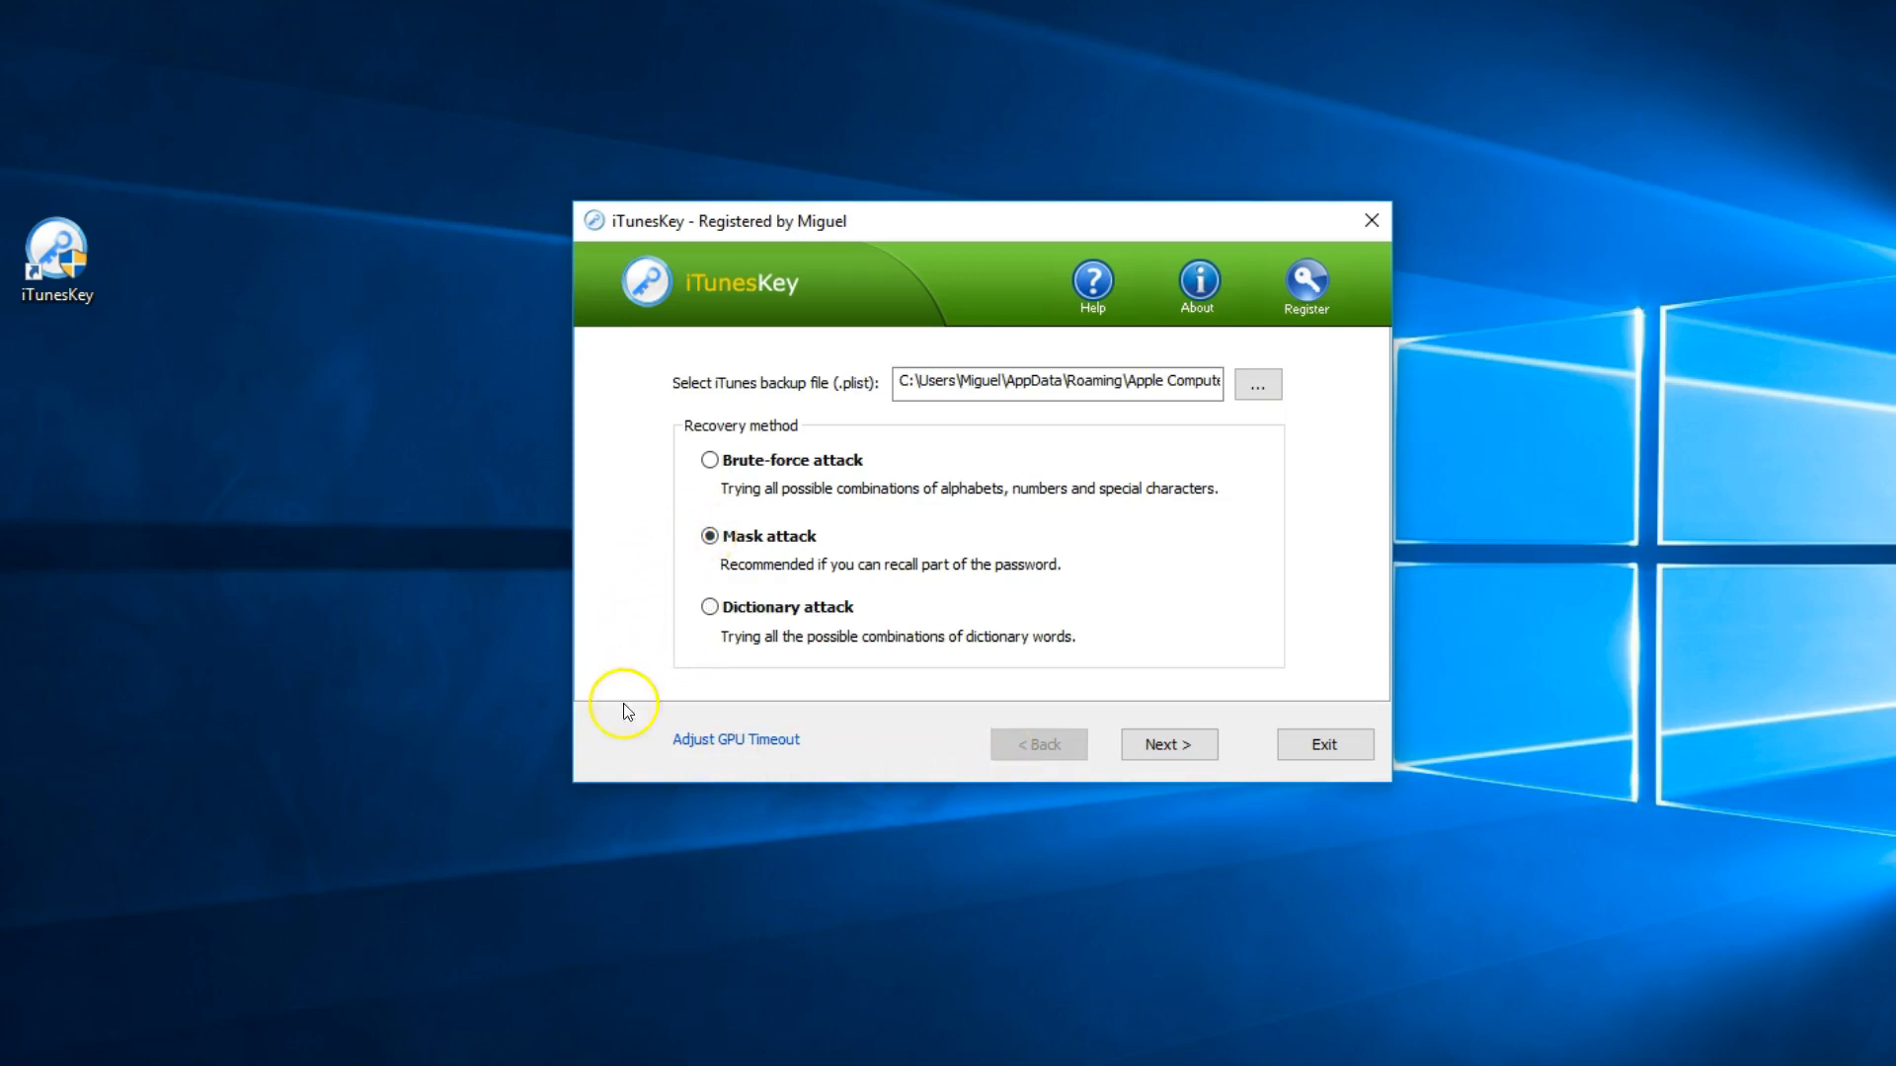
pyautogui.moveTo(1114, 811)
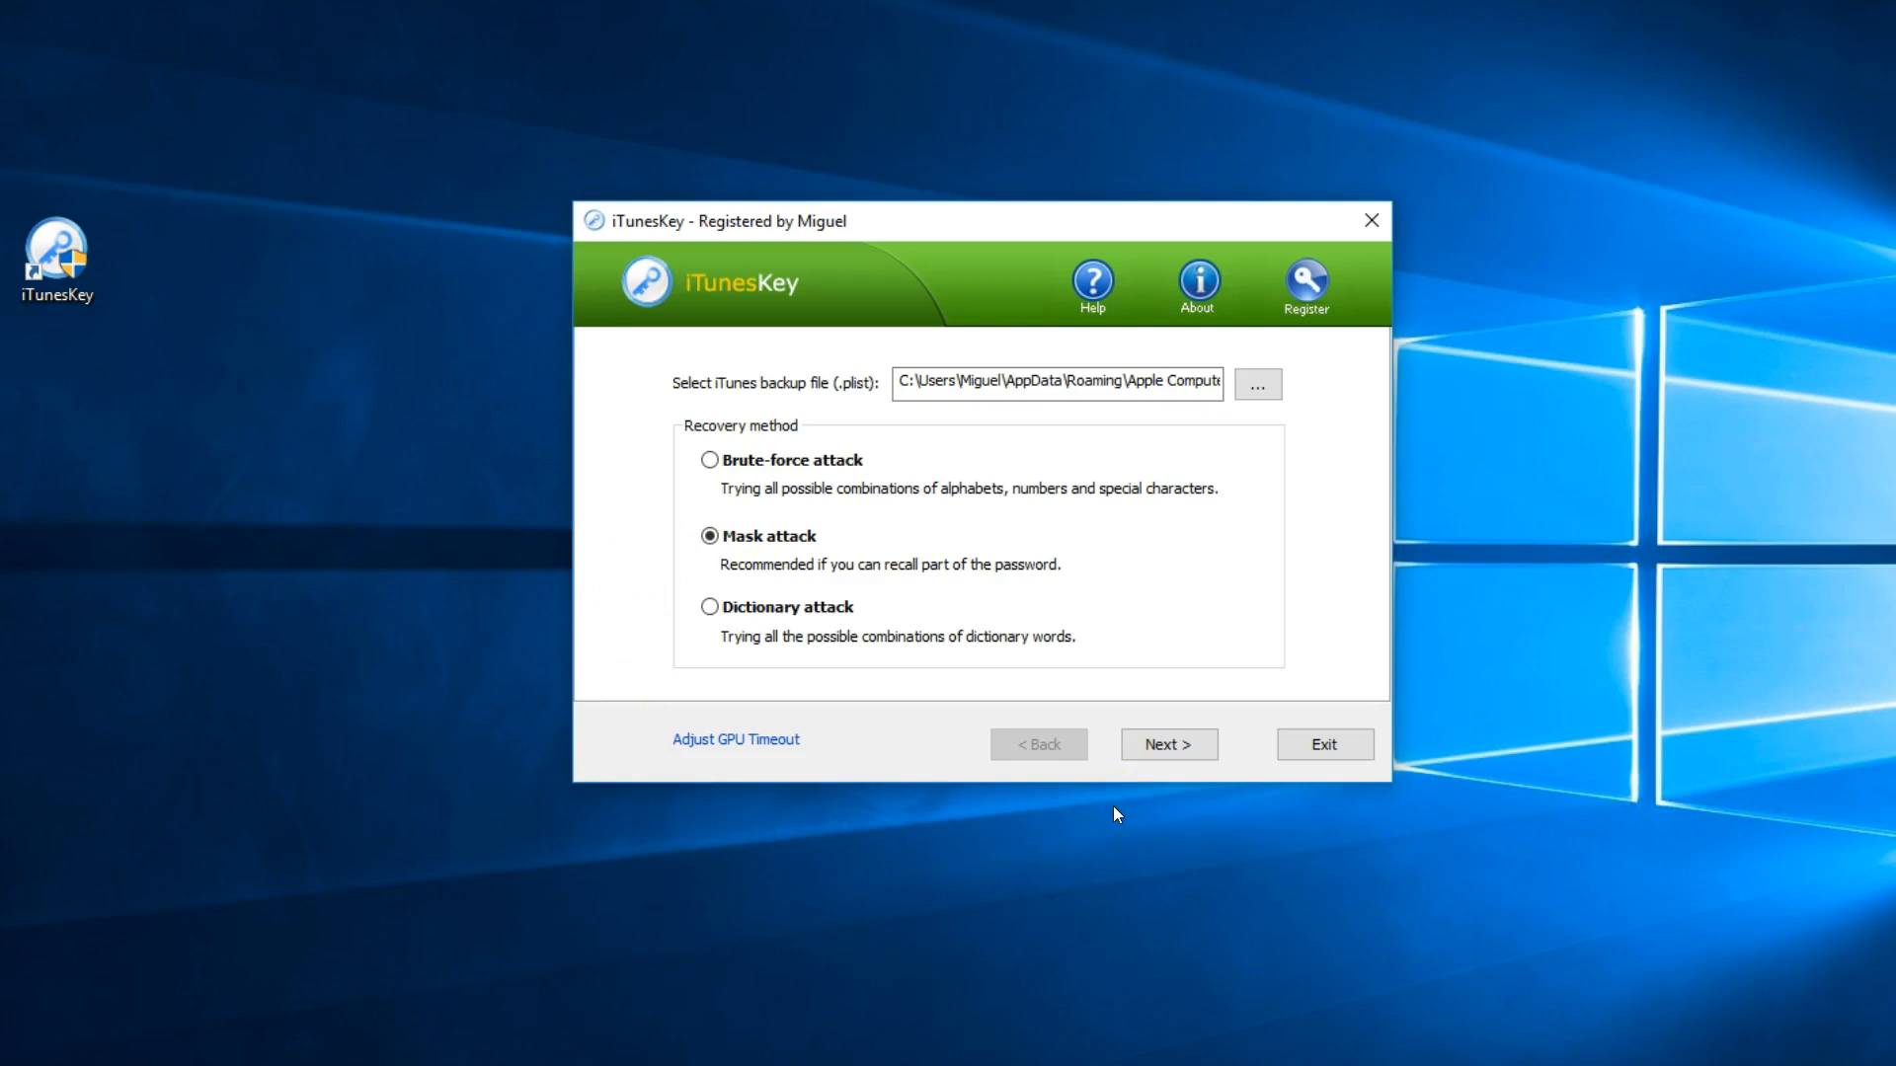
pyautogui.click(1167, 745)
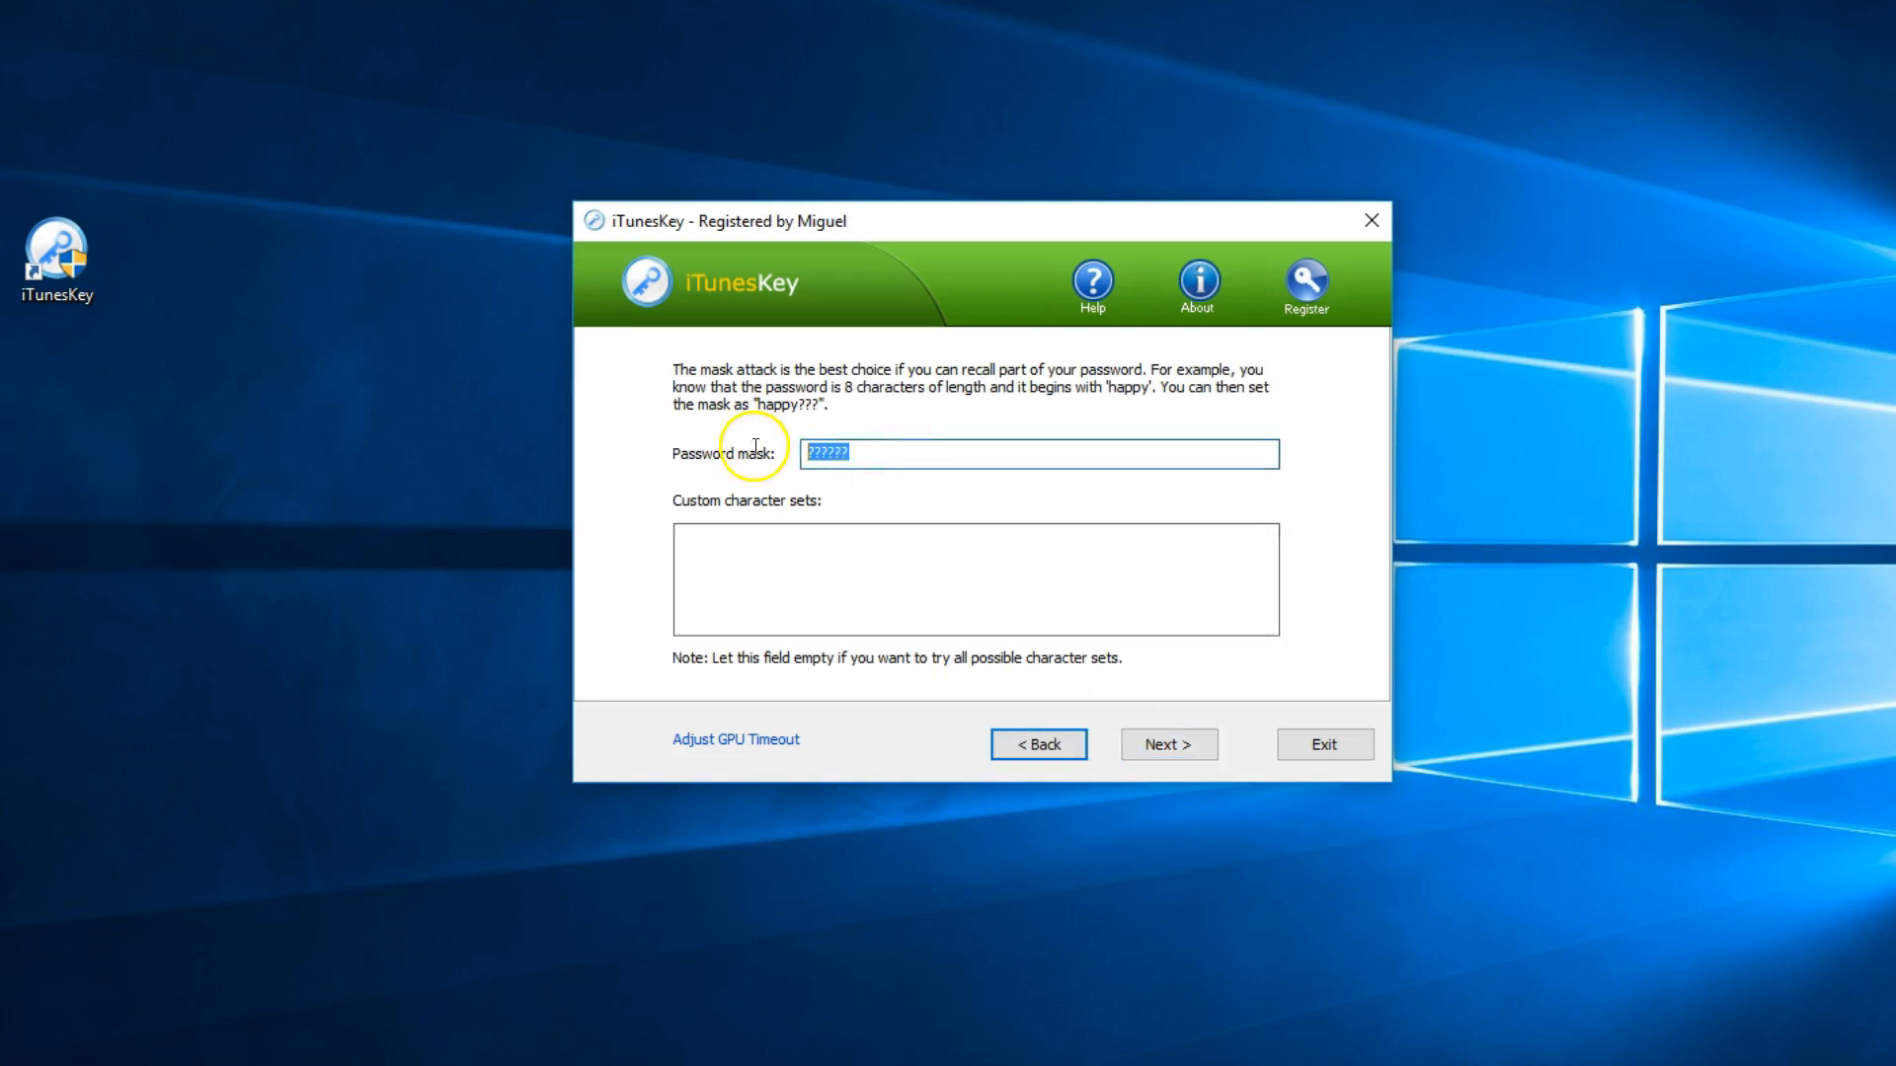
pyautogui.moveTo(373, 458)
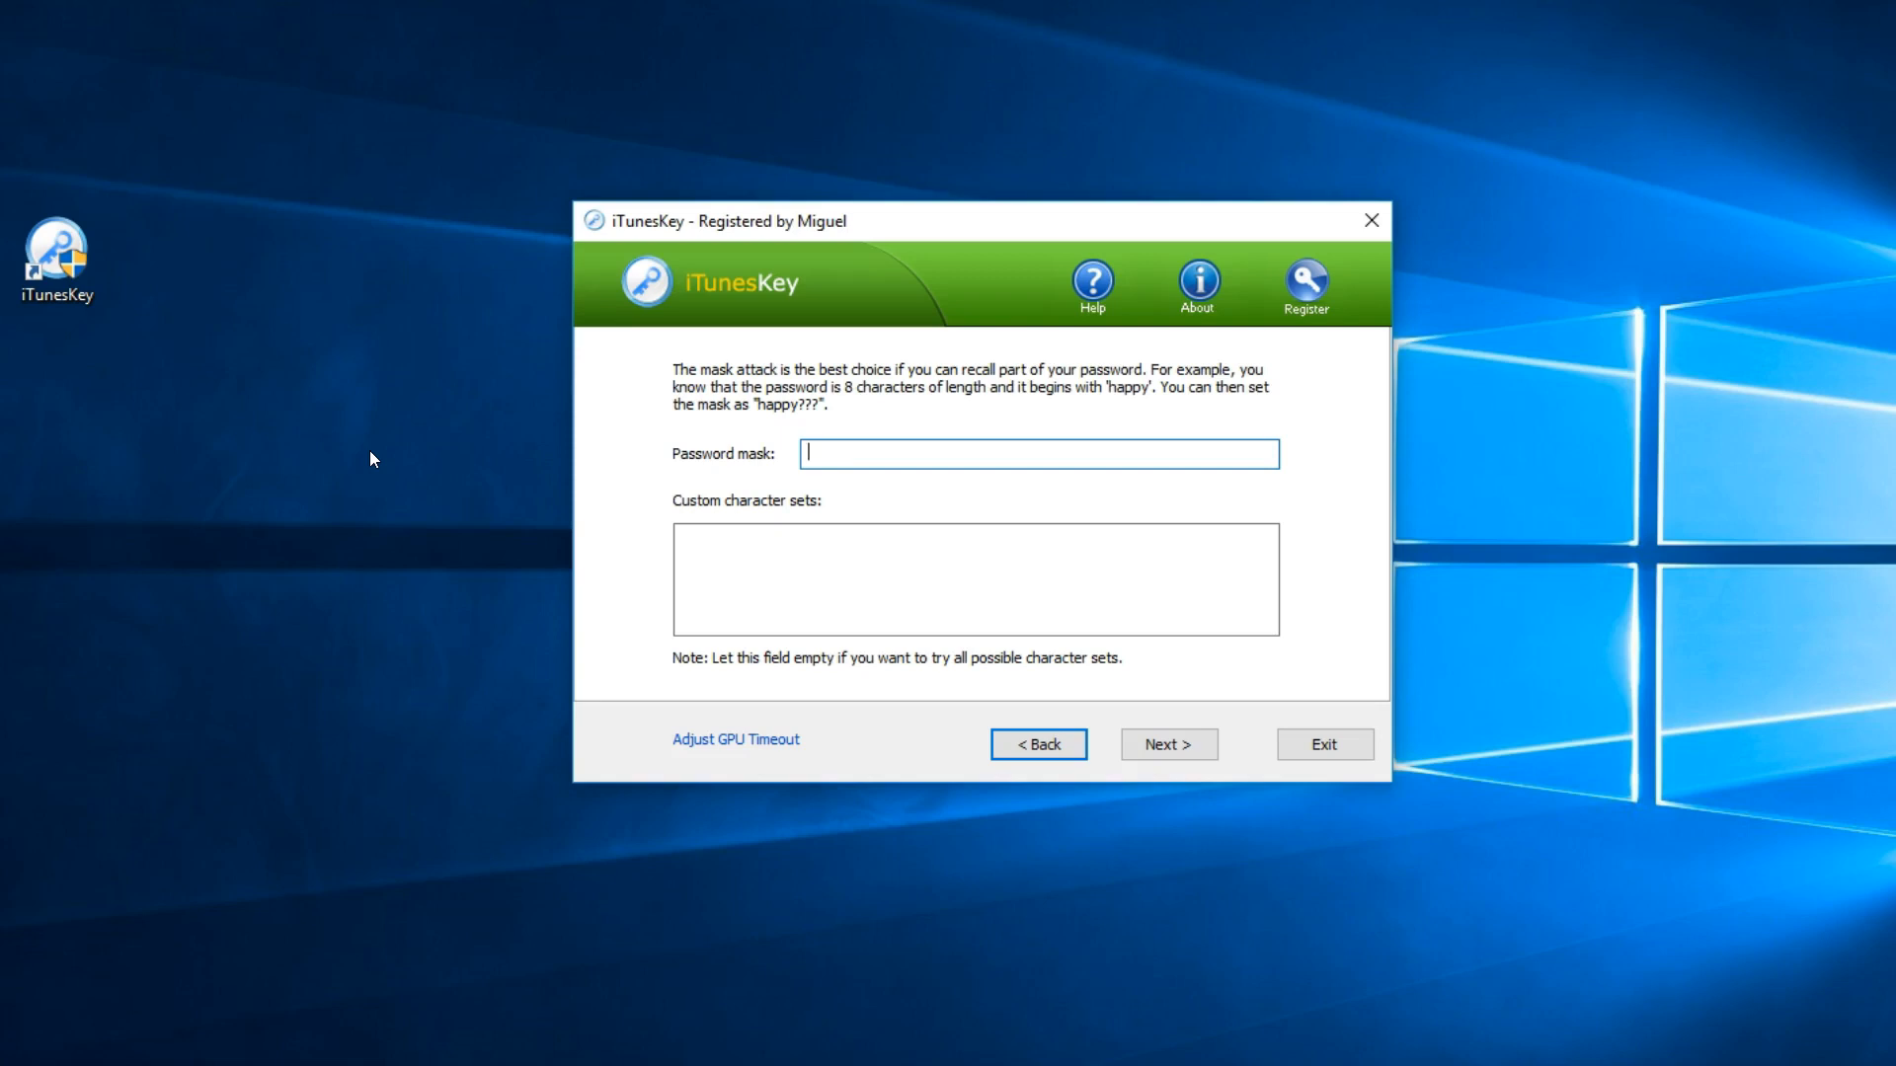
pyautogui.write('8')
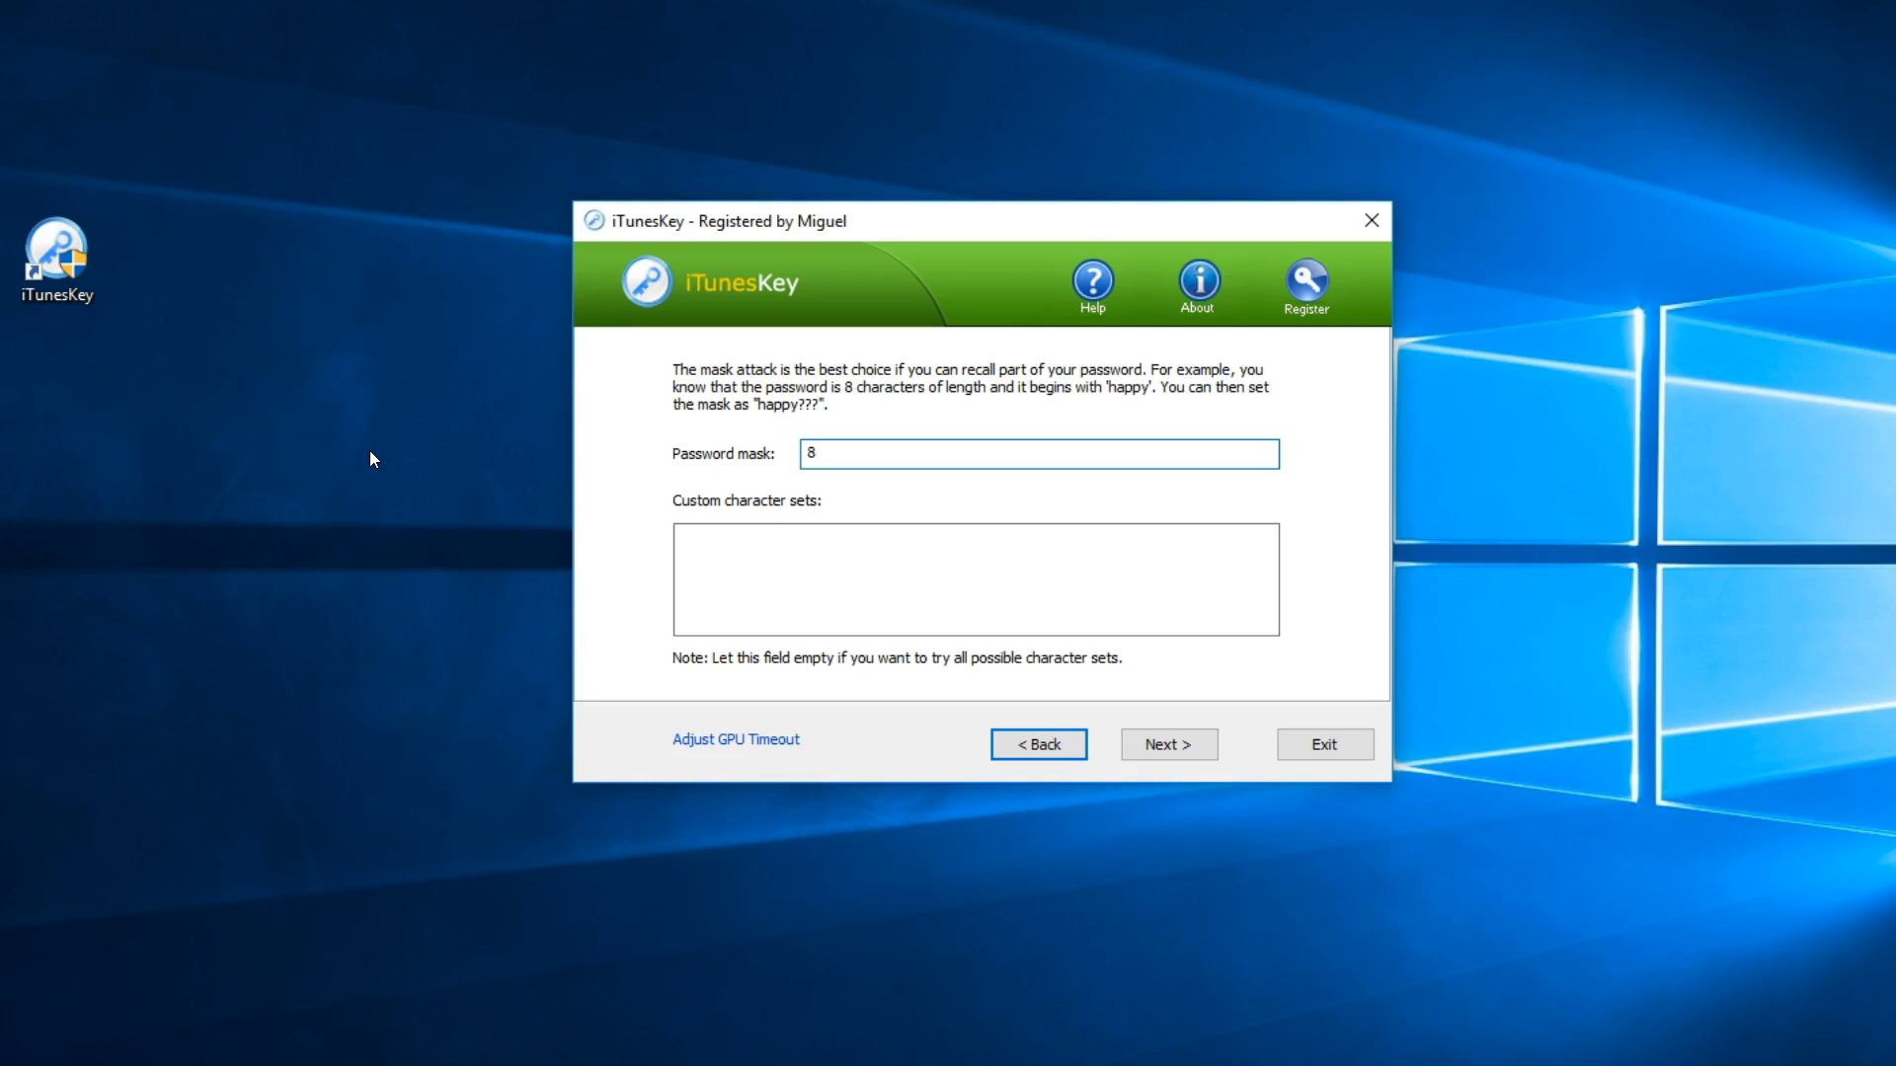
pyautogui.write('??')
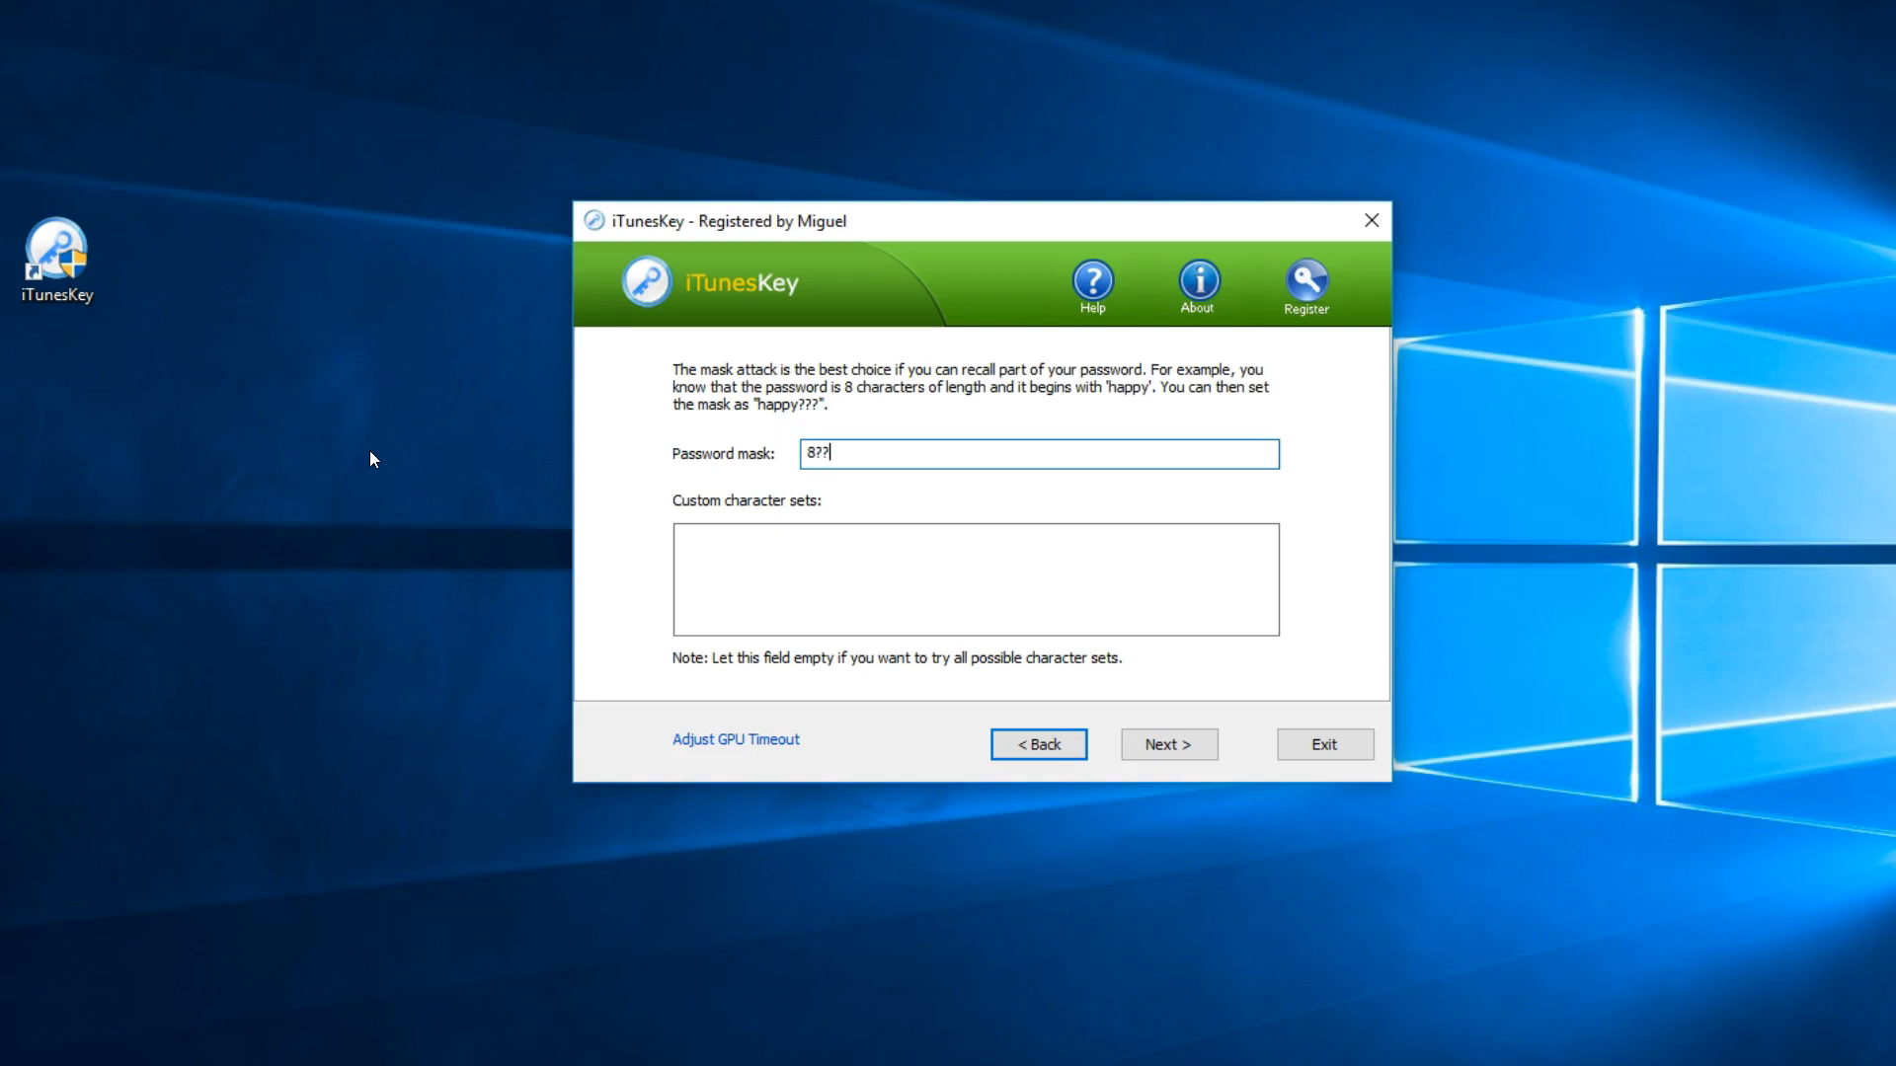
pyautogui.write('2')
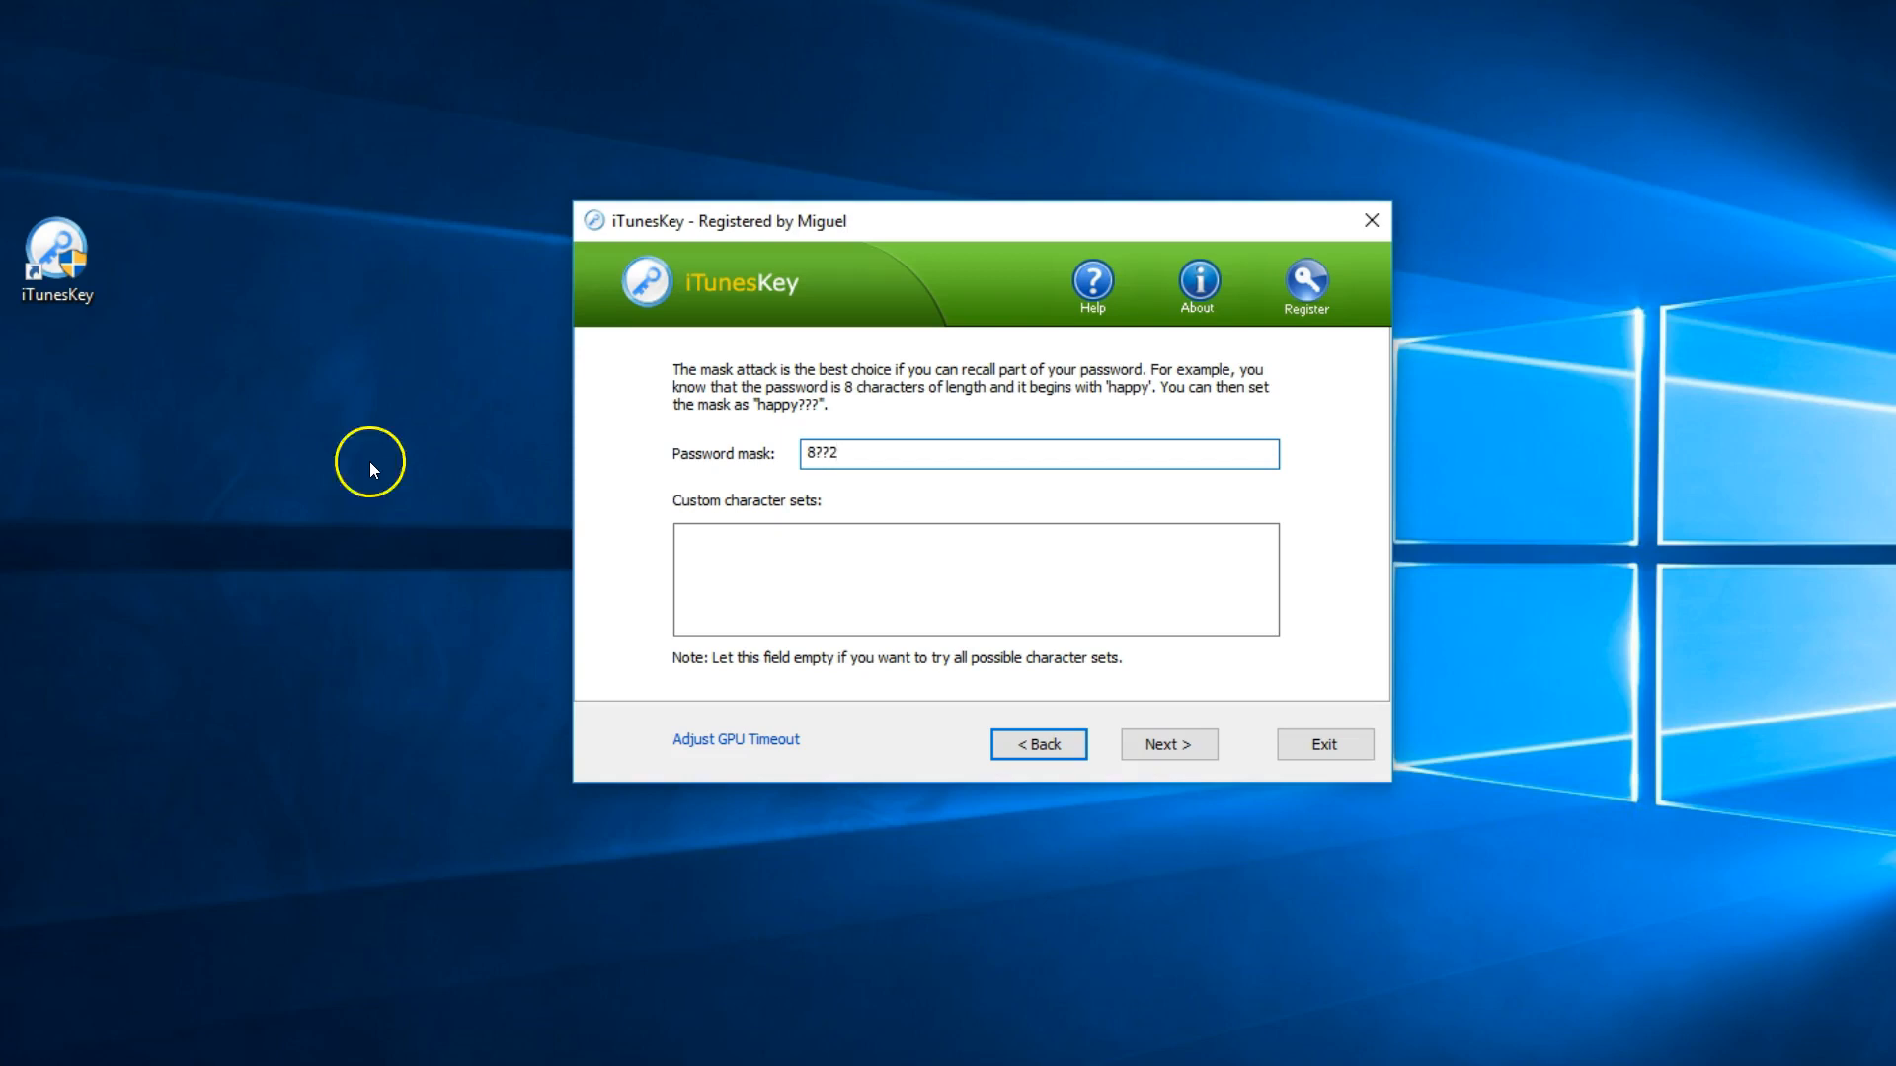
pyautogui.moveTo(1167, 744)
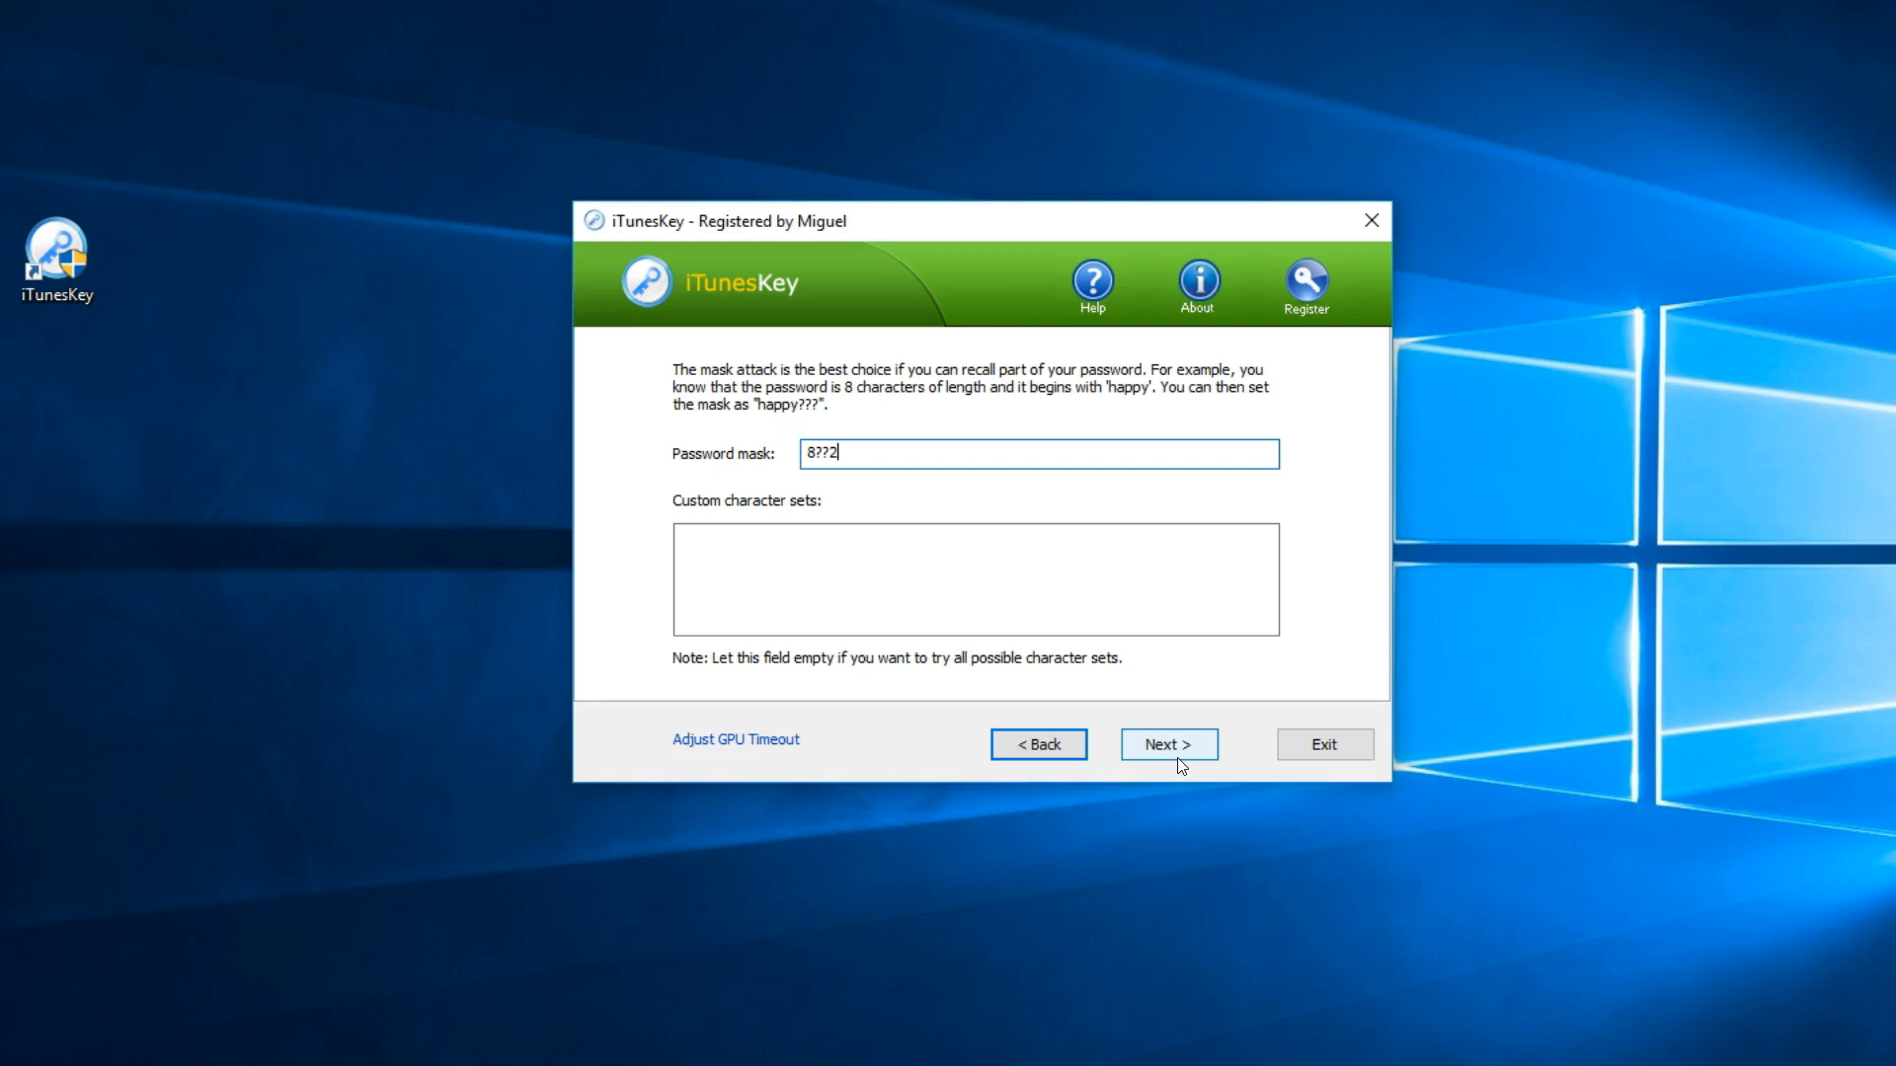
pyautogui.click(1167, 745)
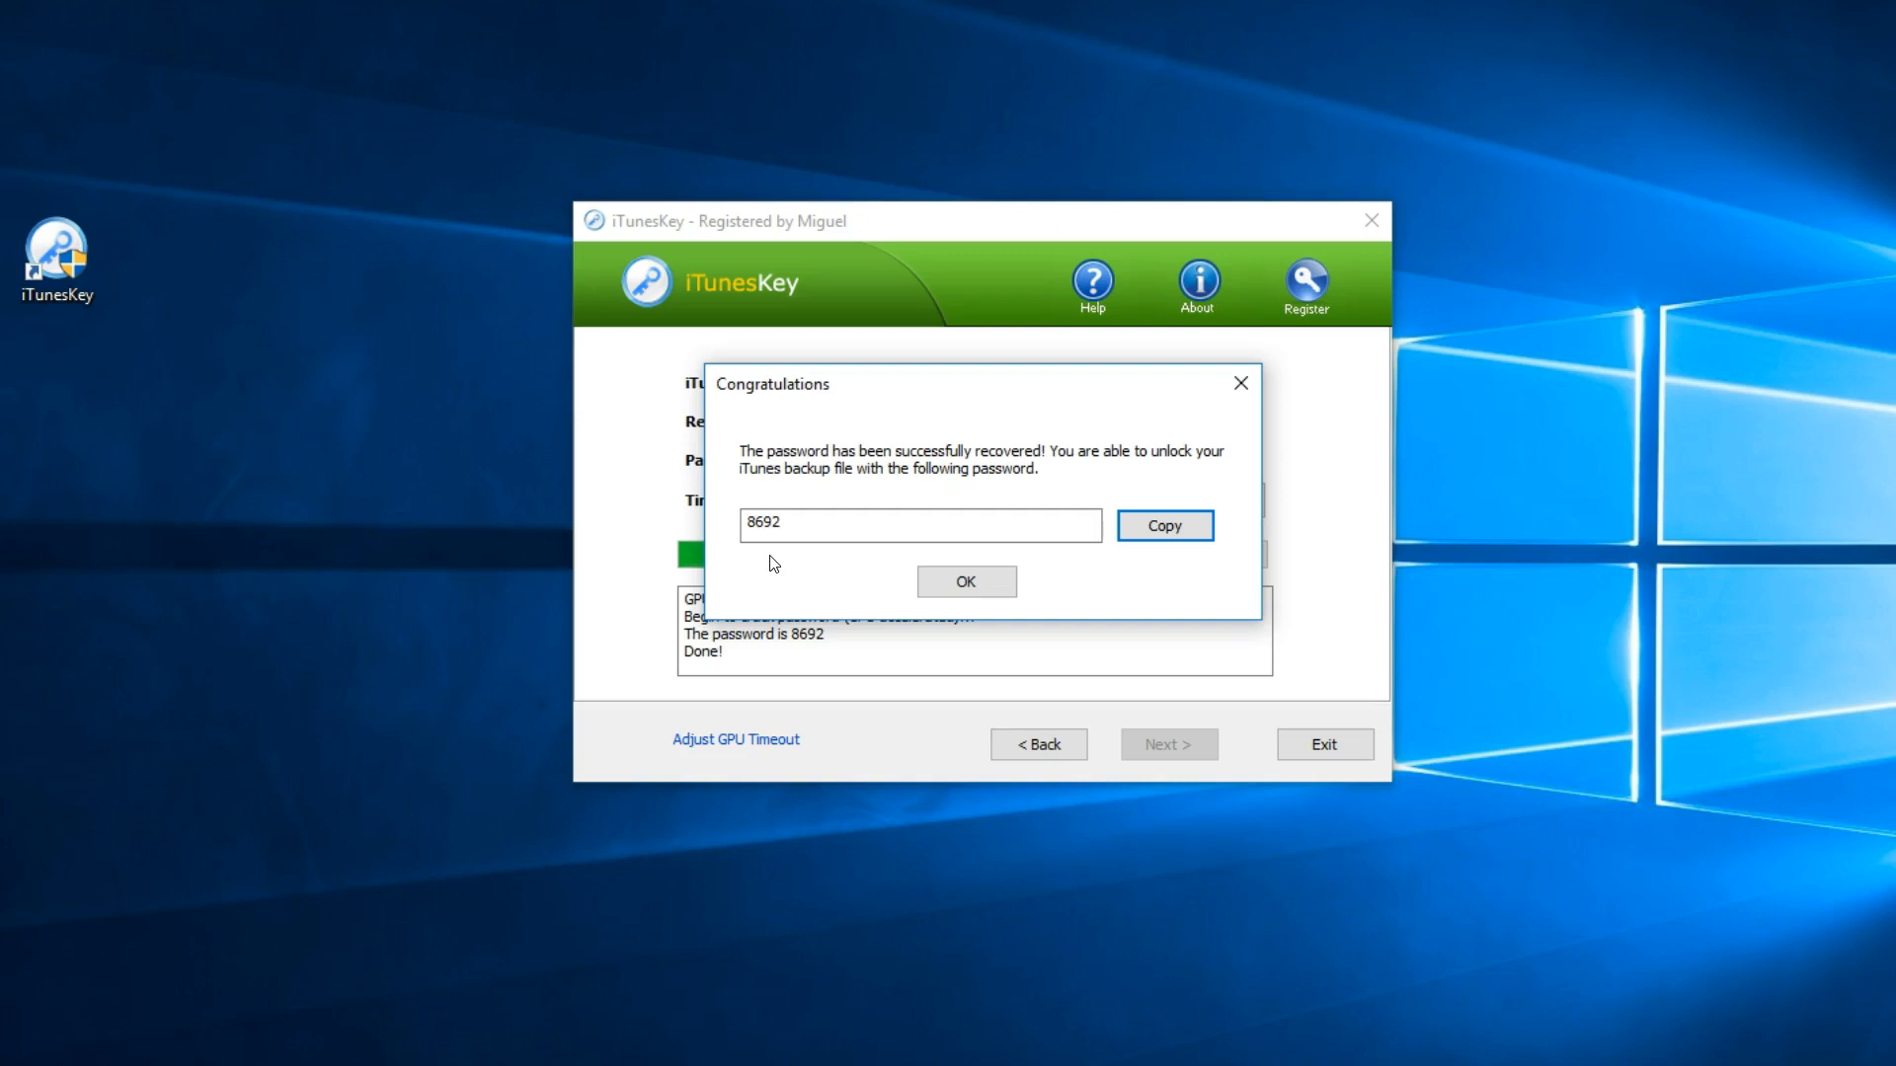
pyautogui.moveTo(940, 638)
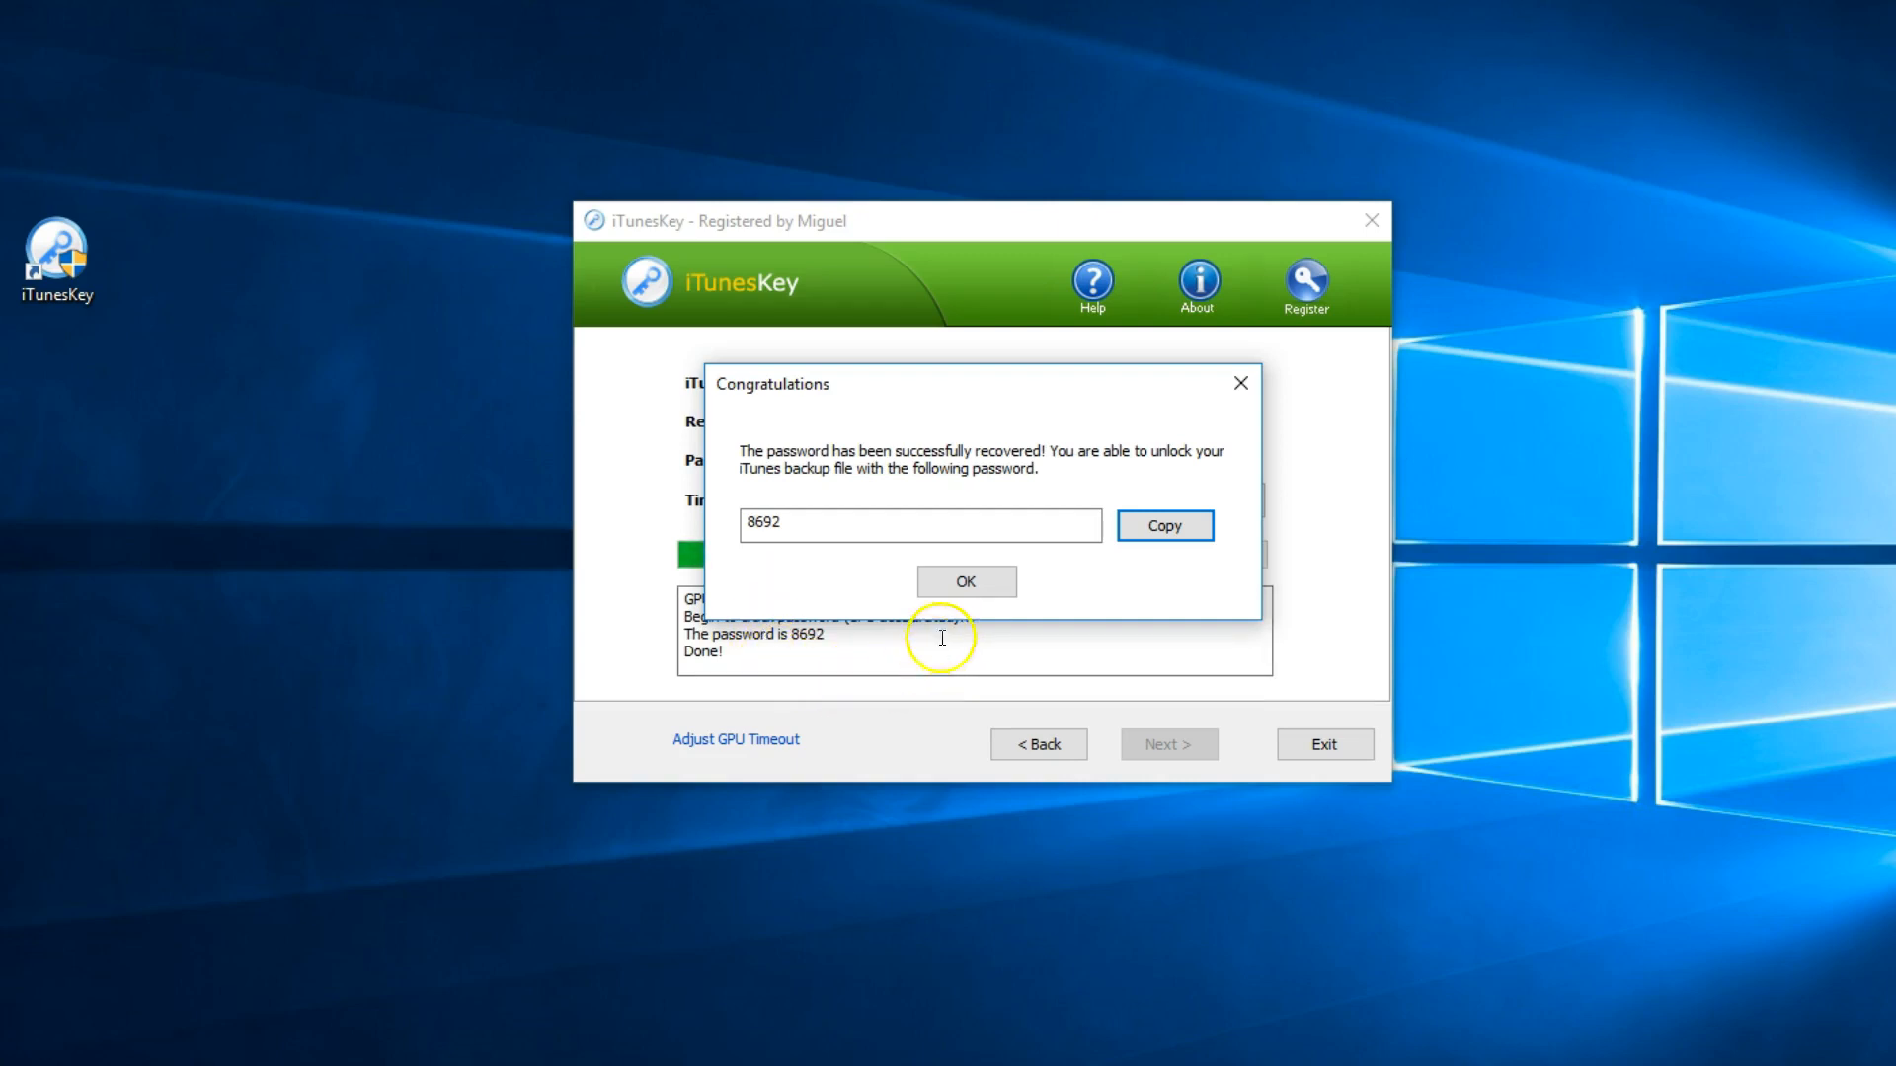
pyautogui.click(965, 581)
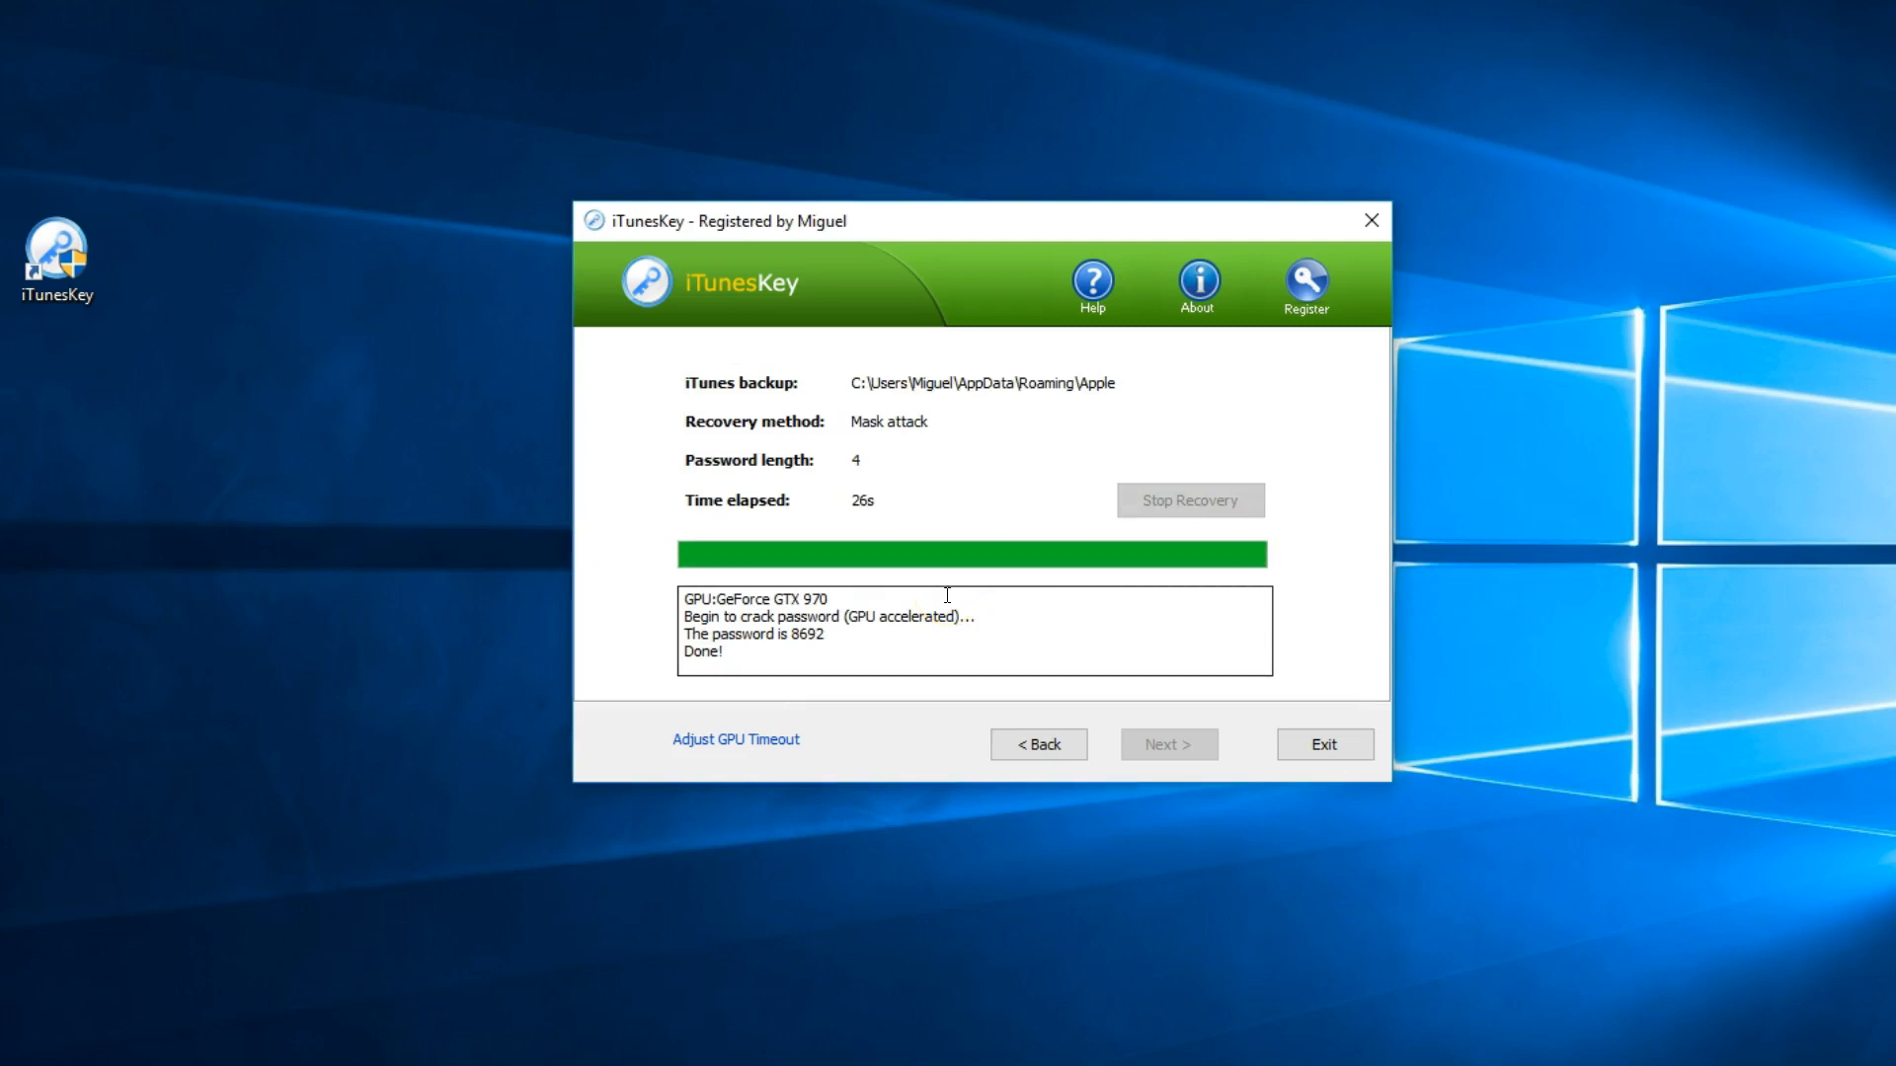
pyautogui.moveTo(1323, 744)
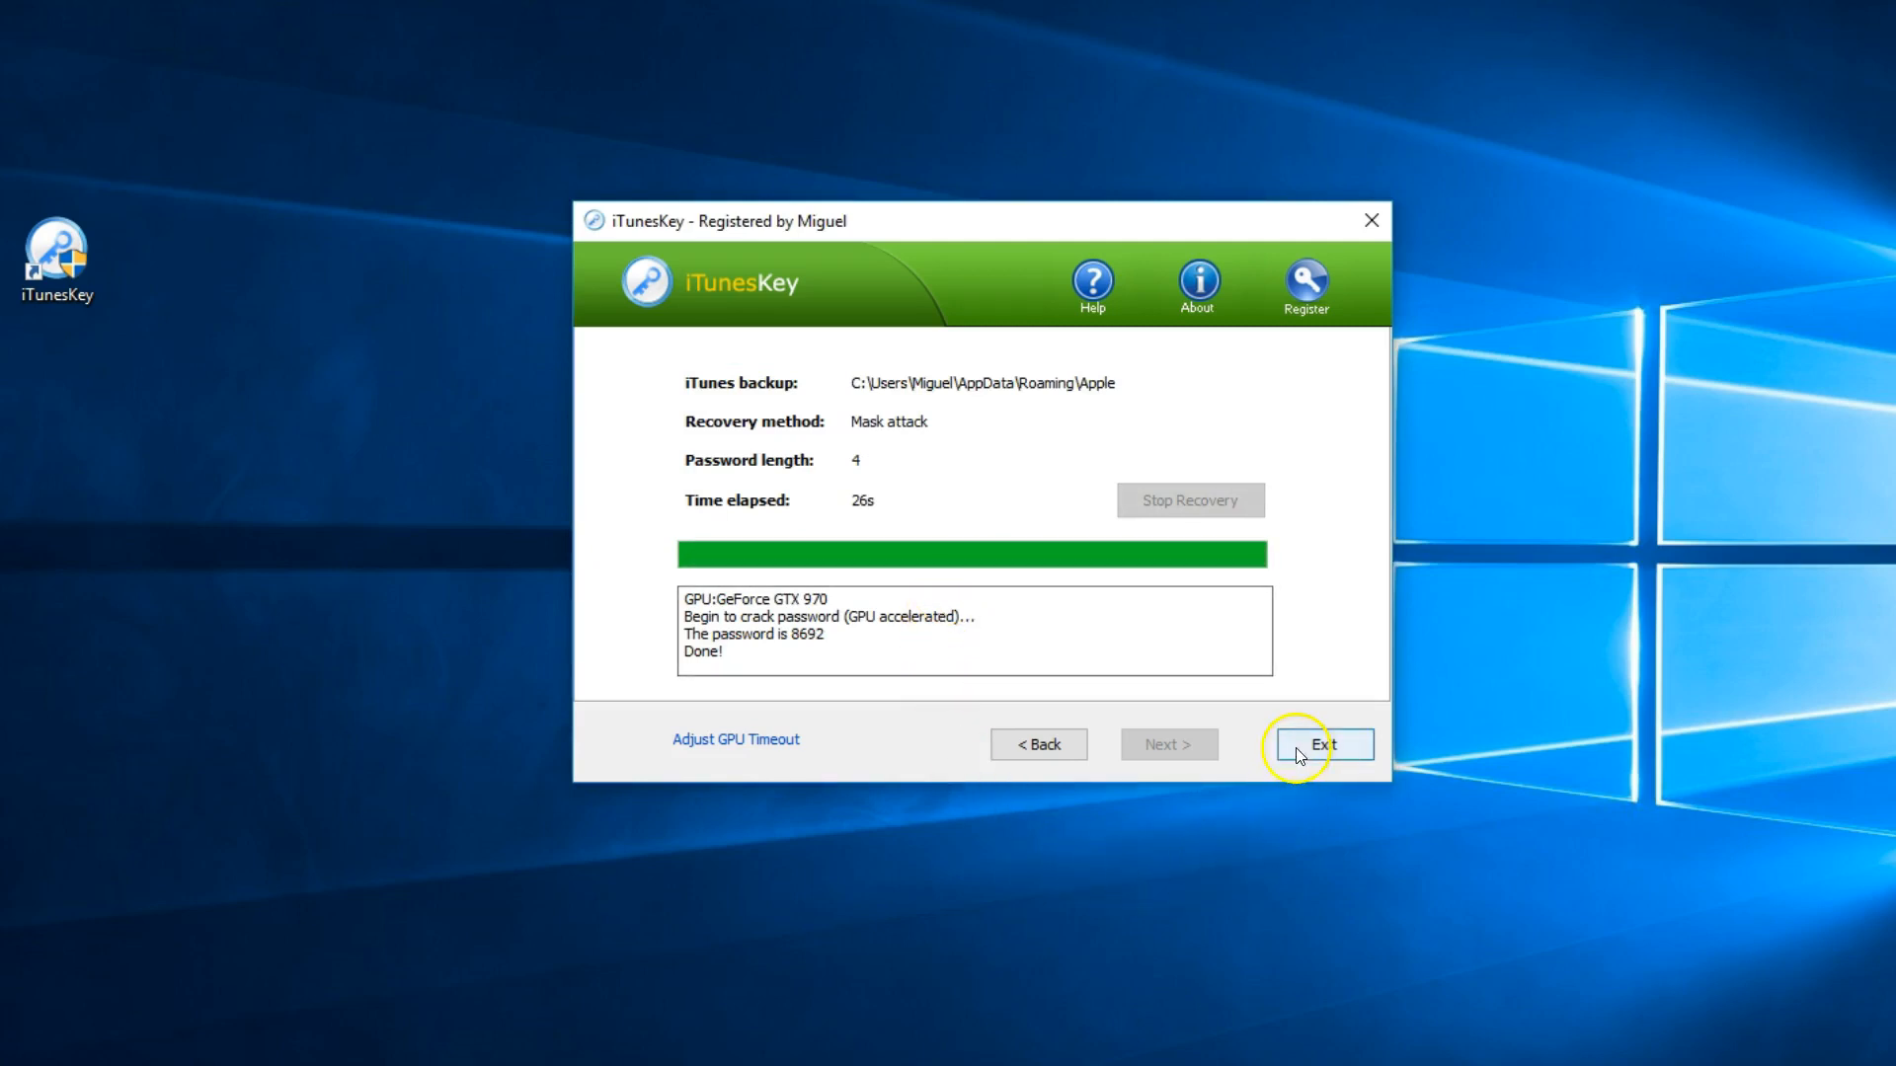
# Step: Exit iTunesKey, launch iTunes and restore the iPhone from its latest backup up to the password prompt
pyautogui.click(1322, 744)
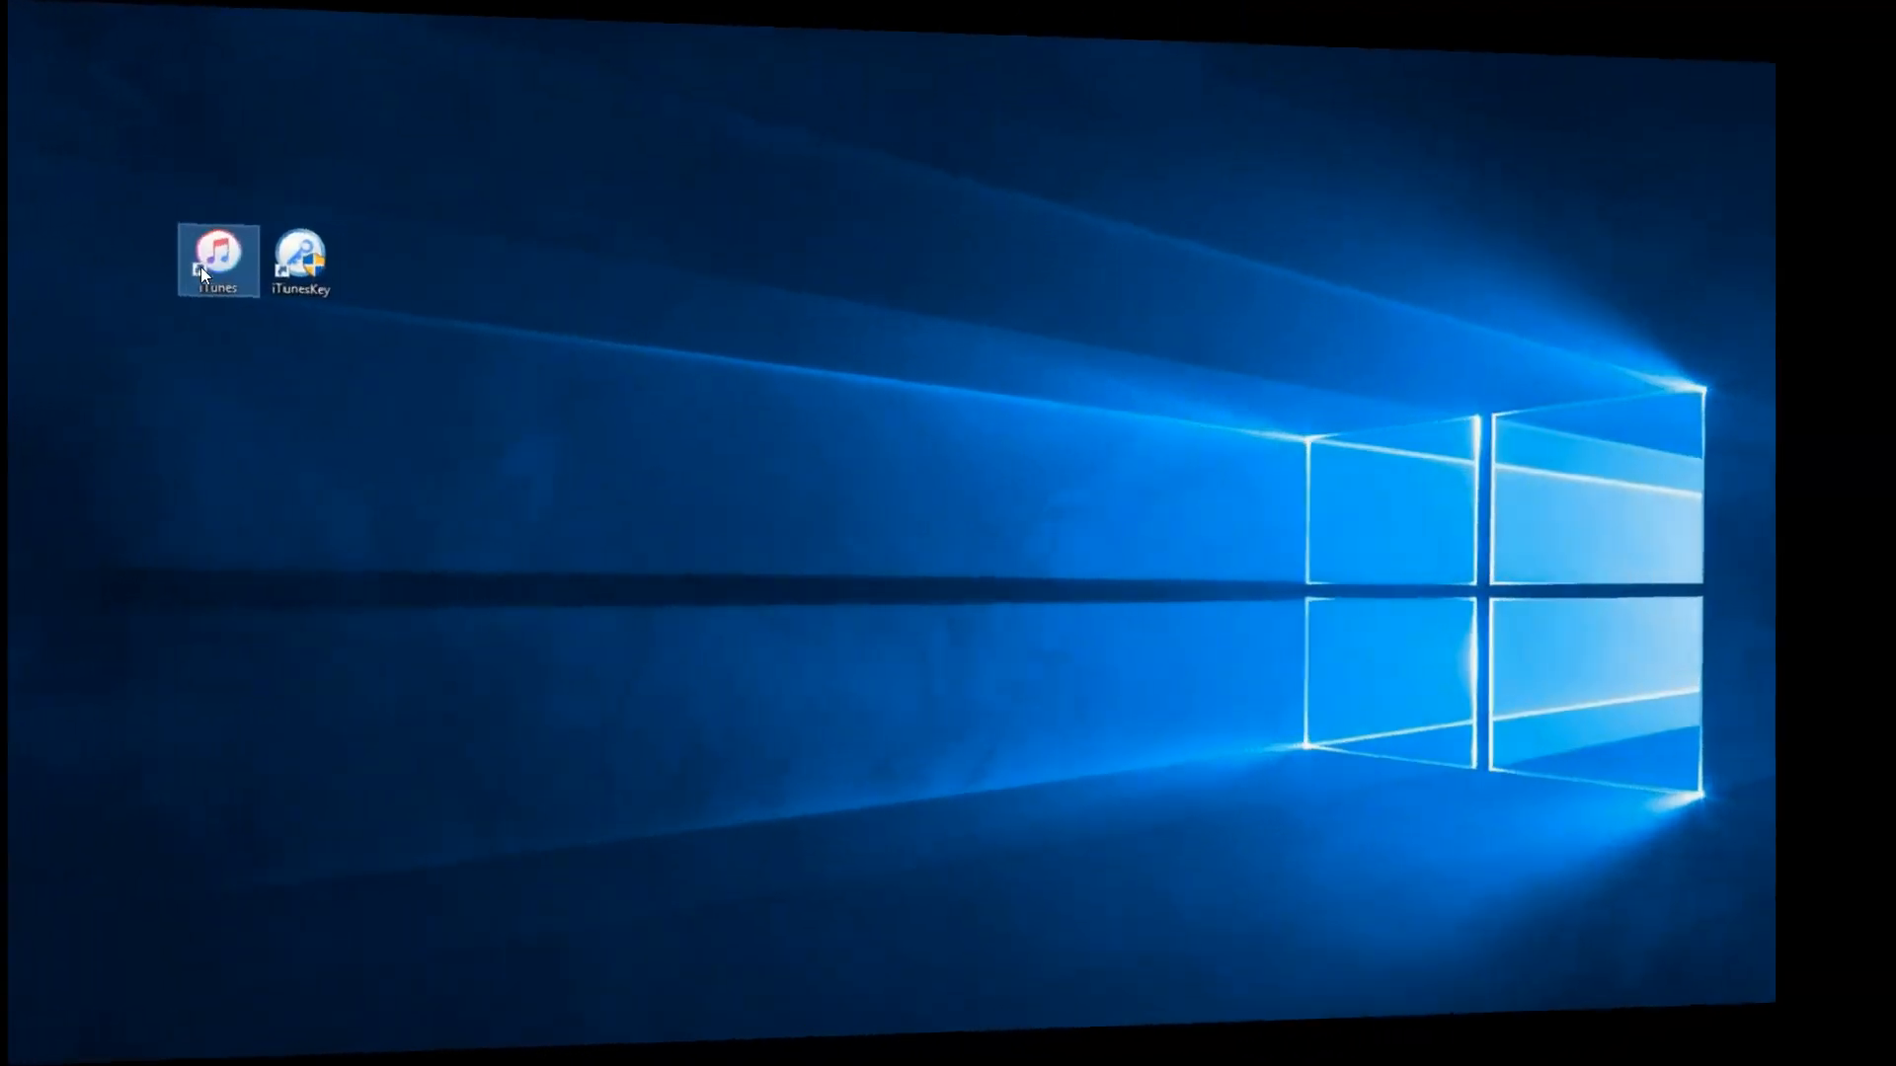
pyautogui.doubleClick(215, 259)
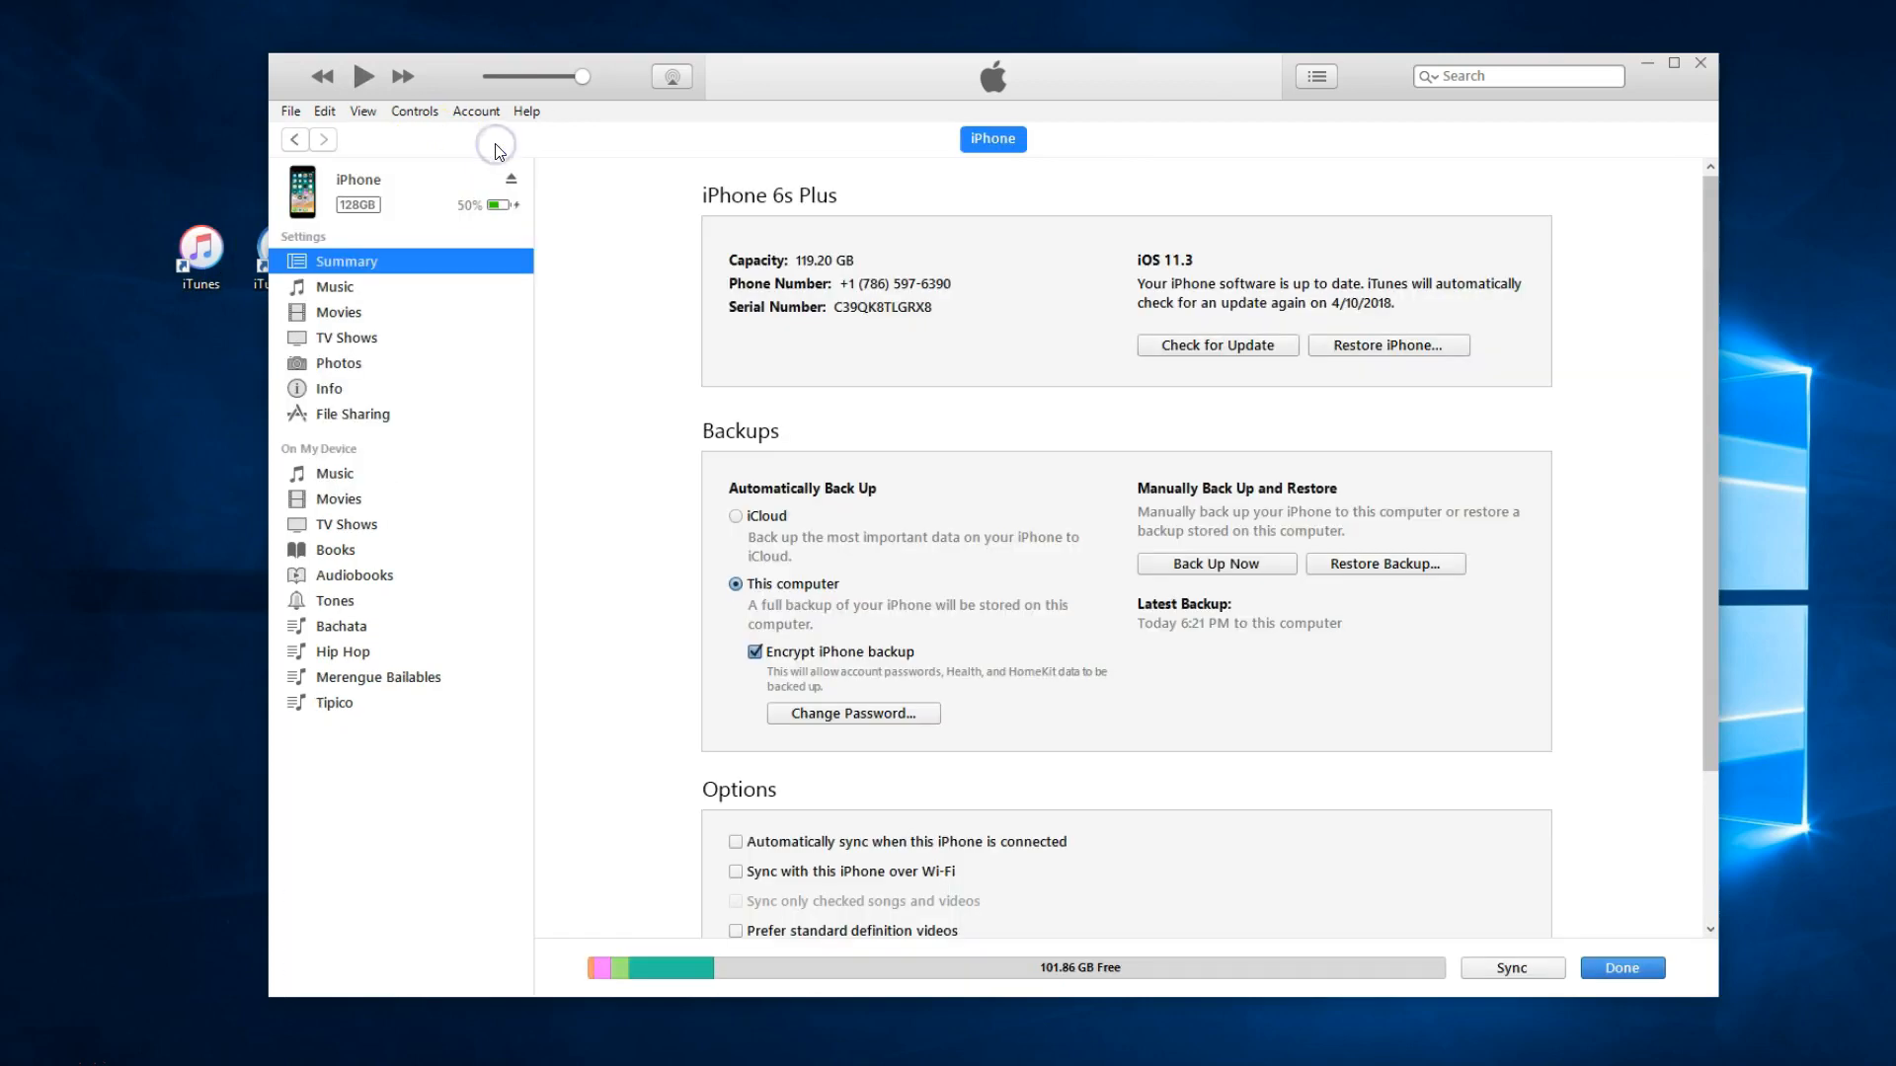
pyautogui.click(1384, 563)
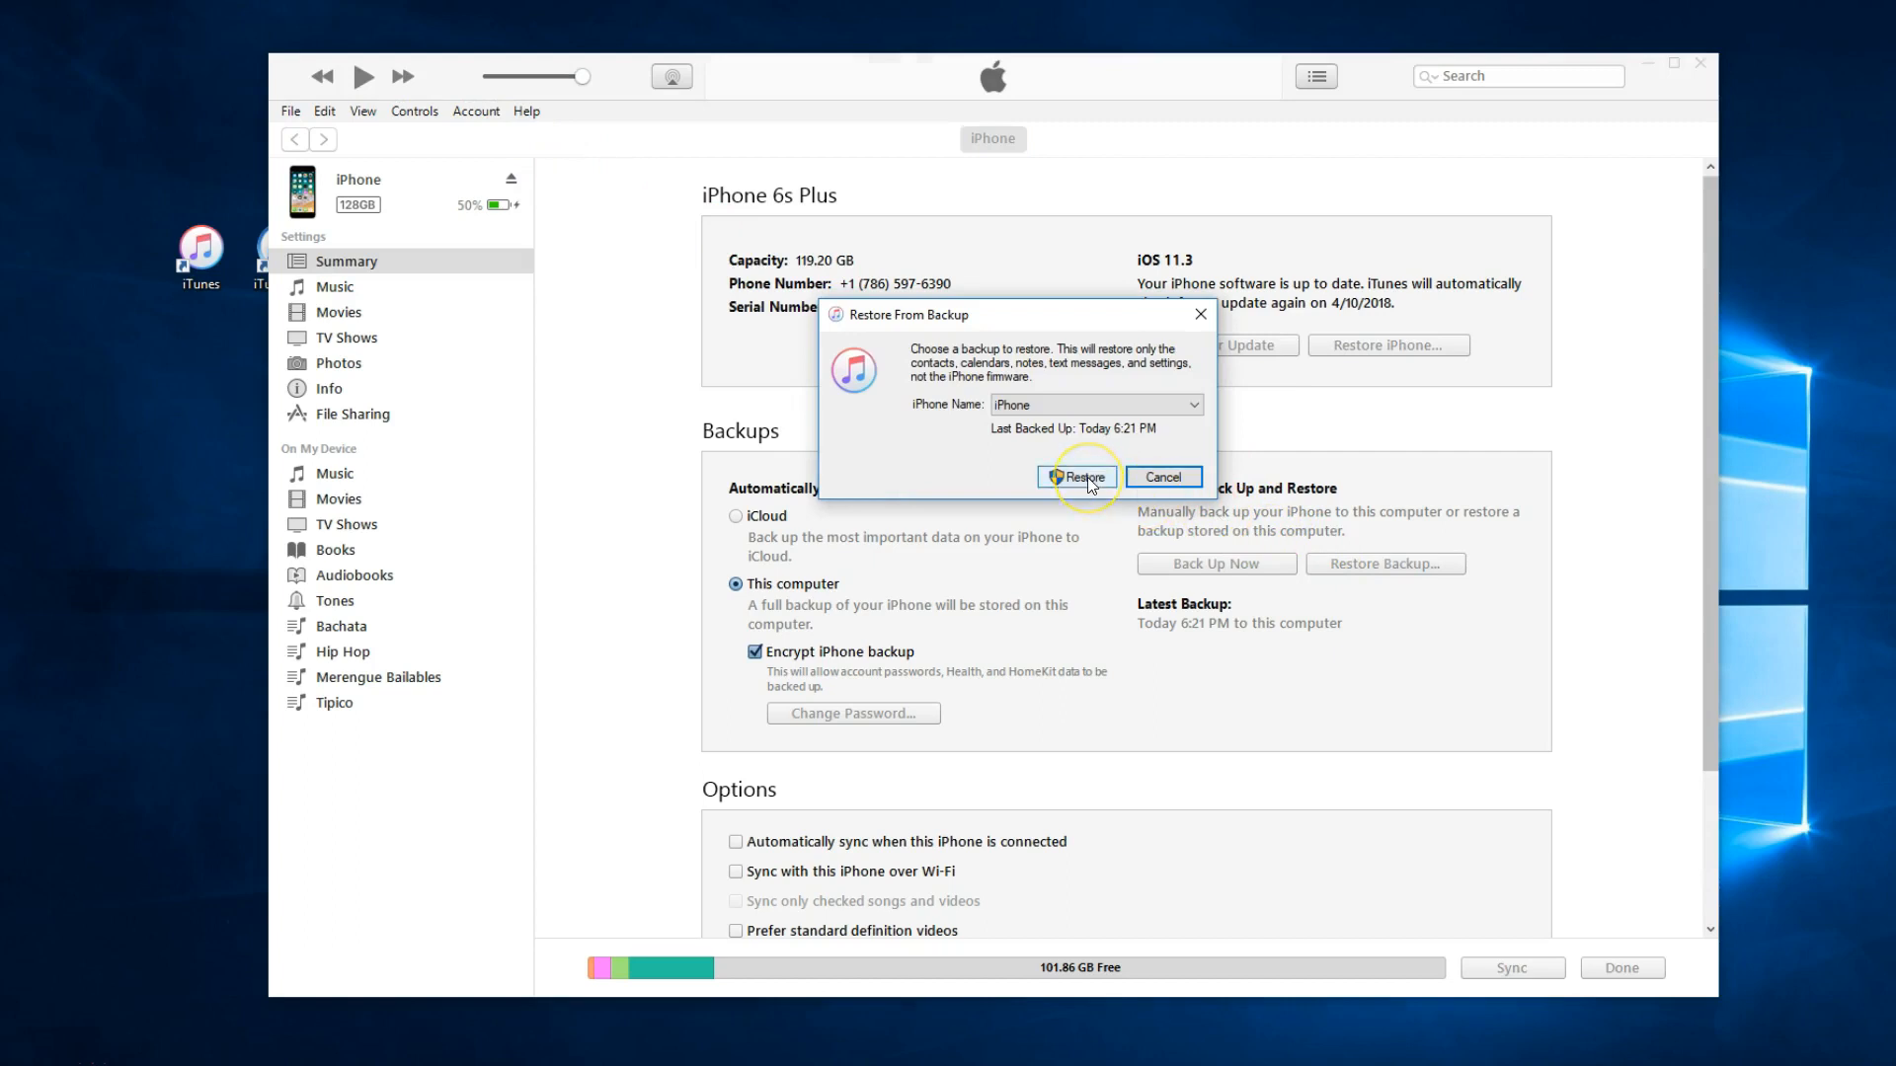
pyautogui.click(1078, 476)
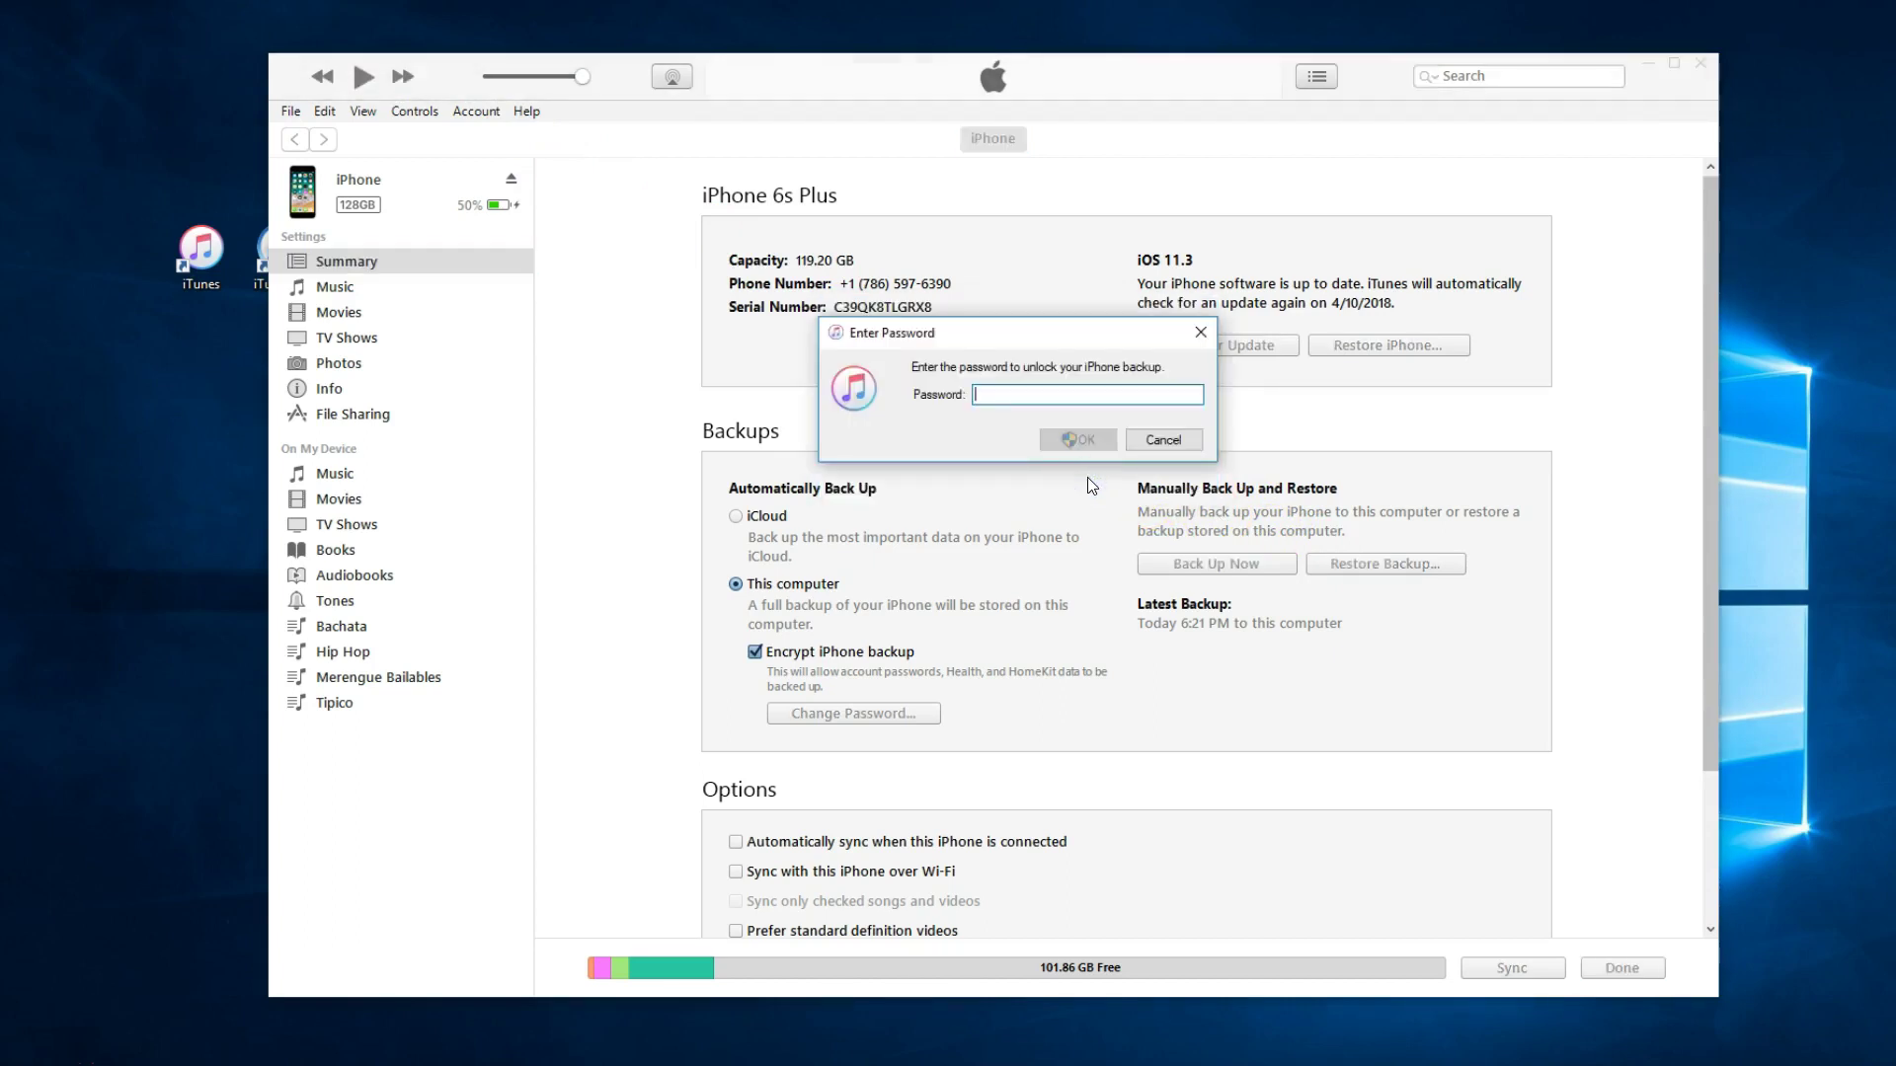